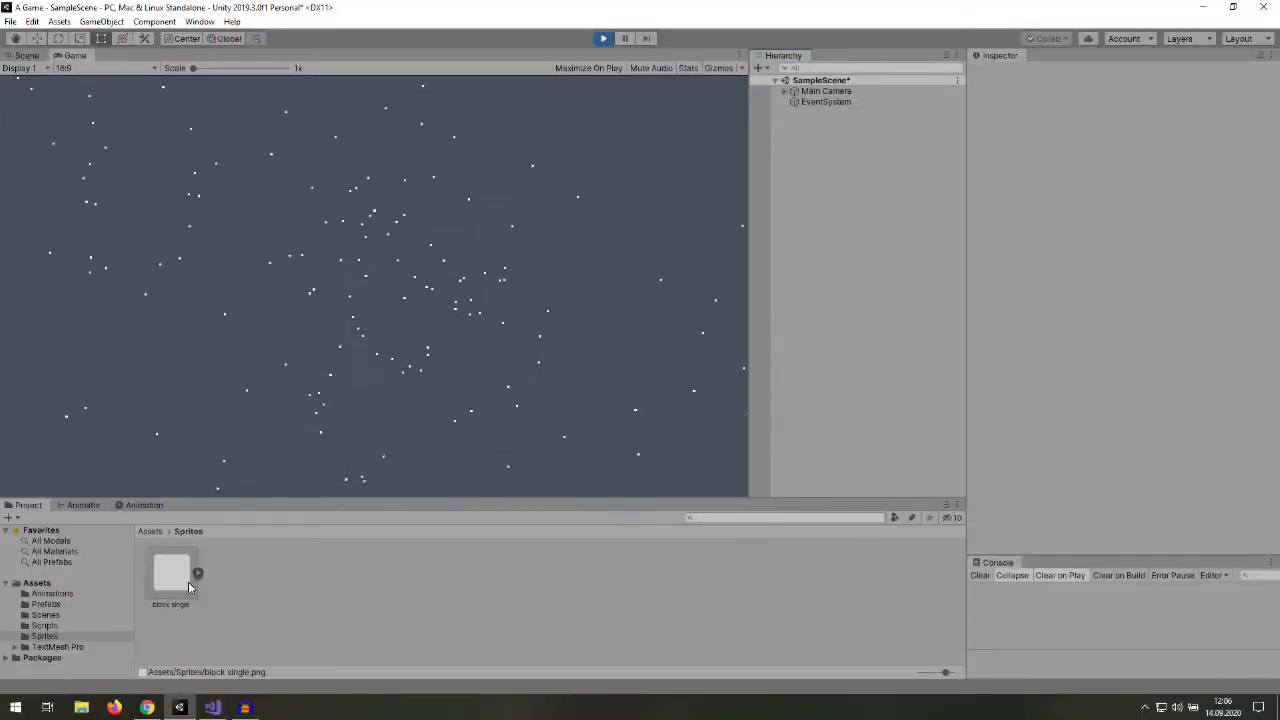
- Show the block single sprite's import settings: Sprite (2D and UI), single mode
click(199, 21)
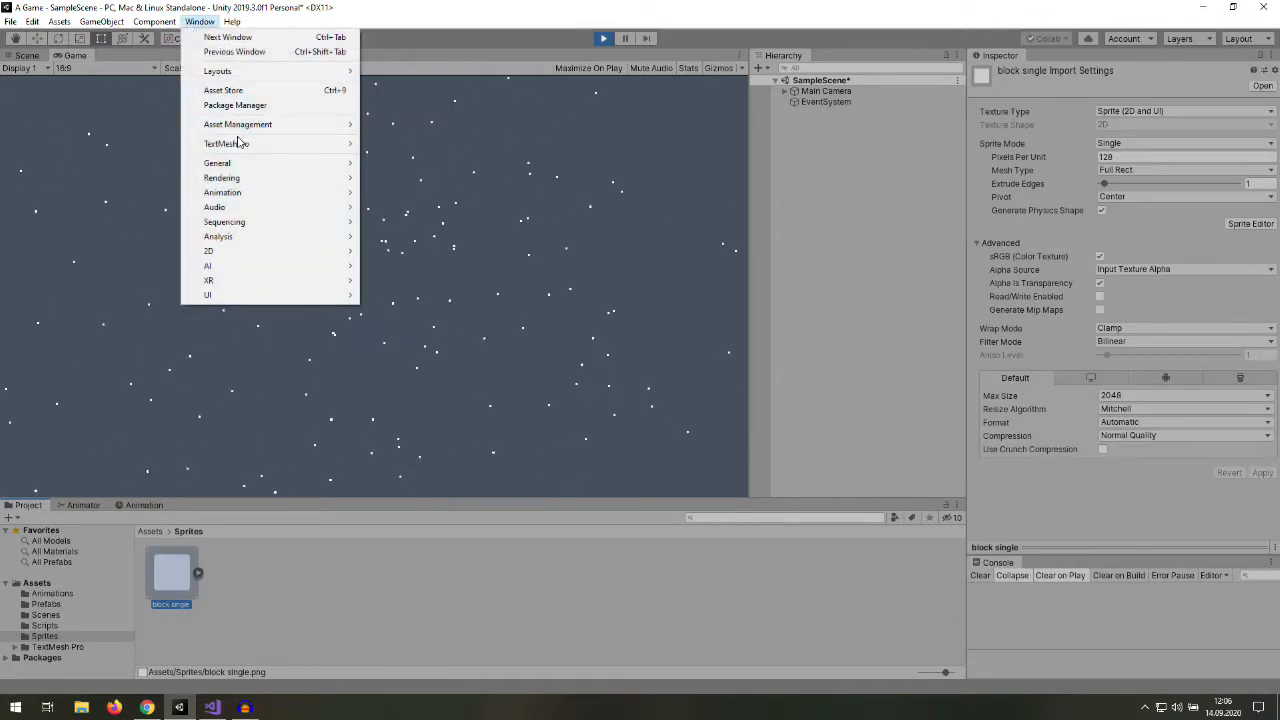
mouse_move(226, 143)
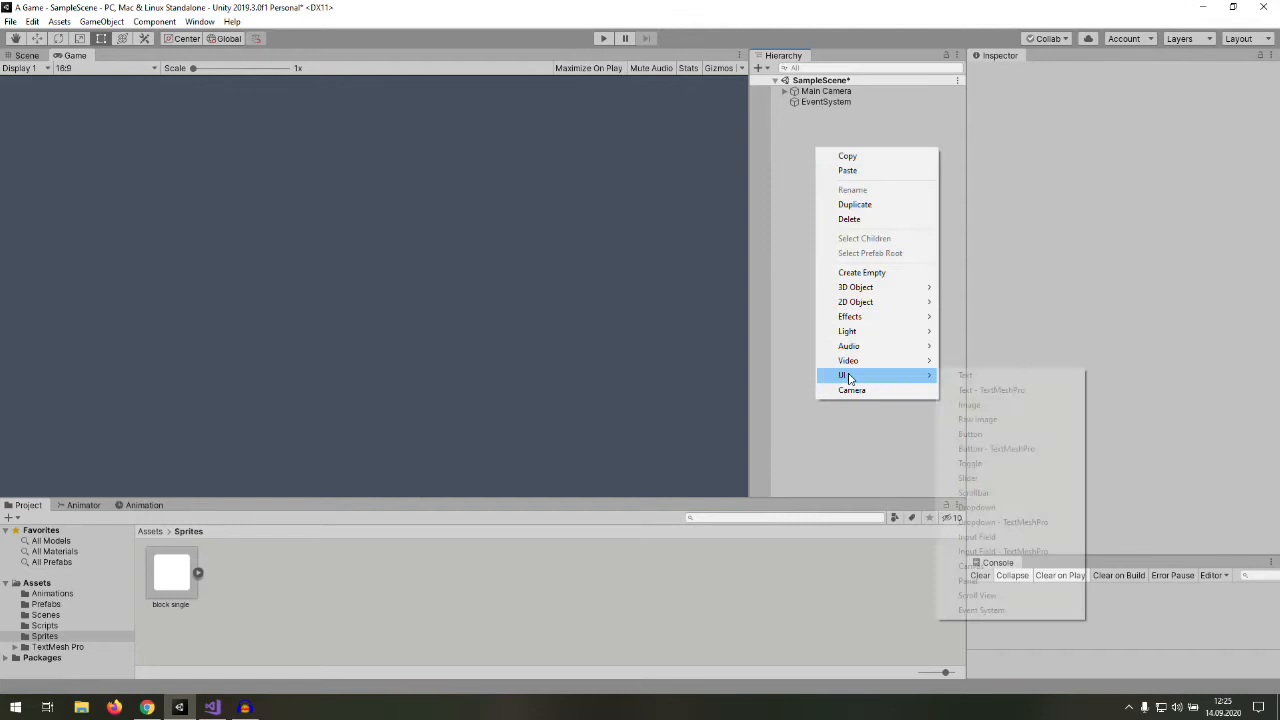
- Create a TextMeshPro text in Bangers SDF, size 90, width 400, reading 'Challenge'
click(991, 389)
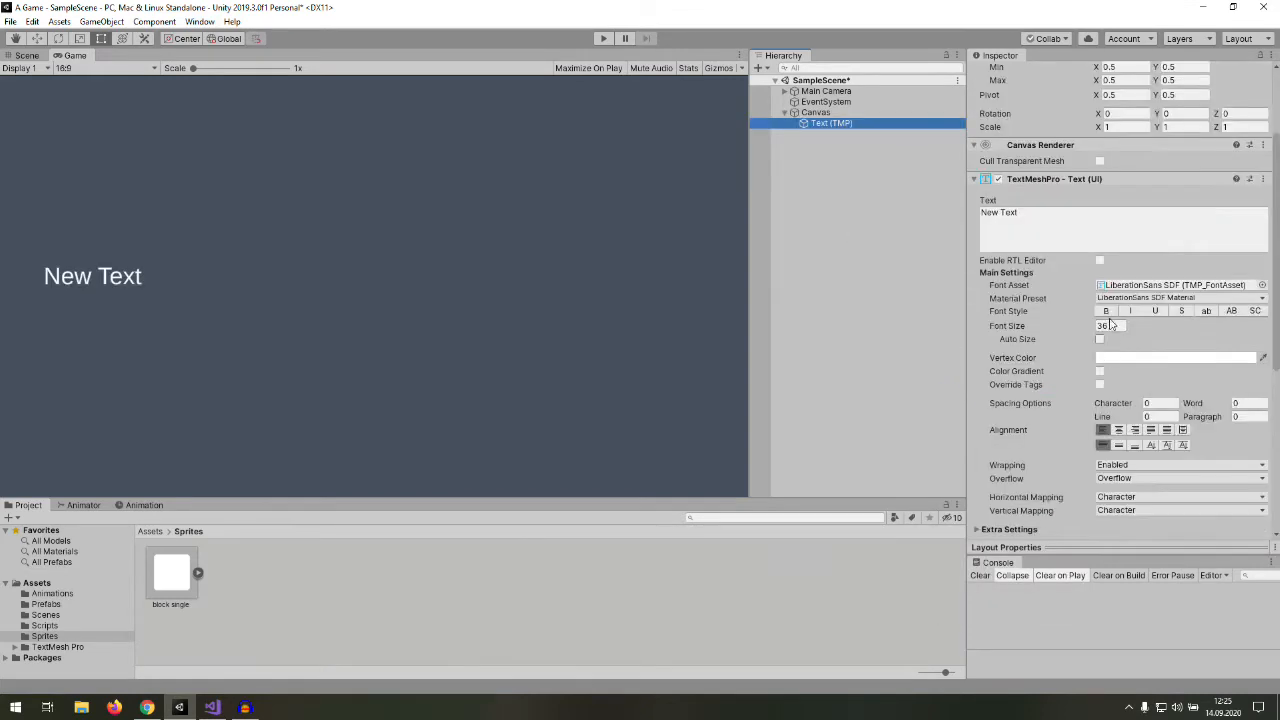
click(1262, 285)
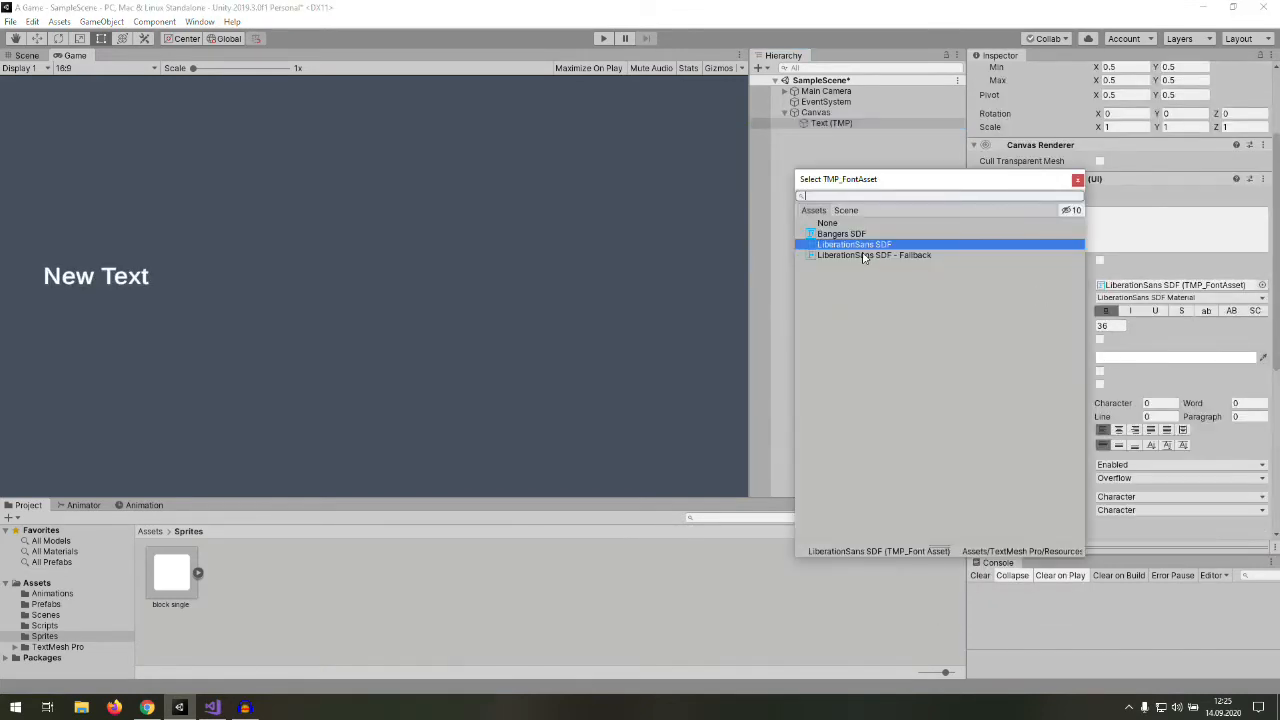
click(842, 233)
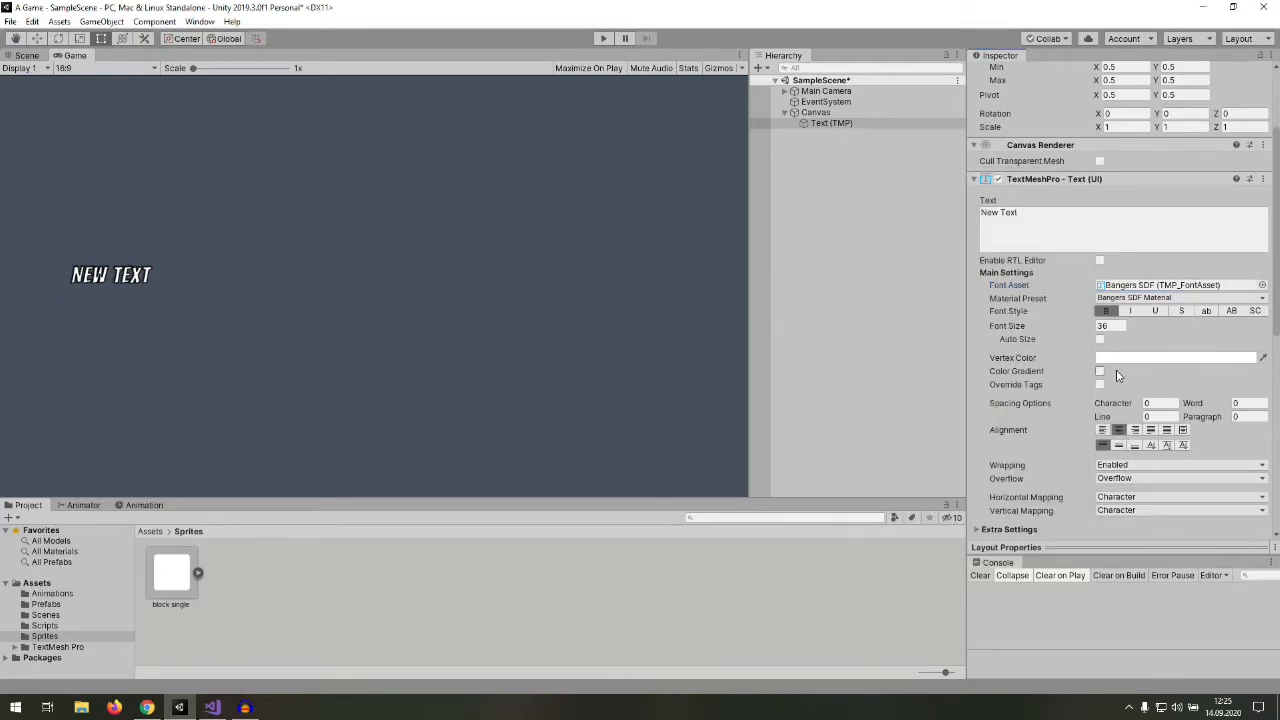
click(831, 122)
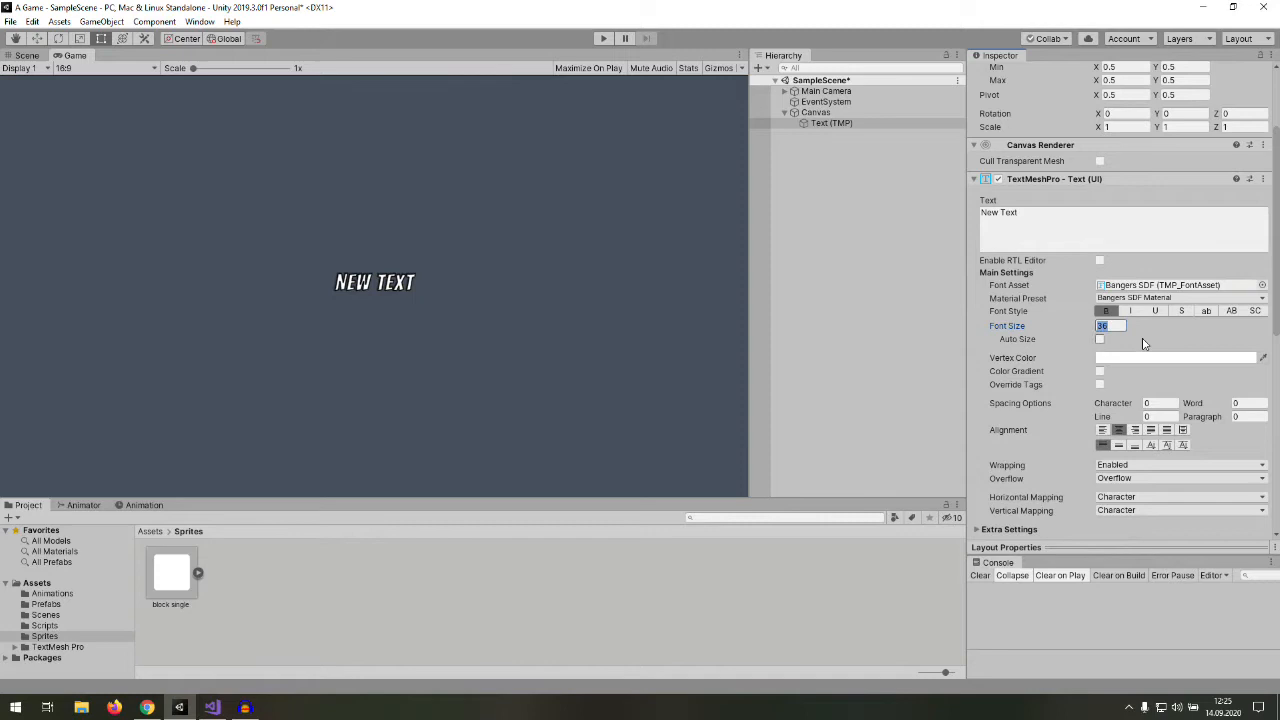
text(90)
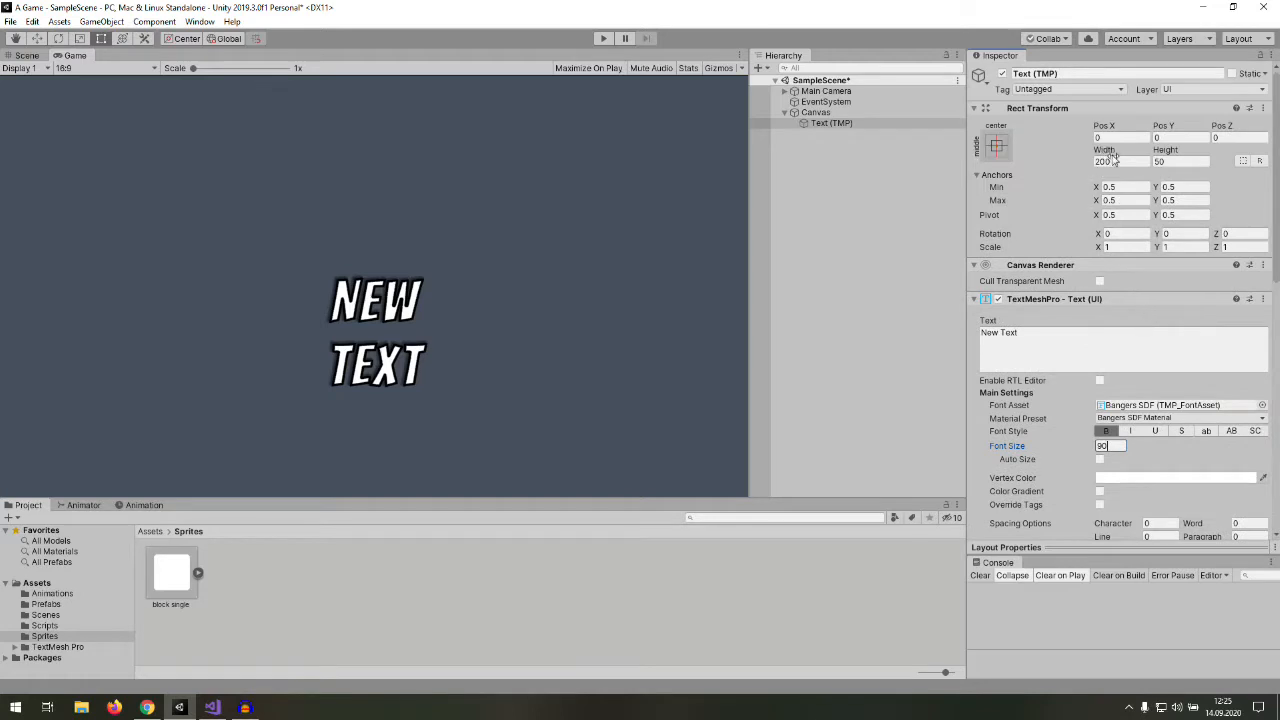
click(1120, 161)
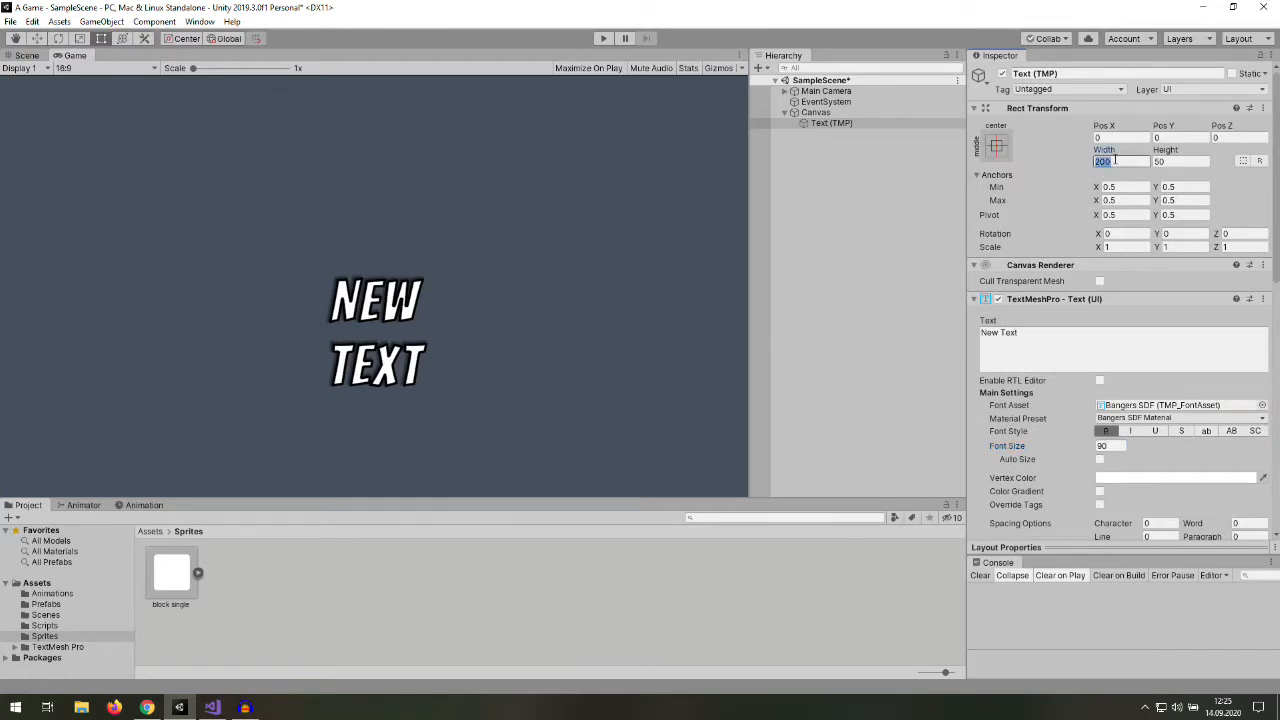
text(40)
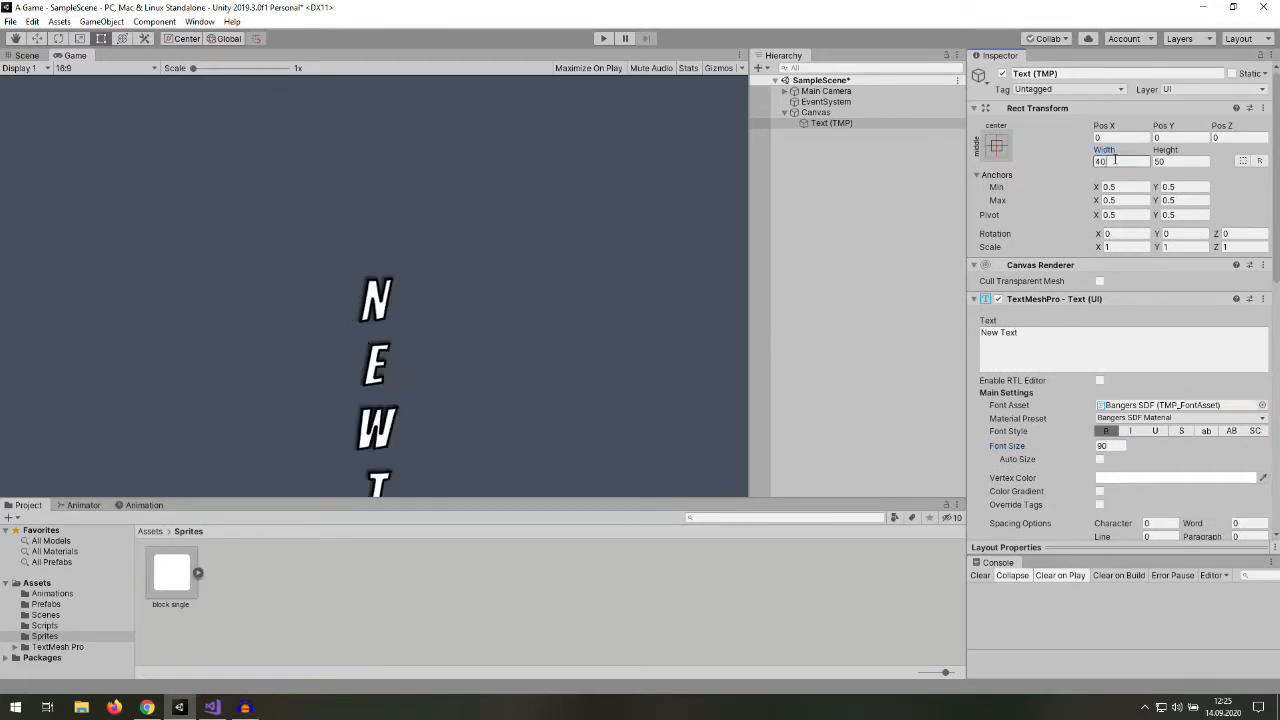
text(Challenge)
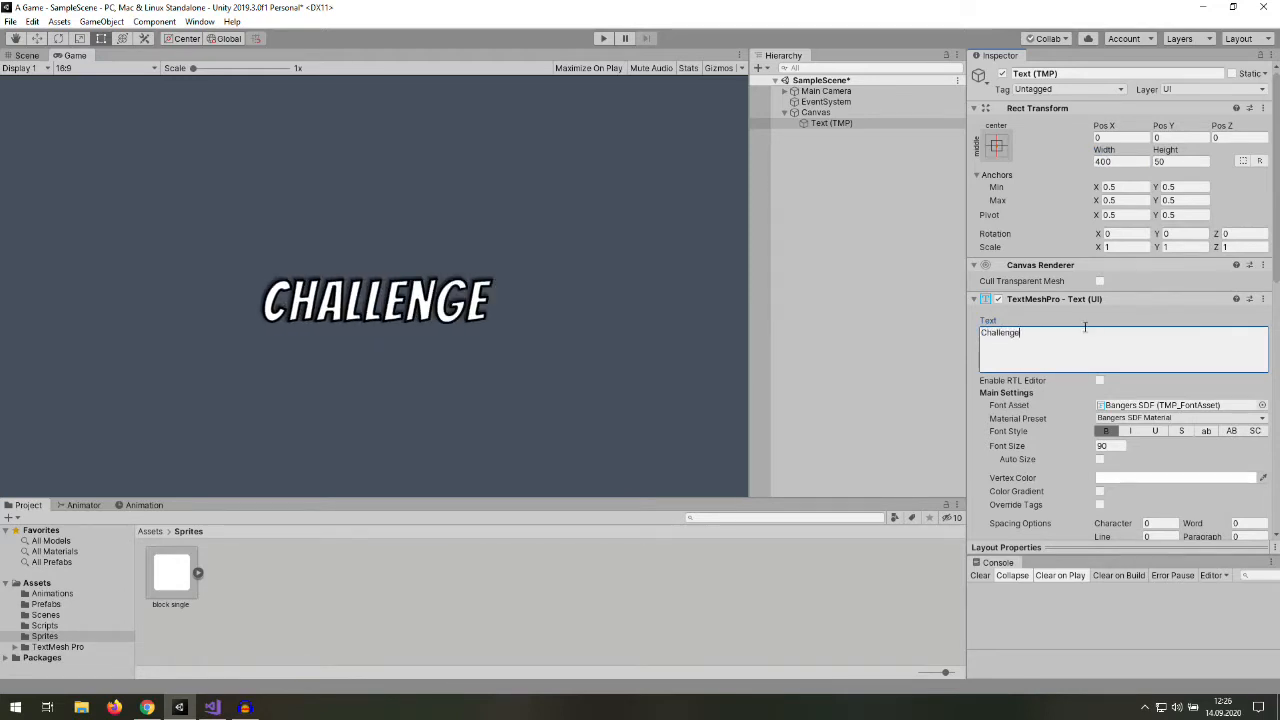
- Scroll the Bangers SDF material settings and rename Text (TMP) to 'Challenge text'
scroll(down, 3)
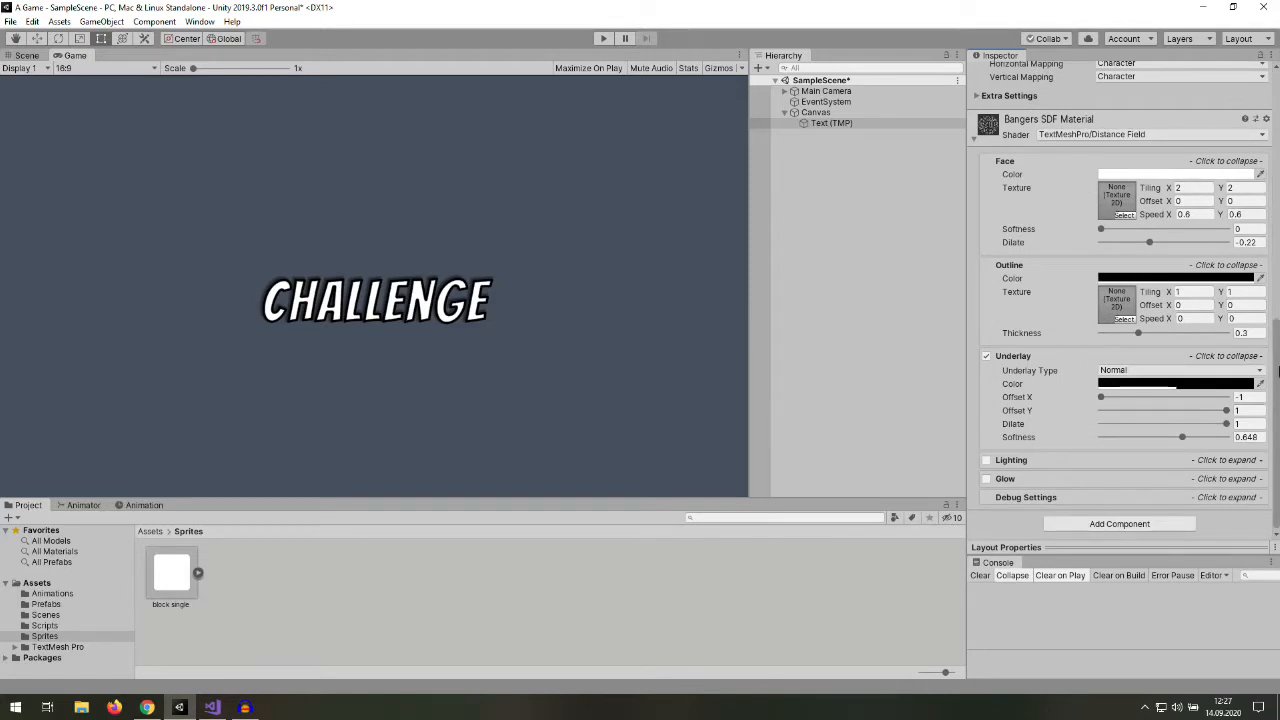
click(831, 122)
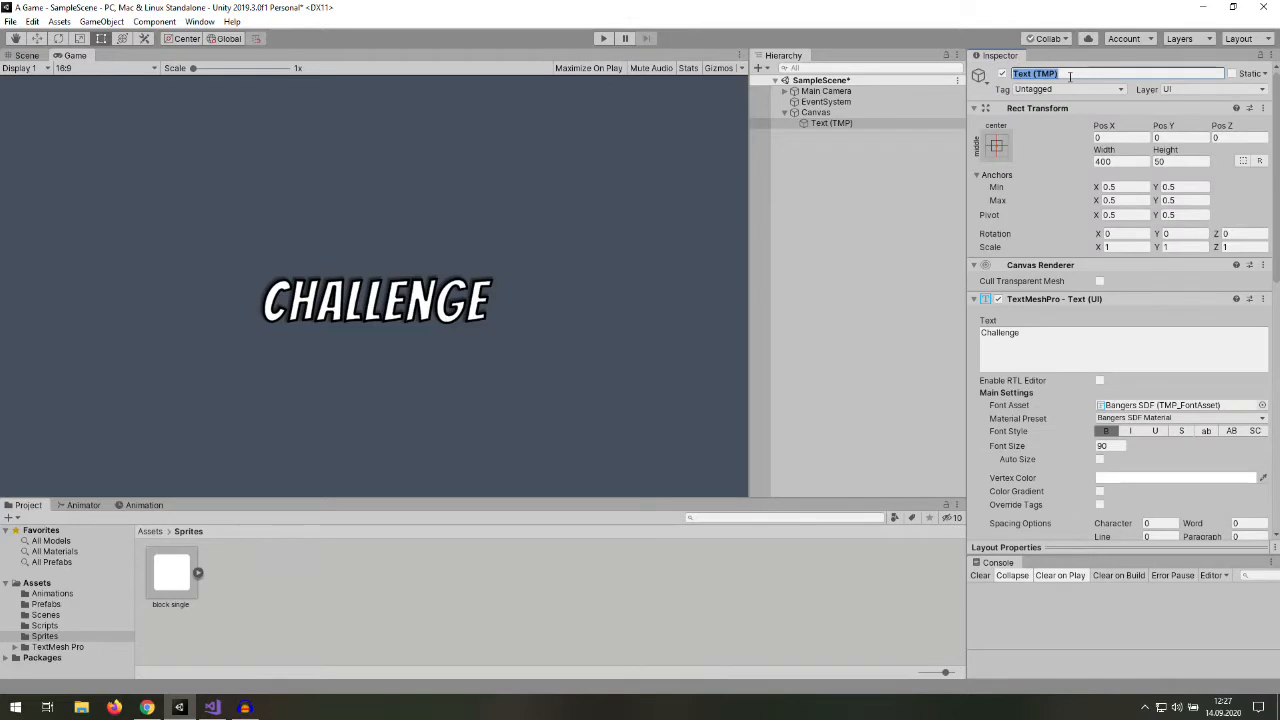
text(Challenge text)
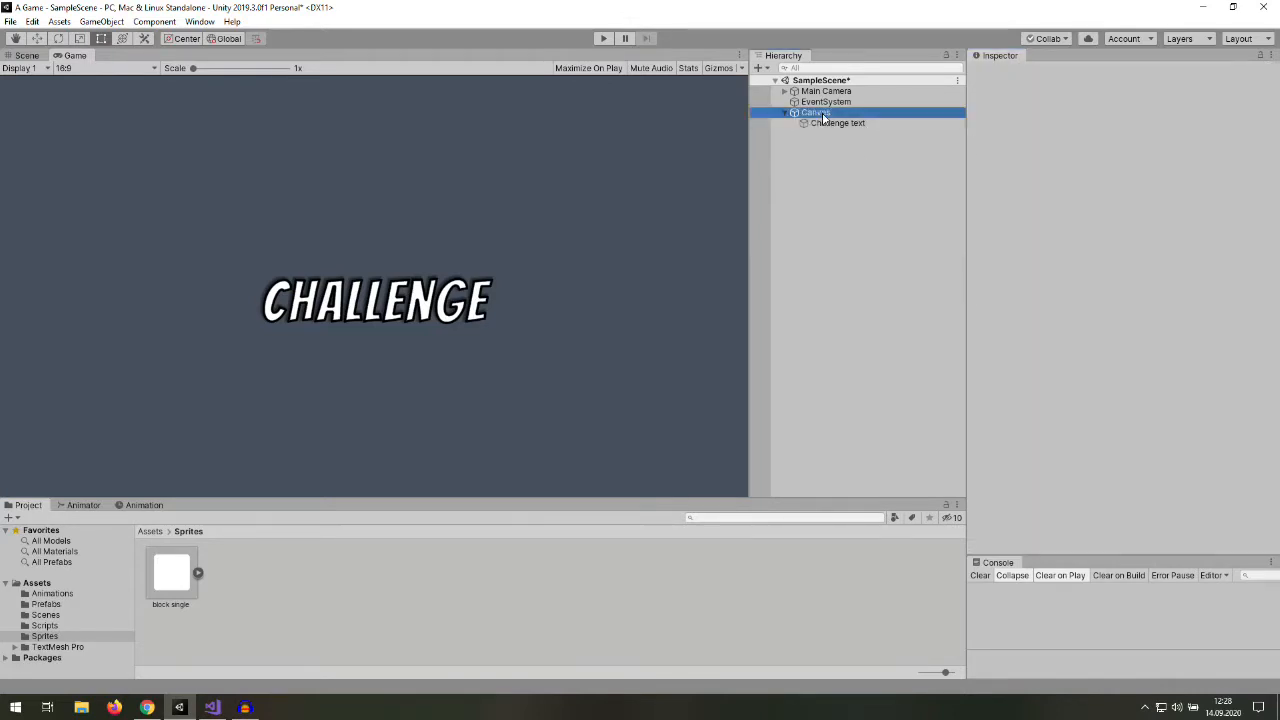
- Add a Canvas image at Pos X -300 using the block single sprite, 70 units wide
right_click(815, 112)
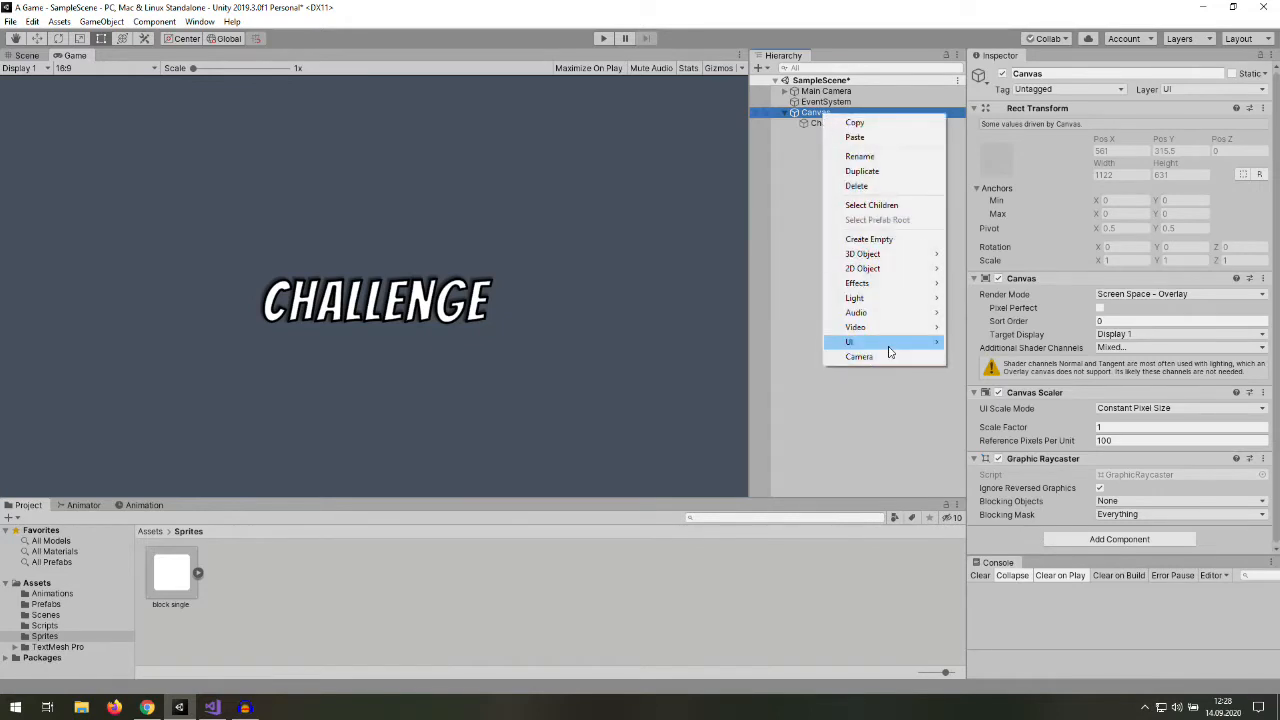
click(856, 342)
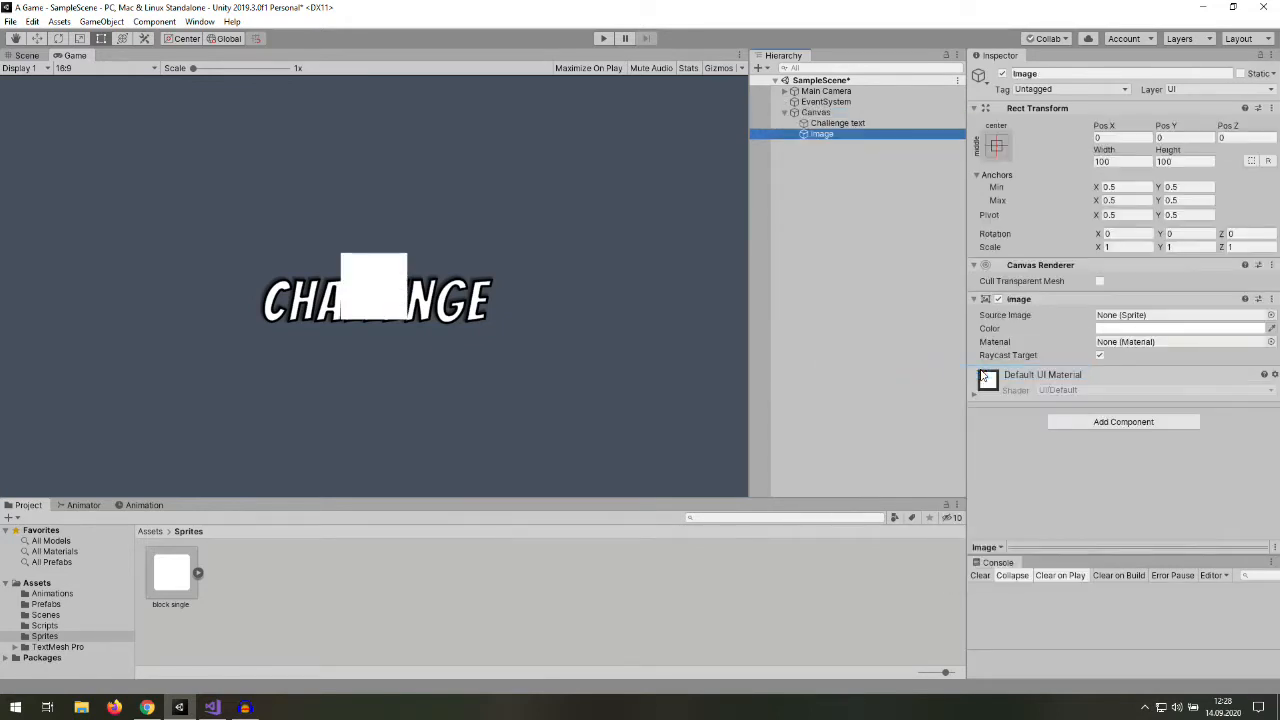
click(1120, 137)
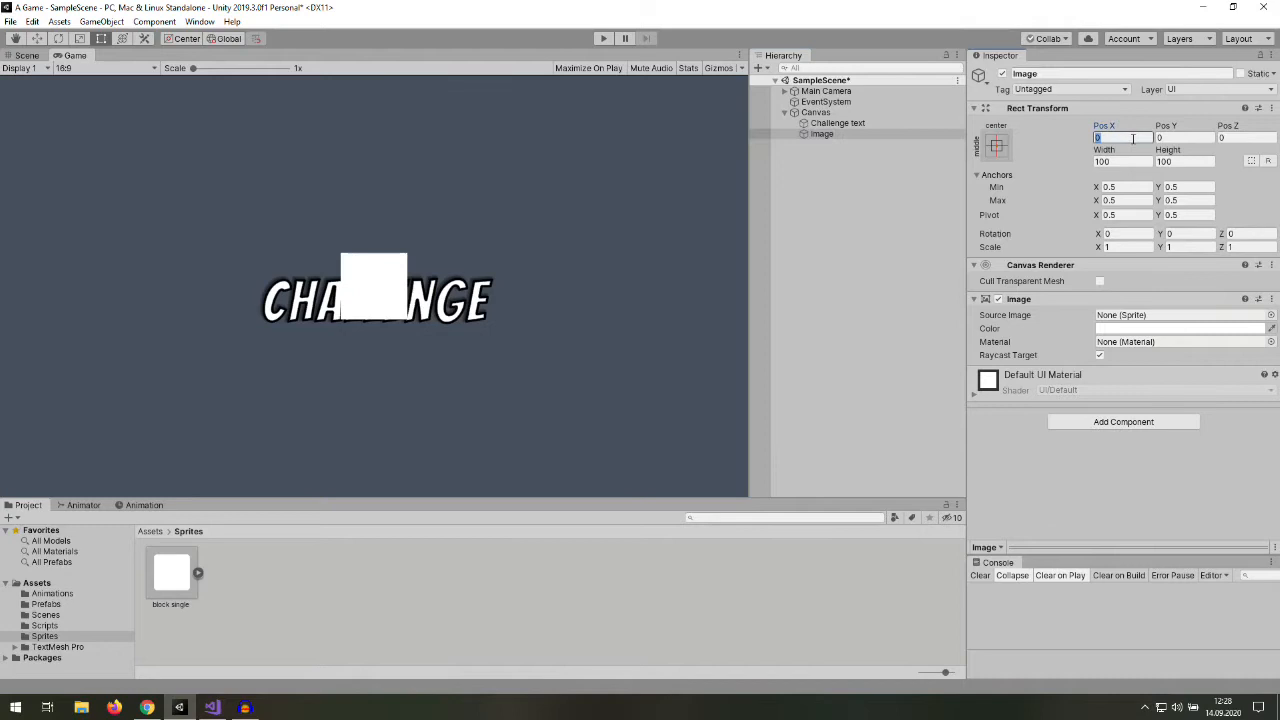
text(-300)
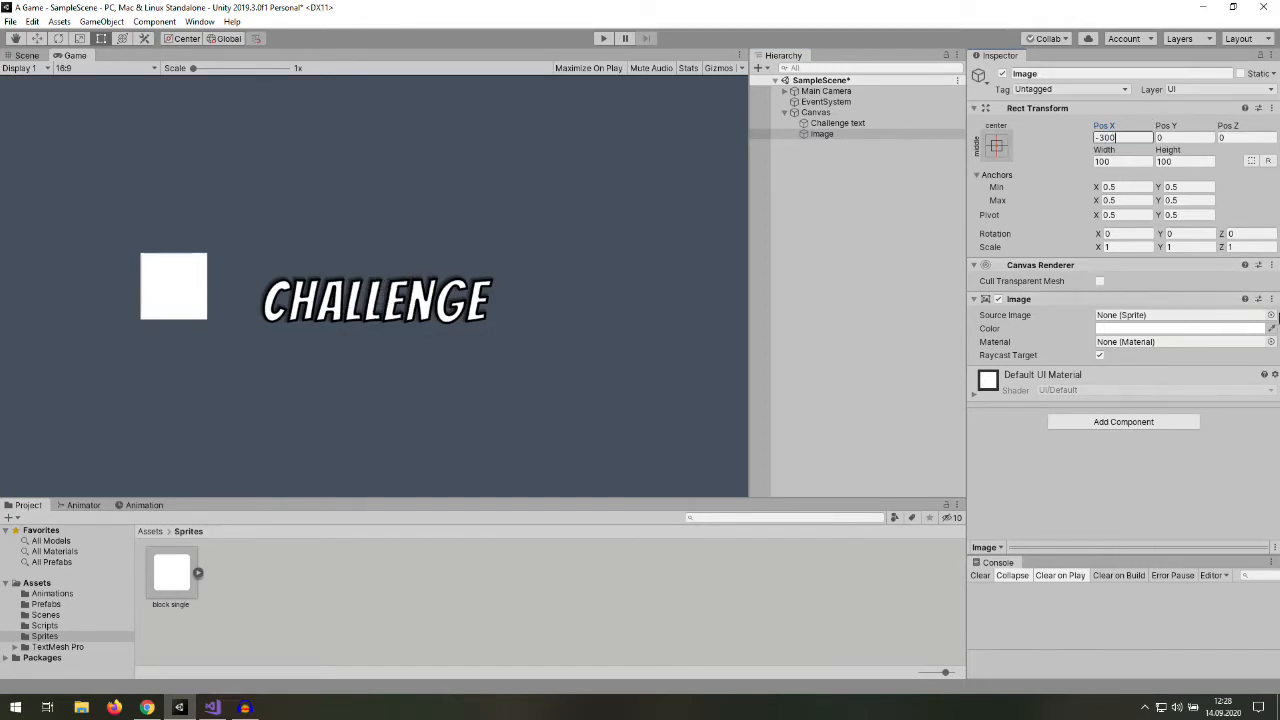
click(1271, 315)
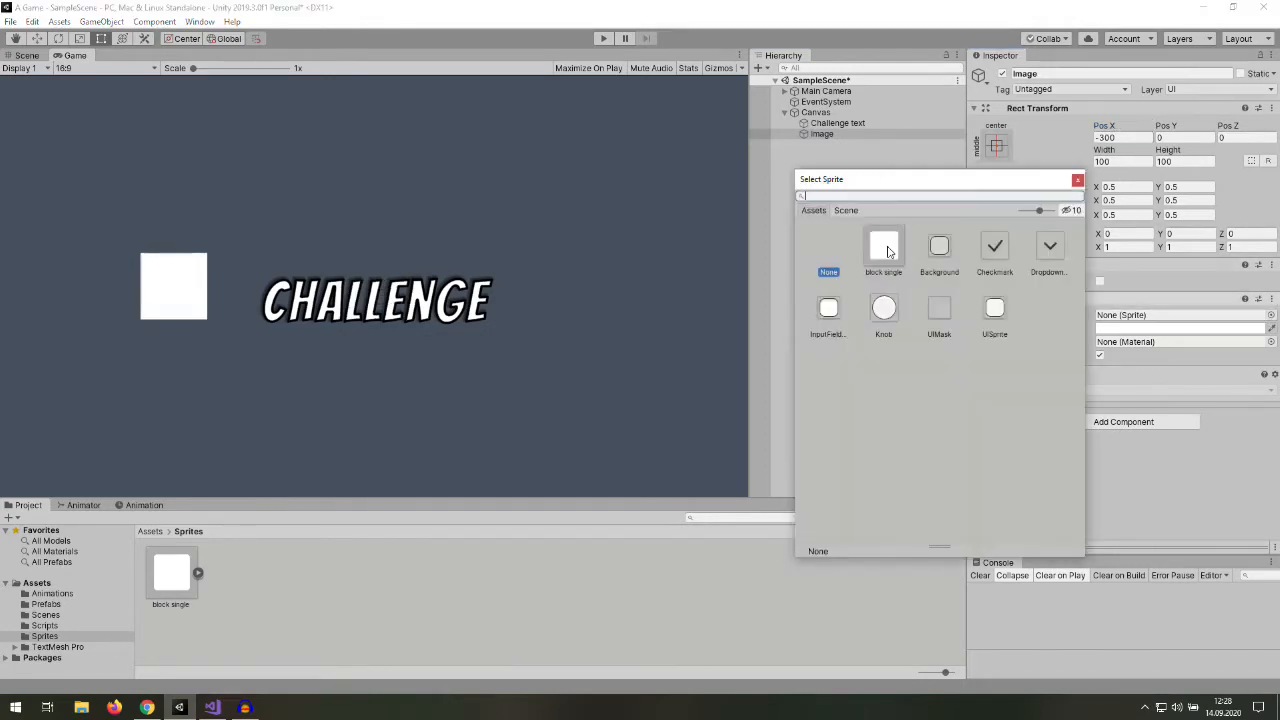
click(883, 250)
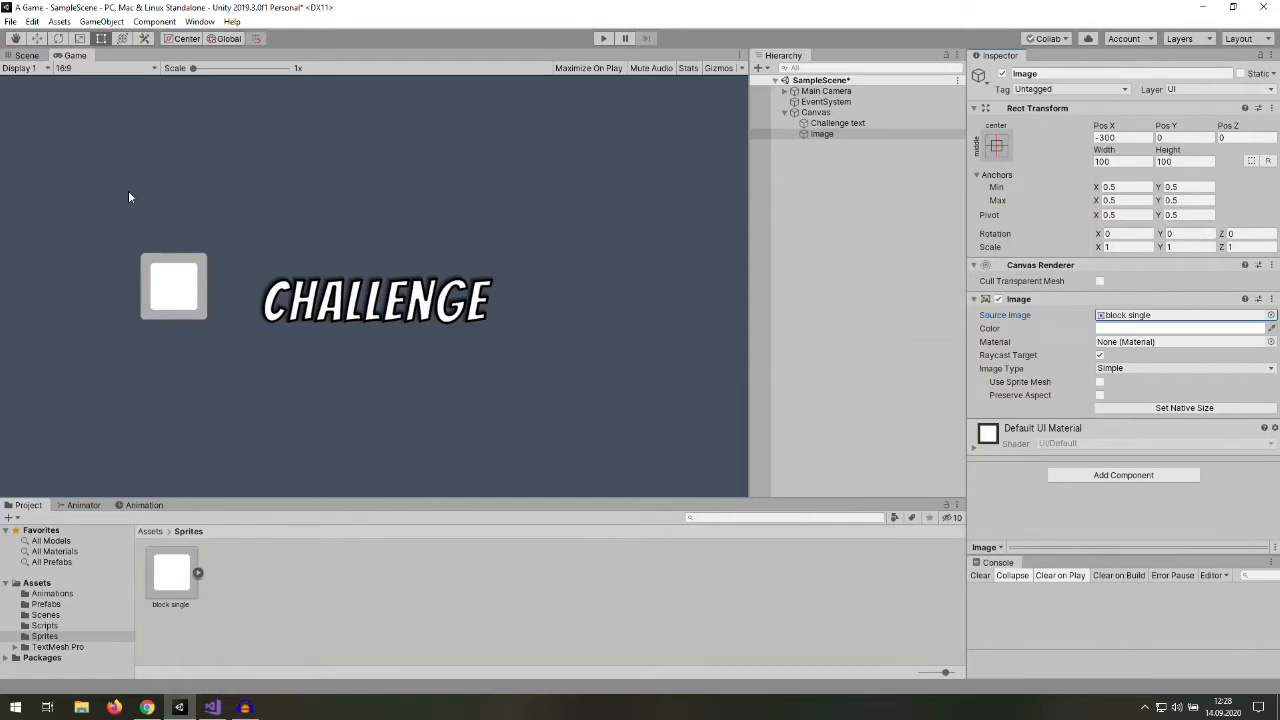
click(1120, 161)
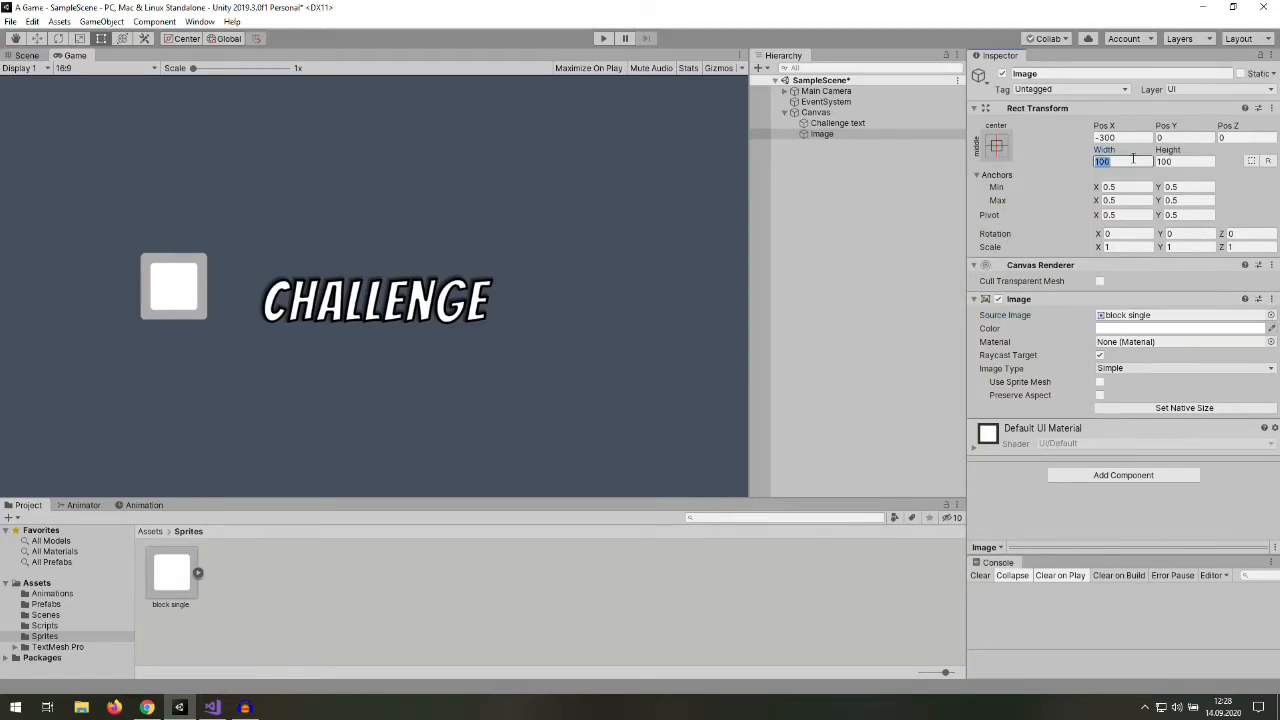
text(70)
click(824, 133)
text(toggle)
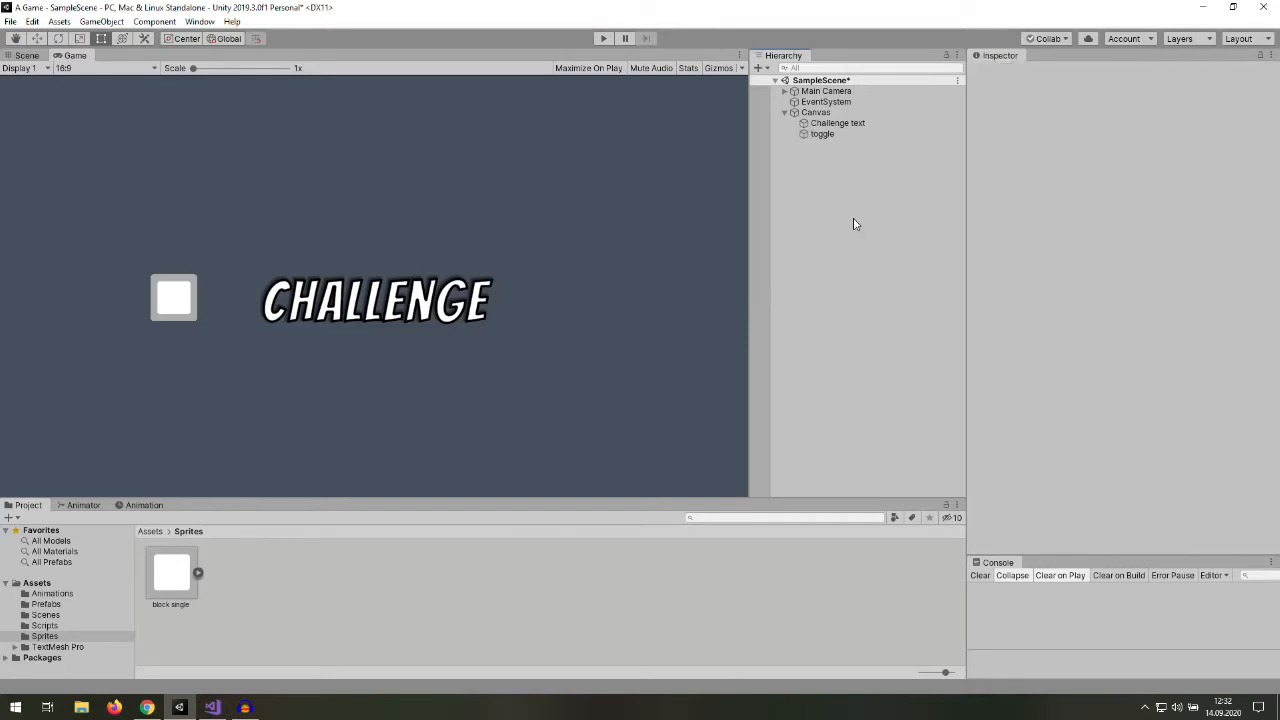
- Copy the toggle as a nested child, tint the parent grey, and scale the copy to 0.92
right_click(822, 133)
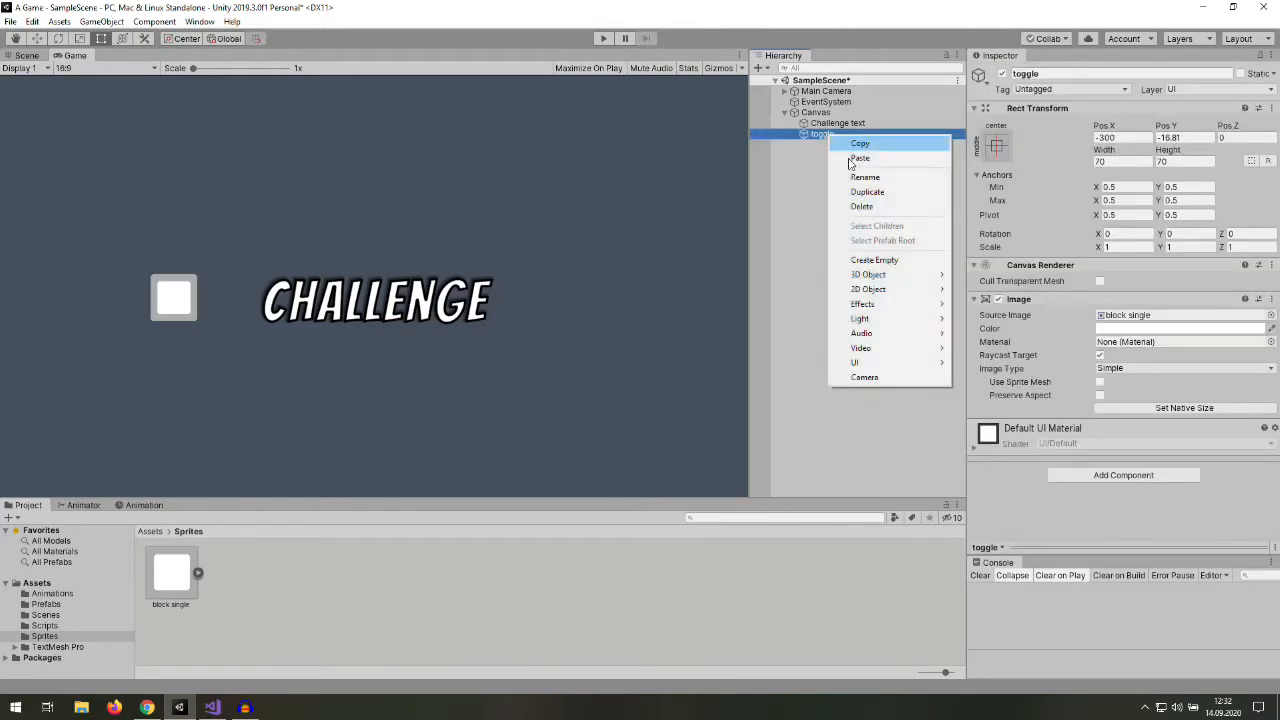
click(860, 158)
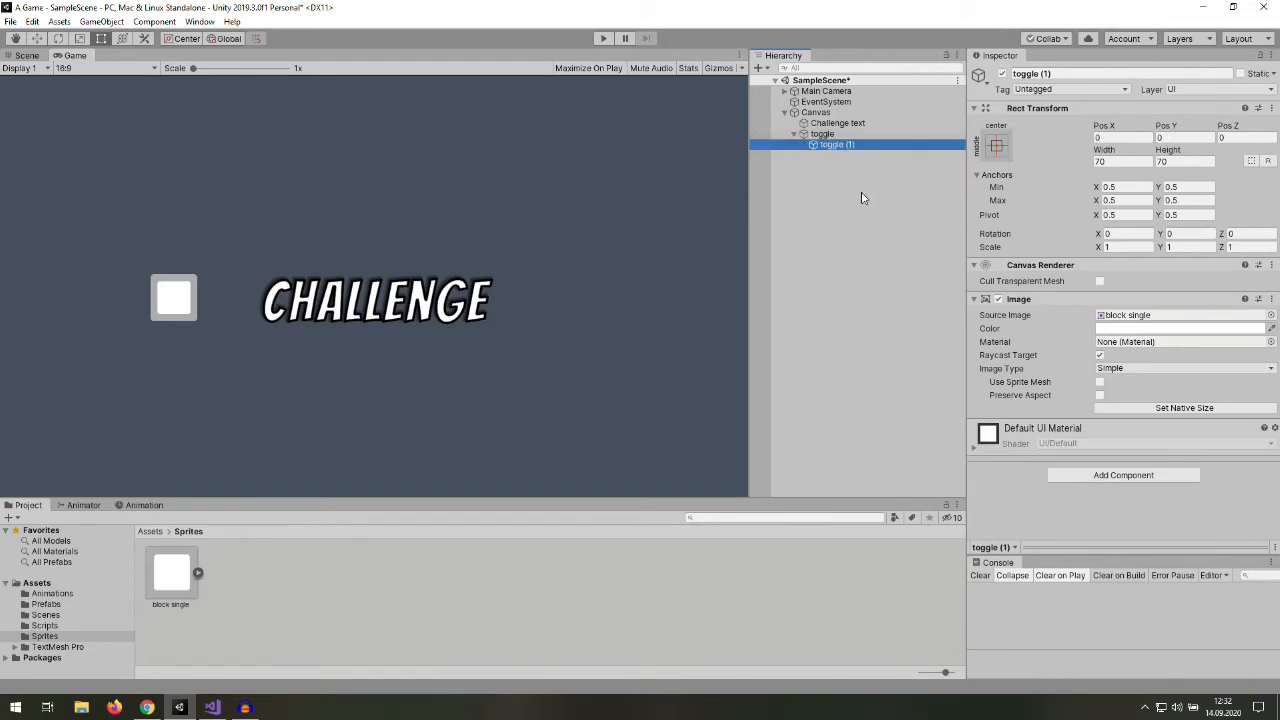
click(822, 133)
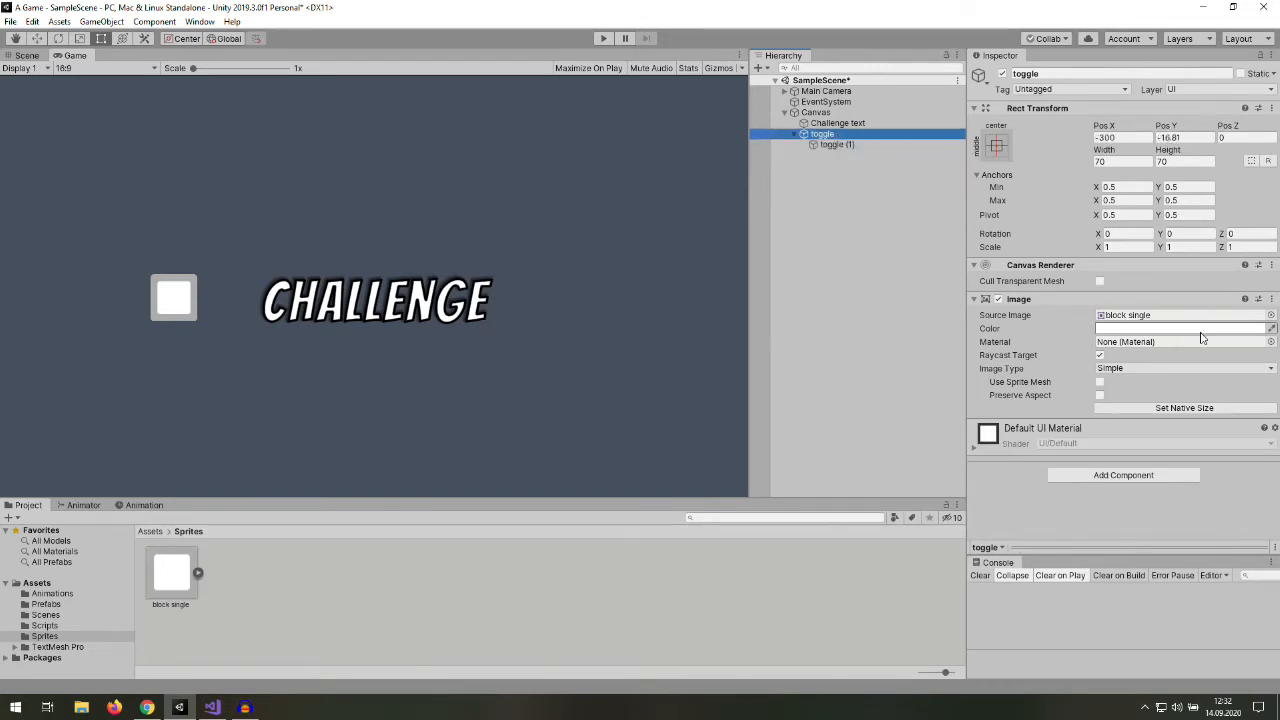
click(1180, 328)
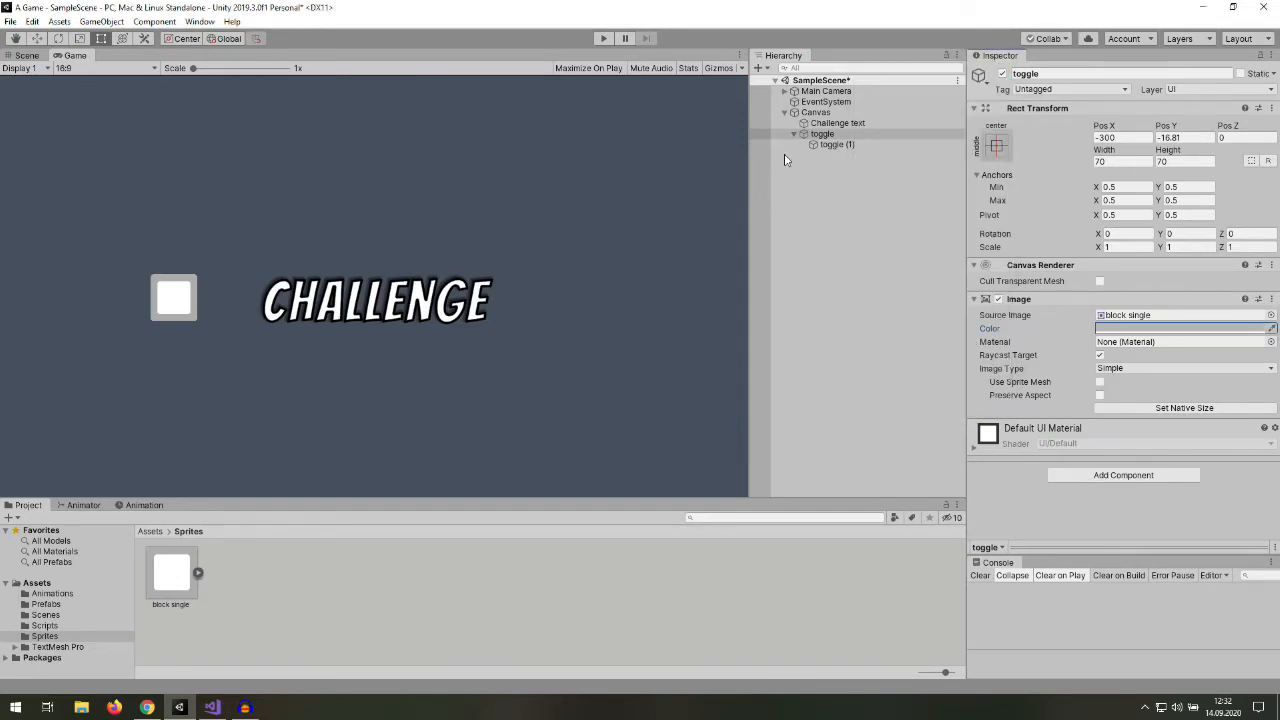
click(837, 144)
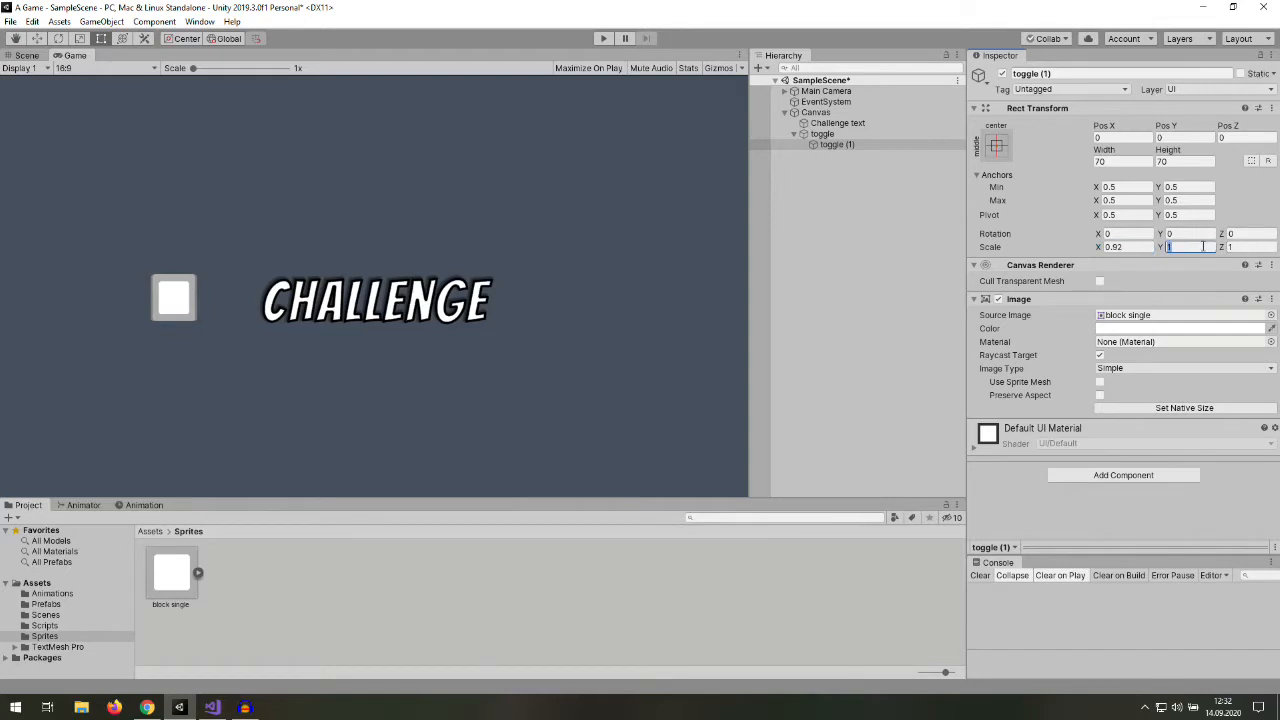
text(.92)
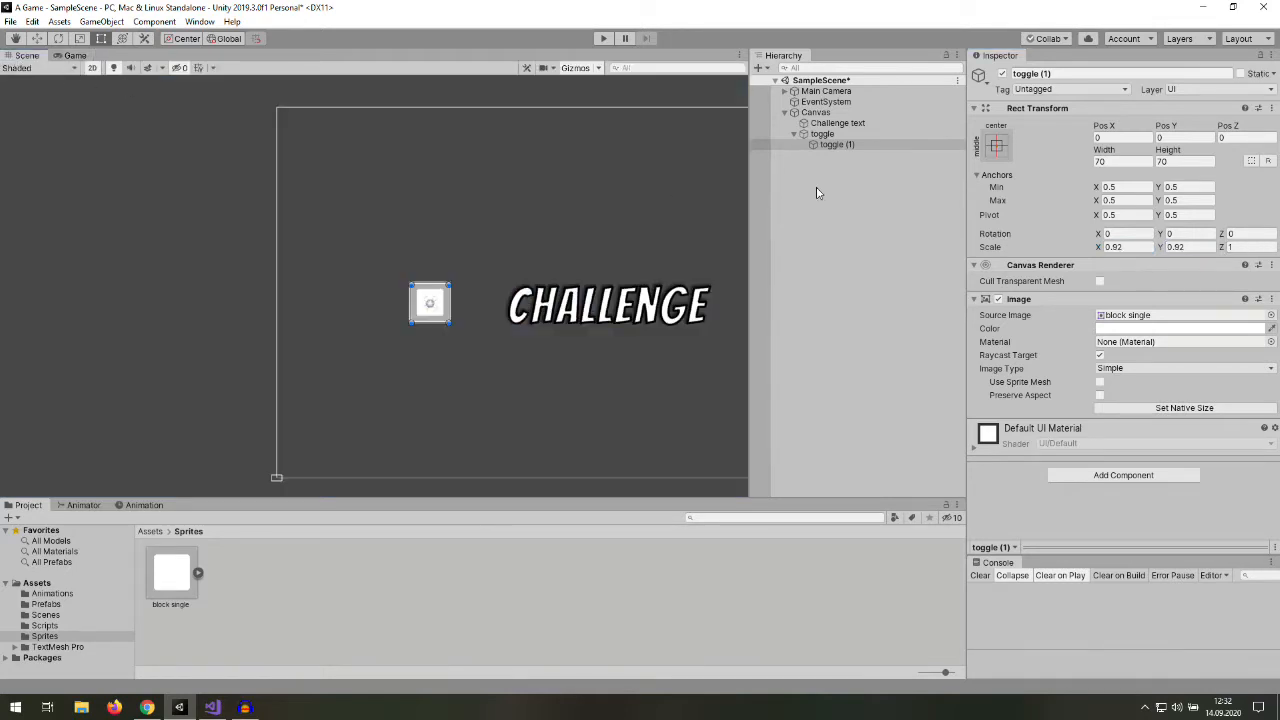
click(837, 144)
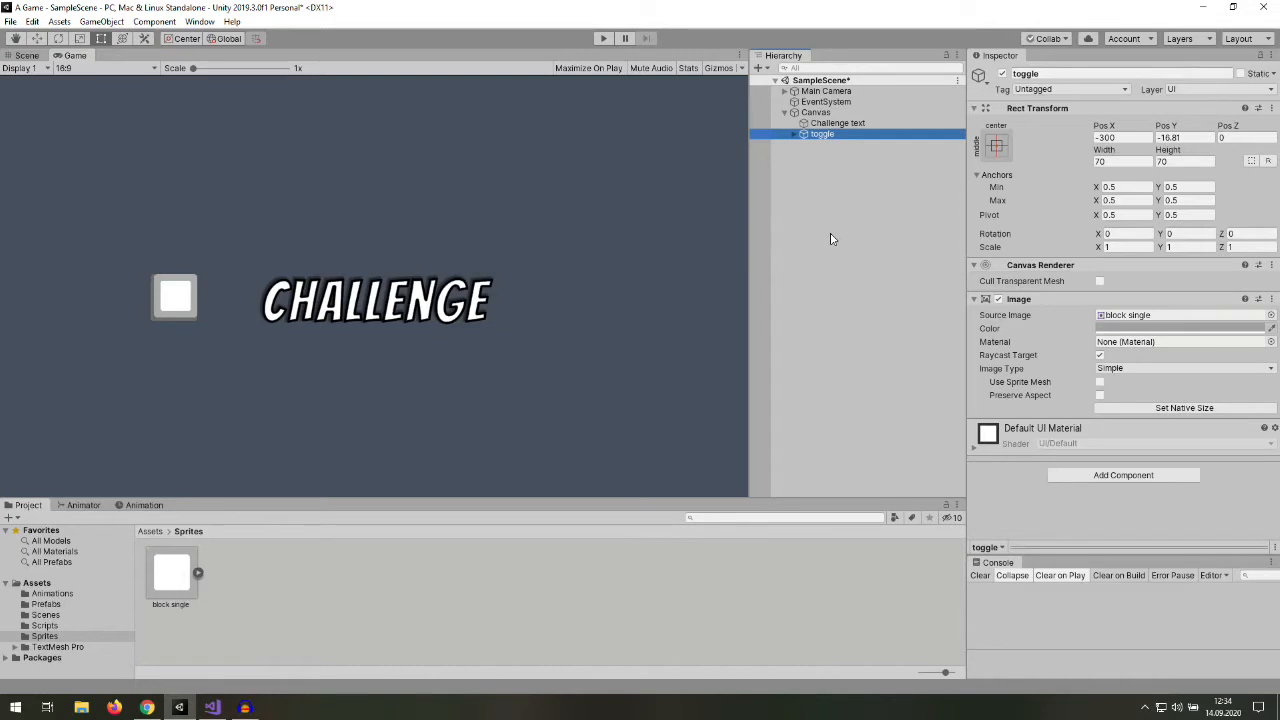
mouse_move(850, 256)
text(button)
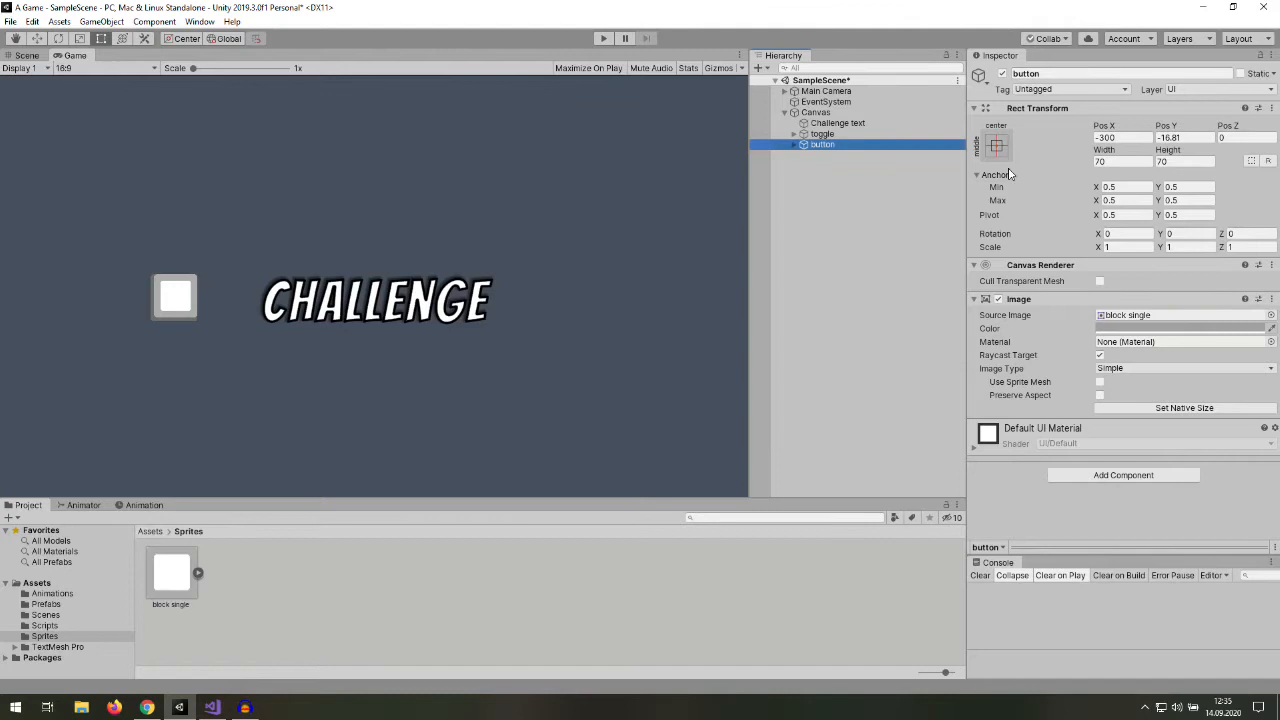
mouse_move(1087, 150)
text(0)
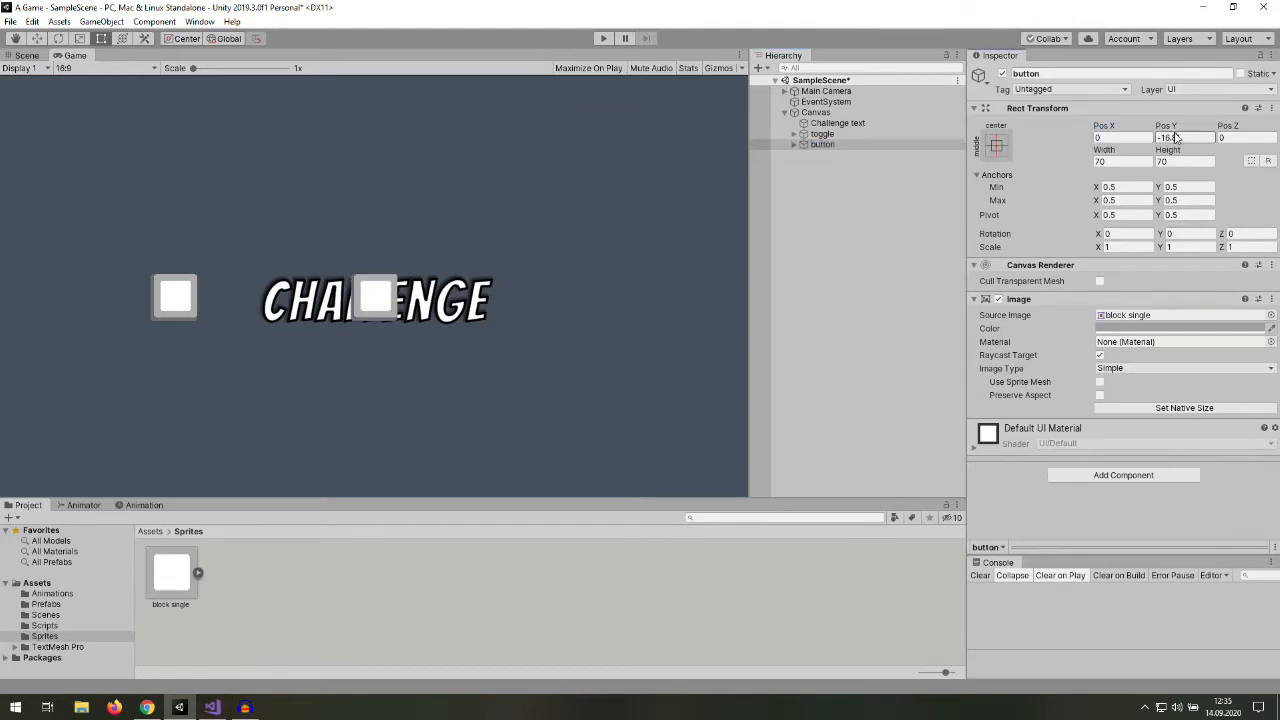
- Move the button bar to Y -150 and show block single's import settings
text(-100)
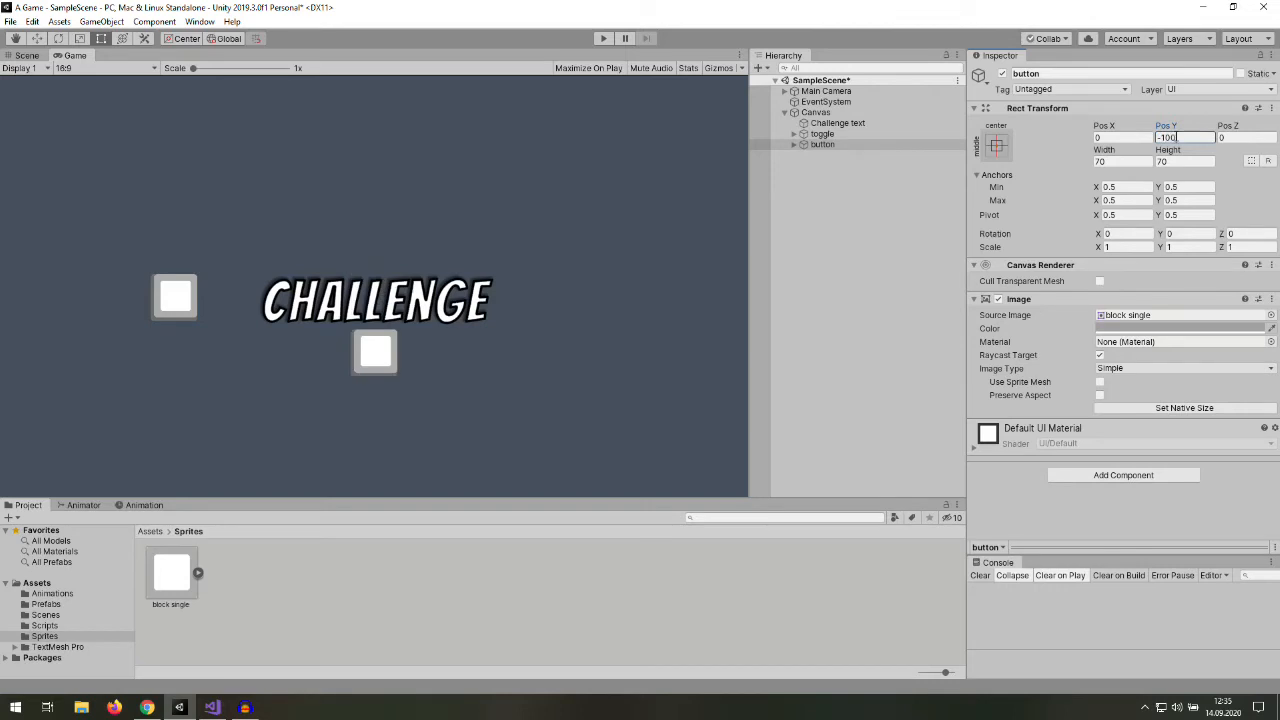
text(-150)
click(1126, 246)
text(7)
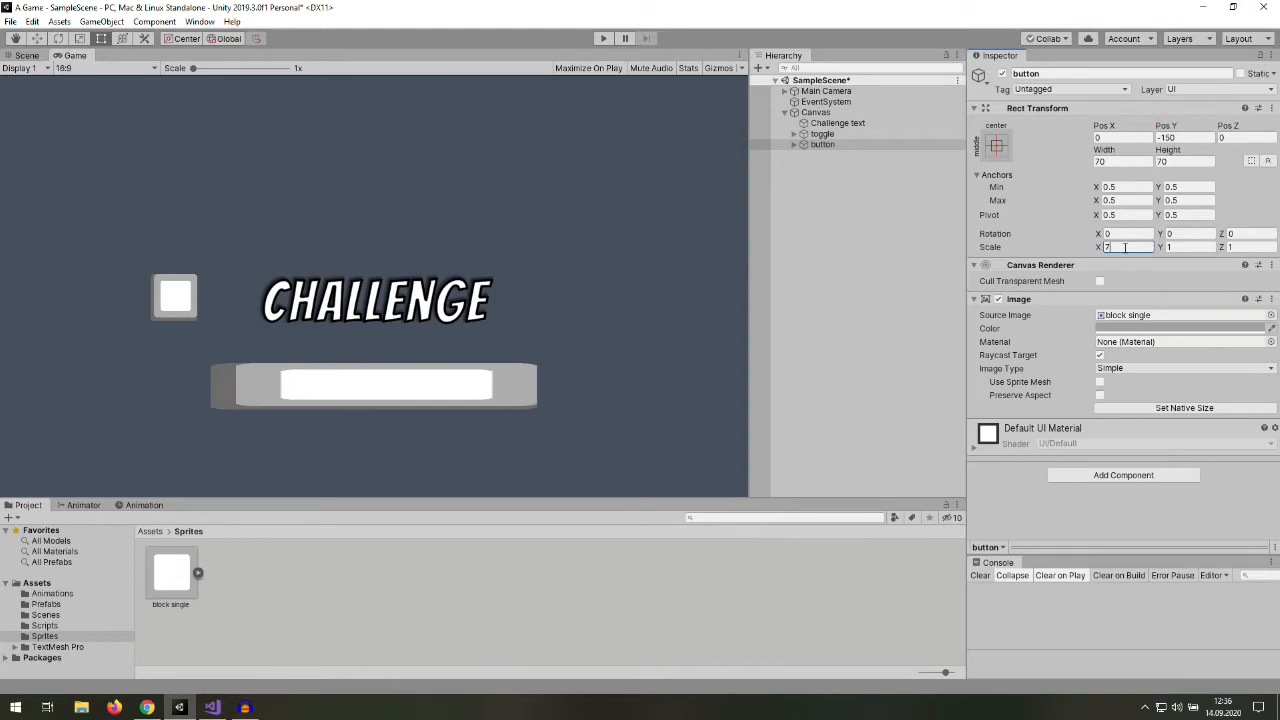
click(822, 134)
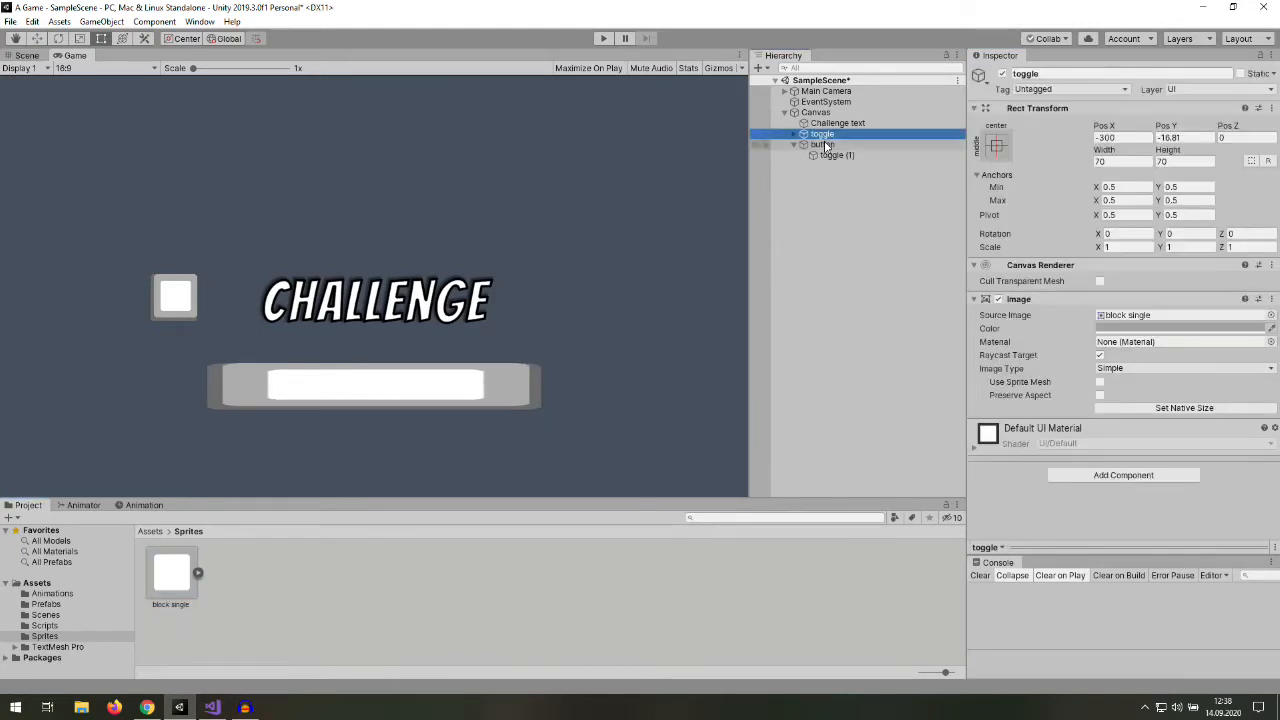
click(823, 144)
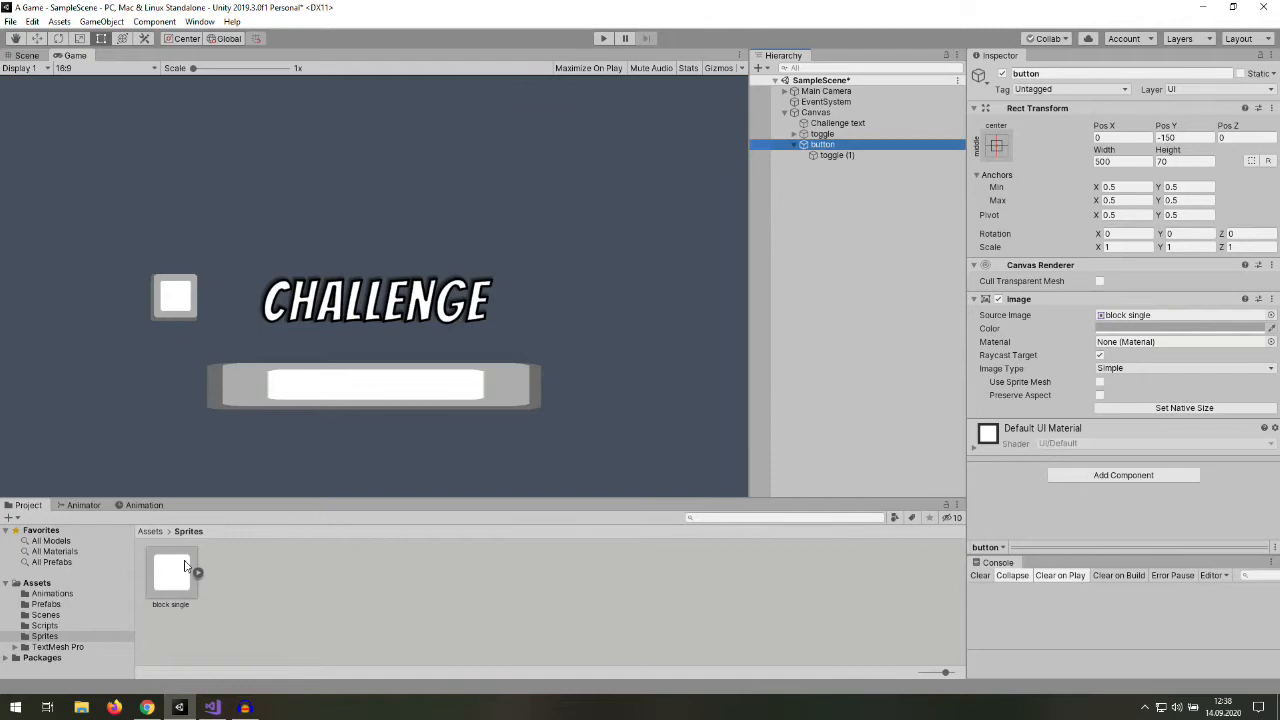
click(170, 575)
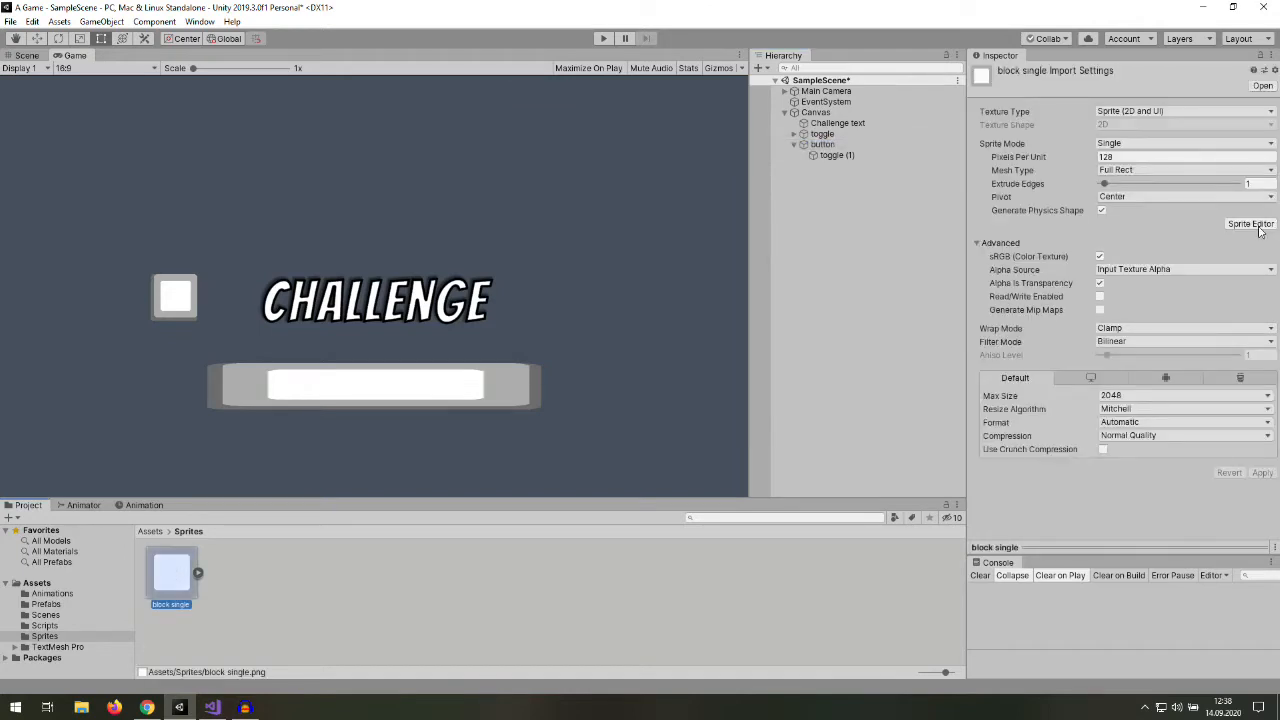
- Open block single in the Sprite Editor and raise the bottom border to 24
click(1250, 223)
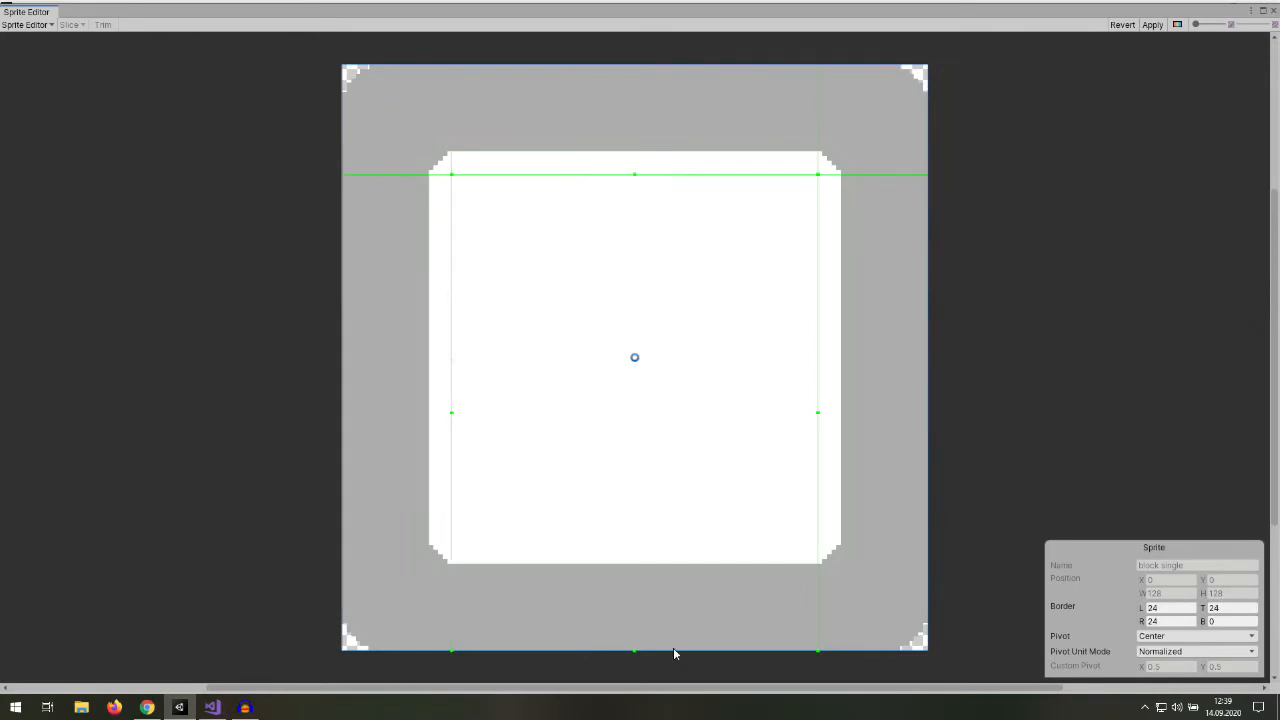
drag(635, 651, 635, 541)
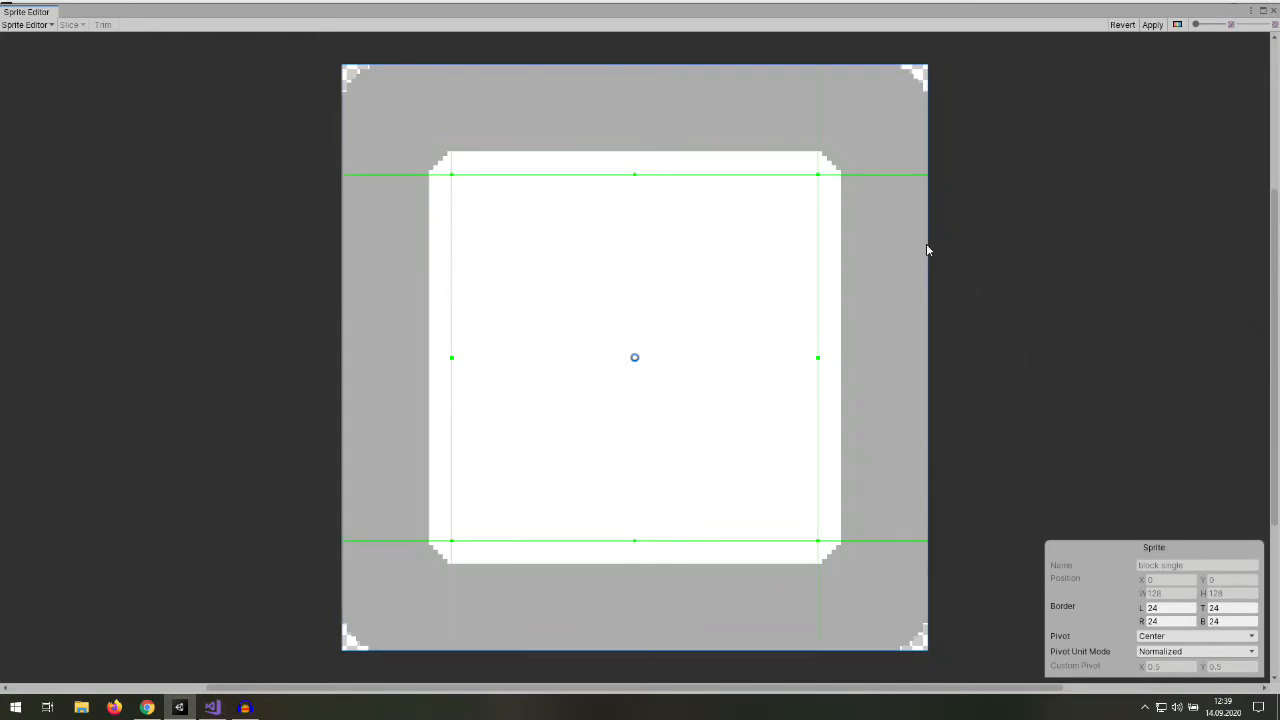
mouse_move(798, 181)
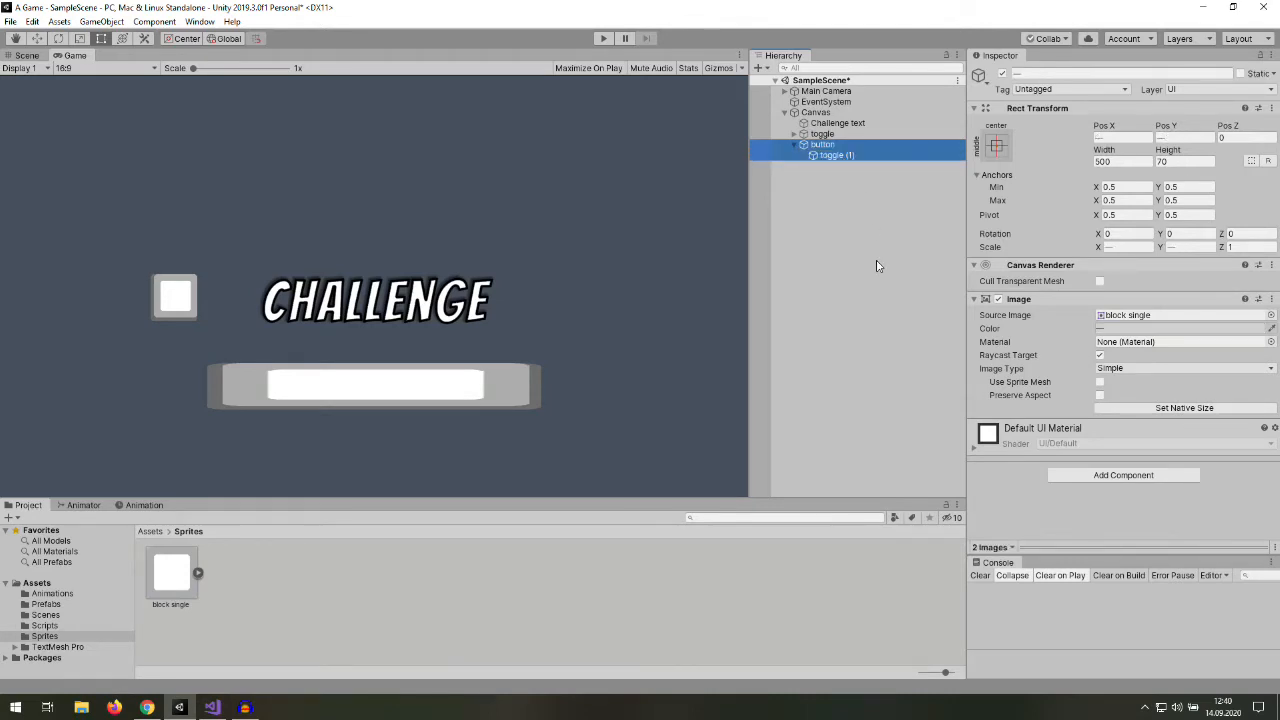
- Set the button bar images' Image Type to Sliced
click(1183, 368)
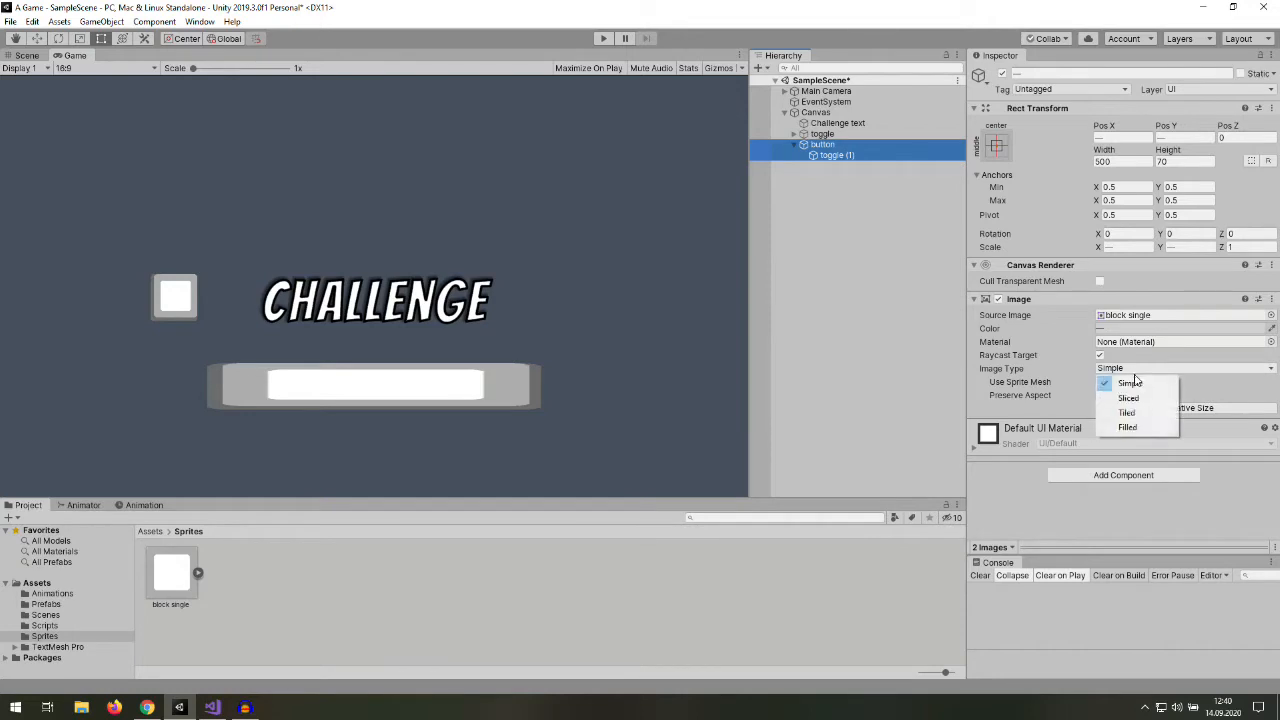
click(1128, 398)
text(button)
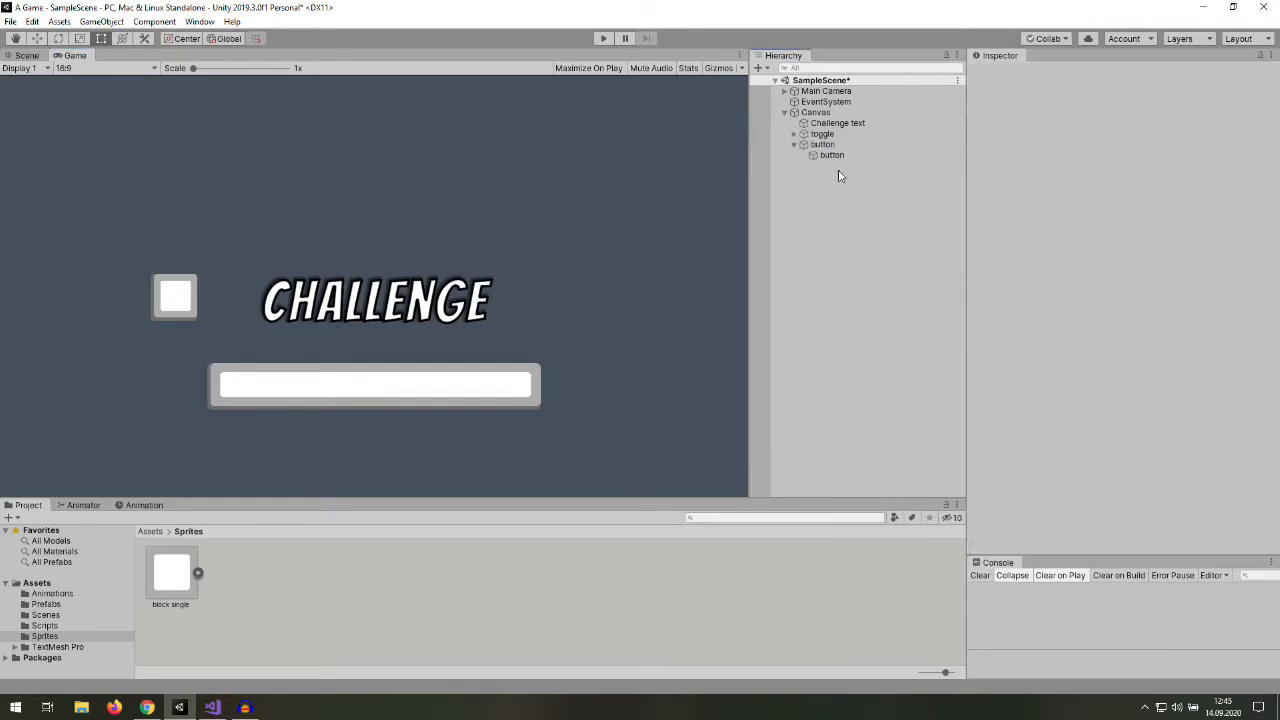
- Duplicate the Challenge text into a size-50 button label
click(836, 122)
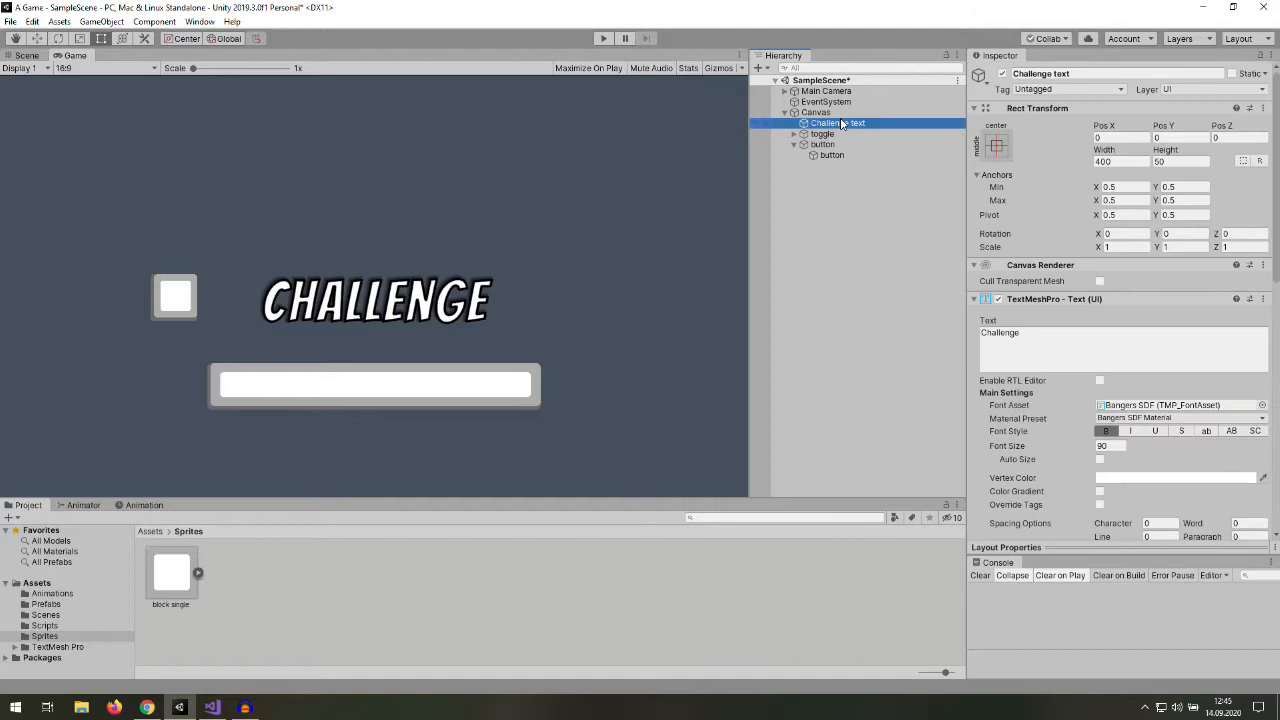
right_click(835, 123)
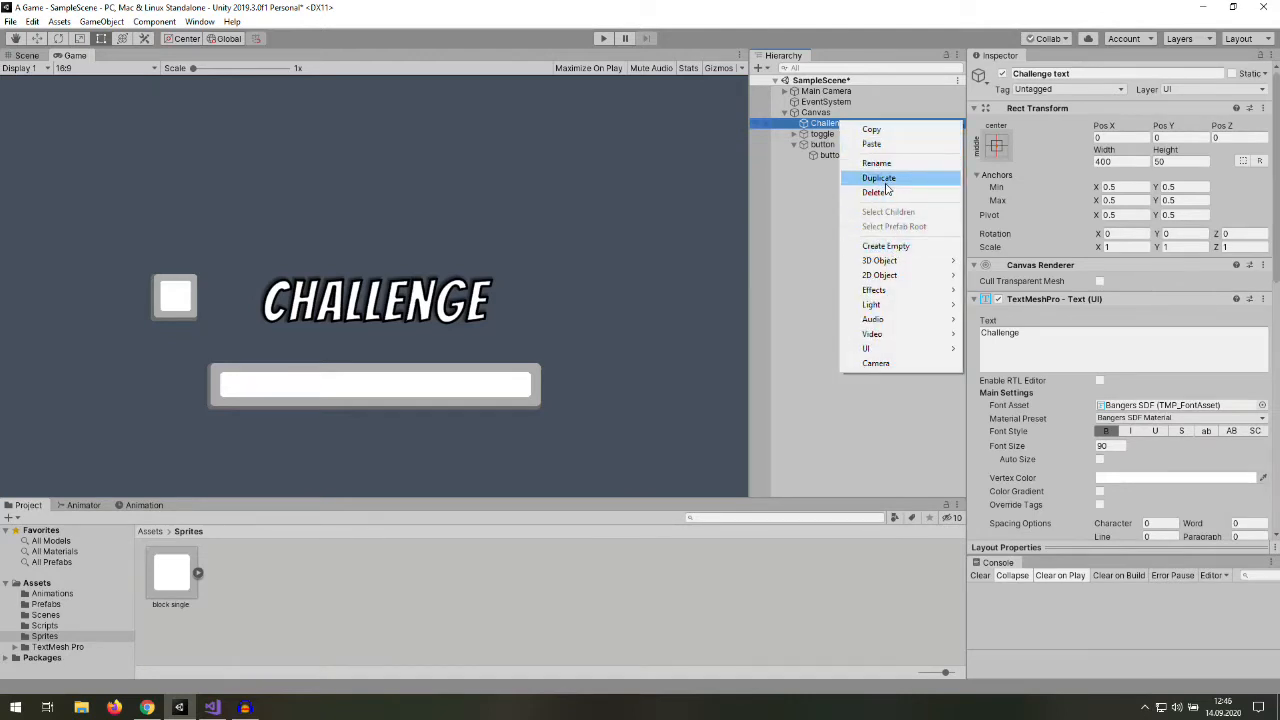
click(879, 177)
text(1)
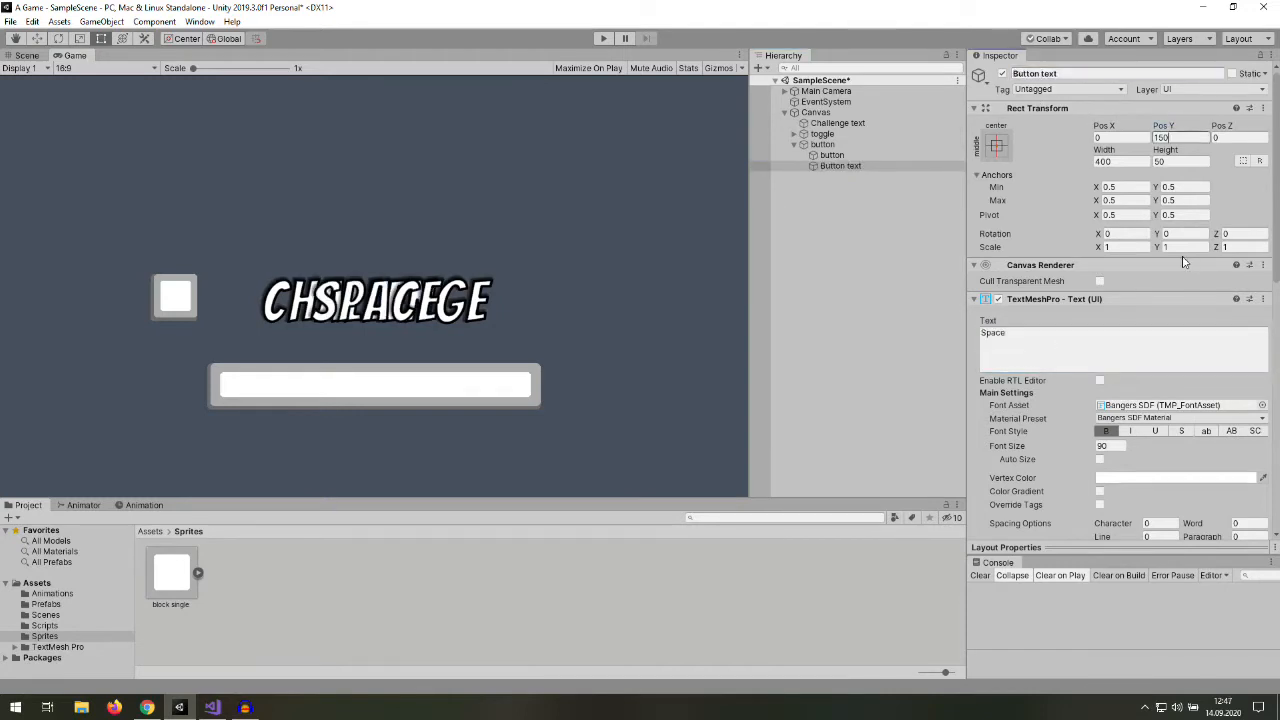
text(50)
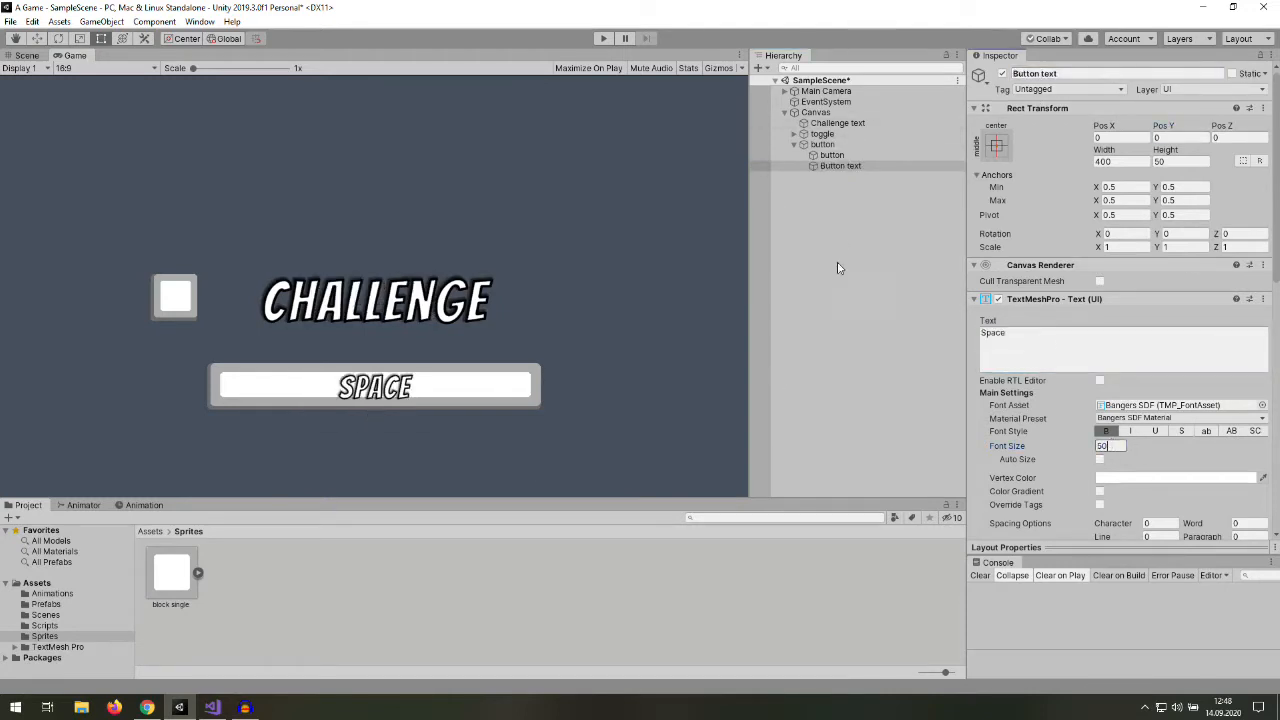
- Resize the inner bar image using values 120 and 90
click(822, 155)
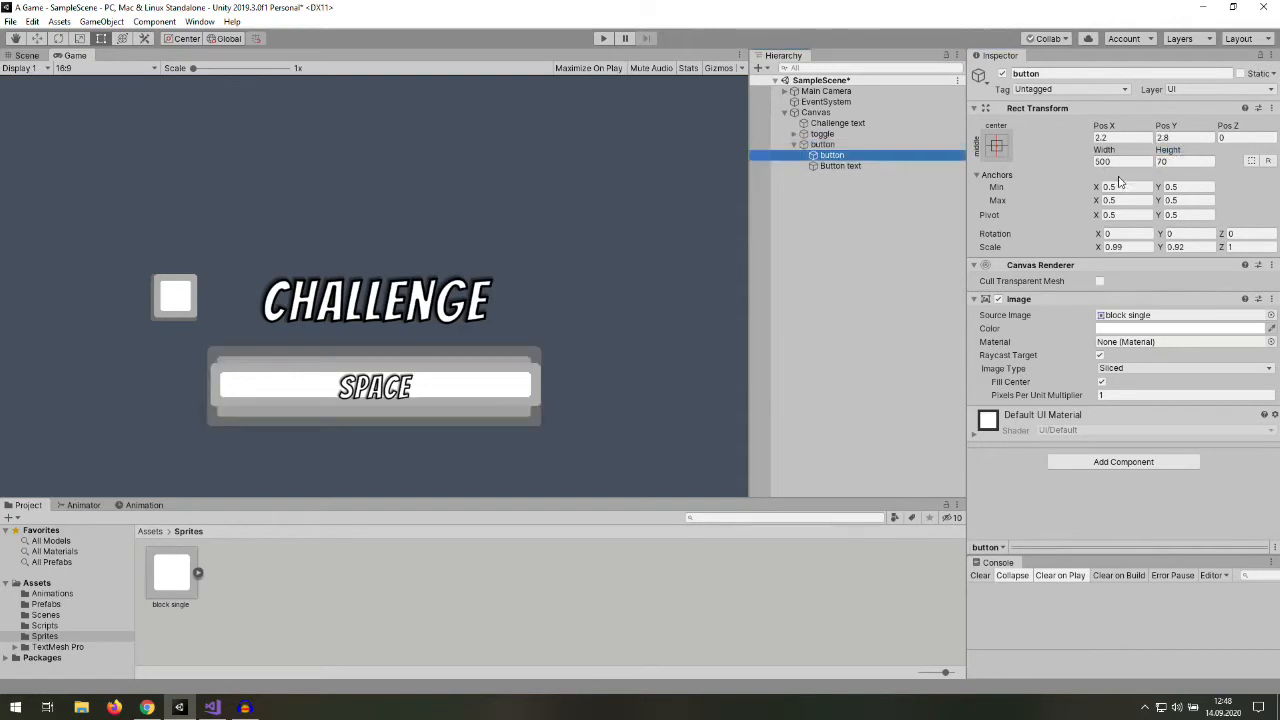
text(120)
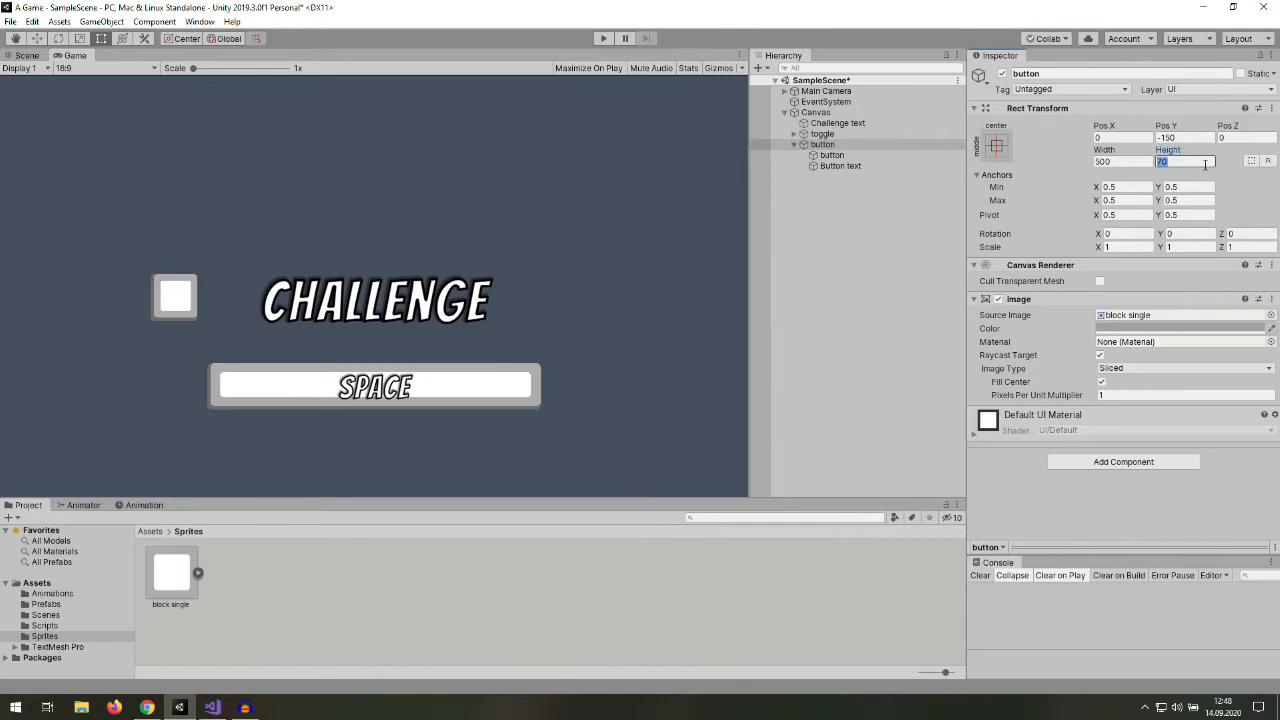
text(90)
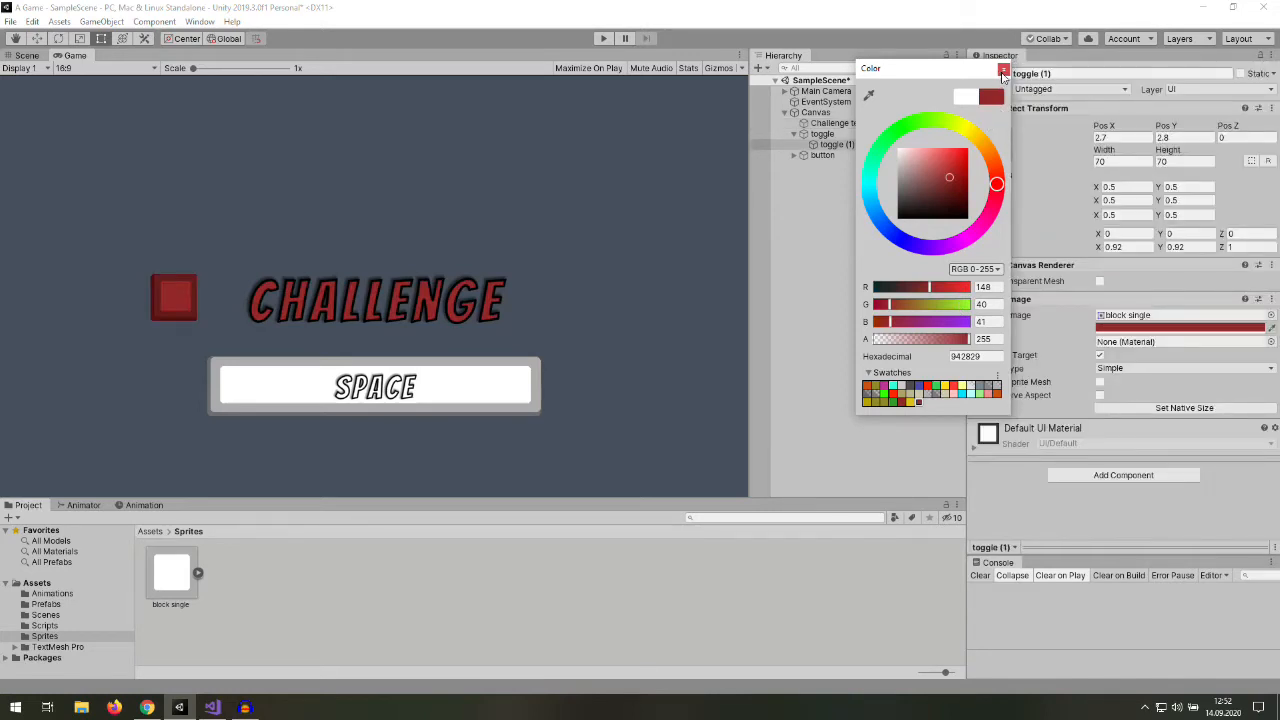
- Give Challenge text a white-and-dark-red corner gradient, then run and stop a preview
click(1004, 68)
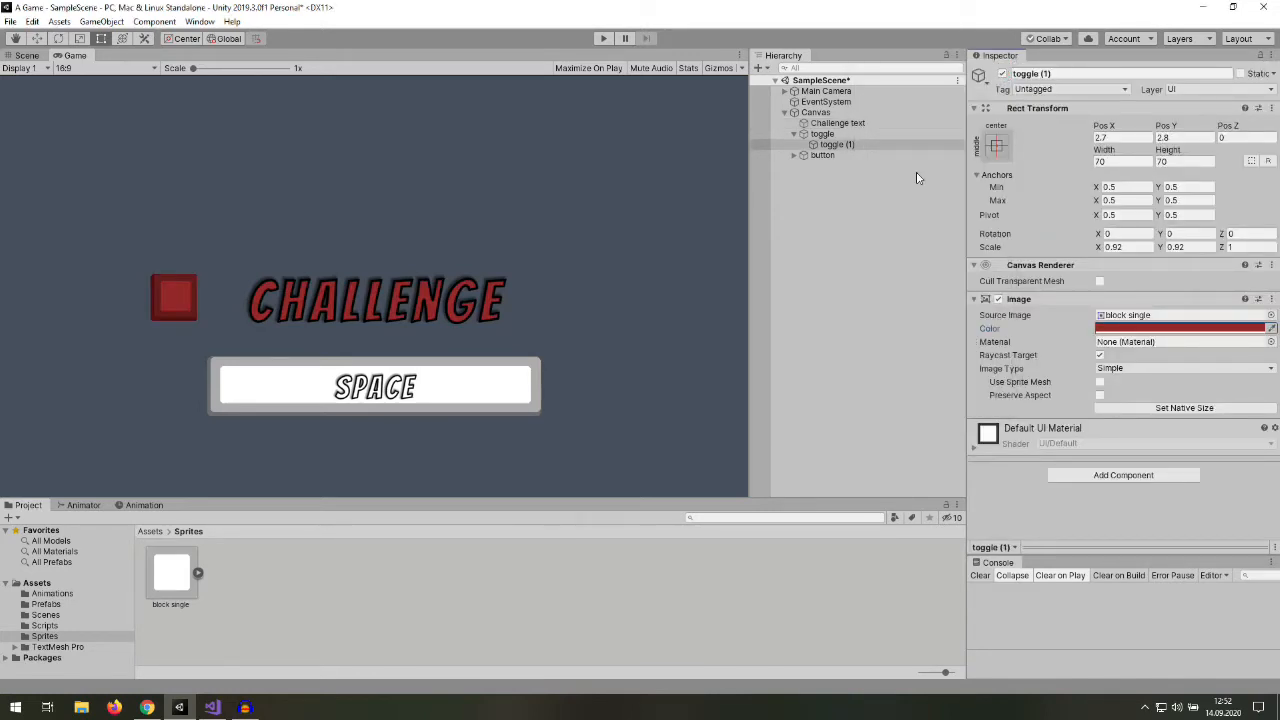
mouse_move(911, 194)
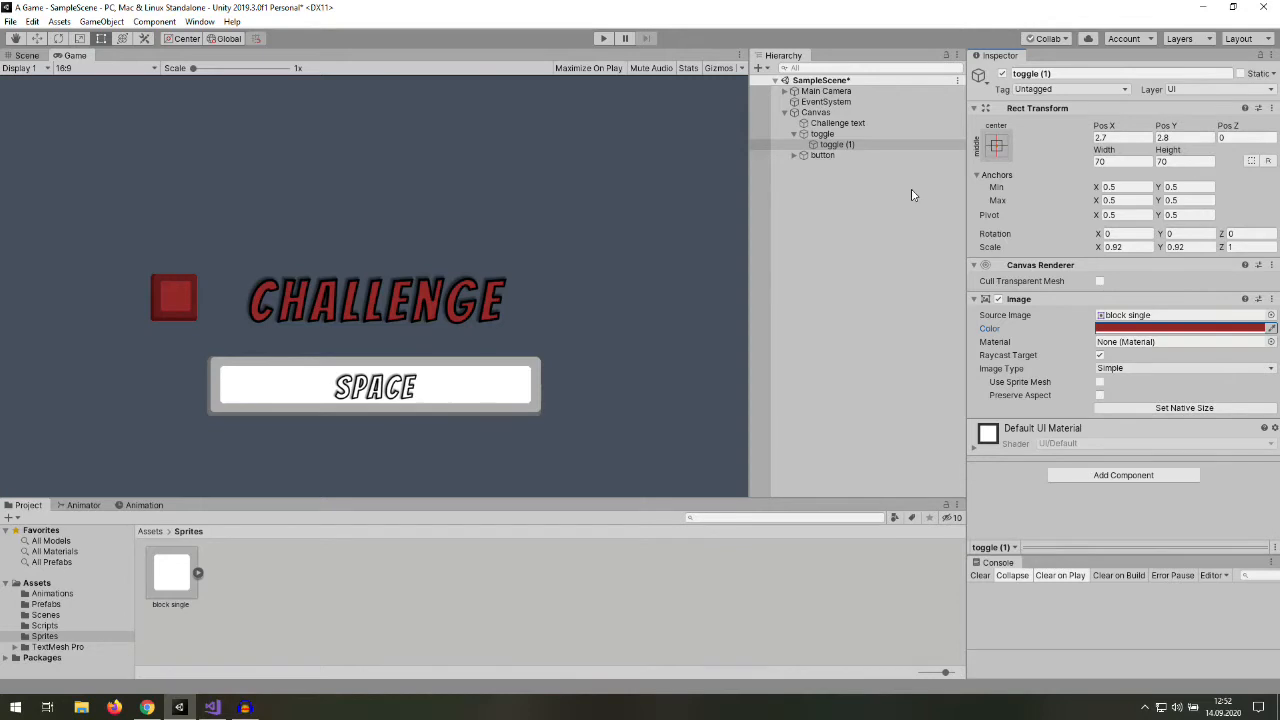
click(836, 122)
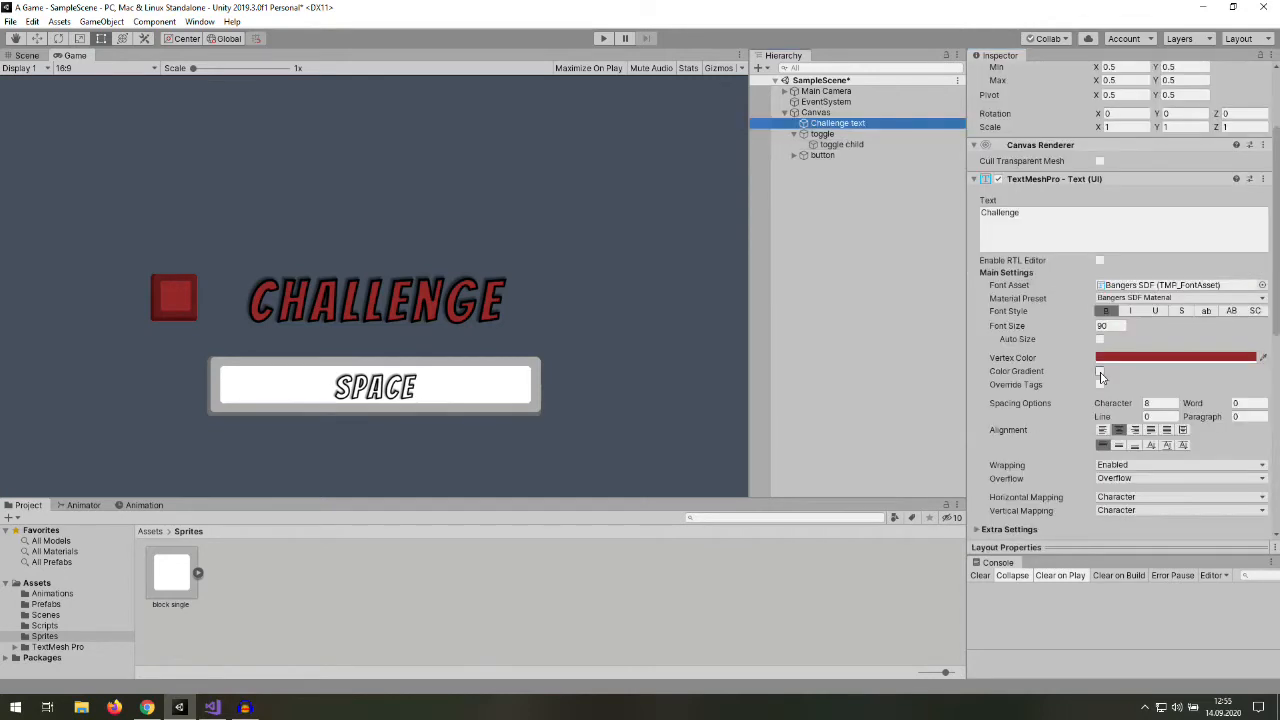
click(1100, 371)
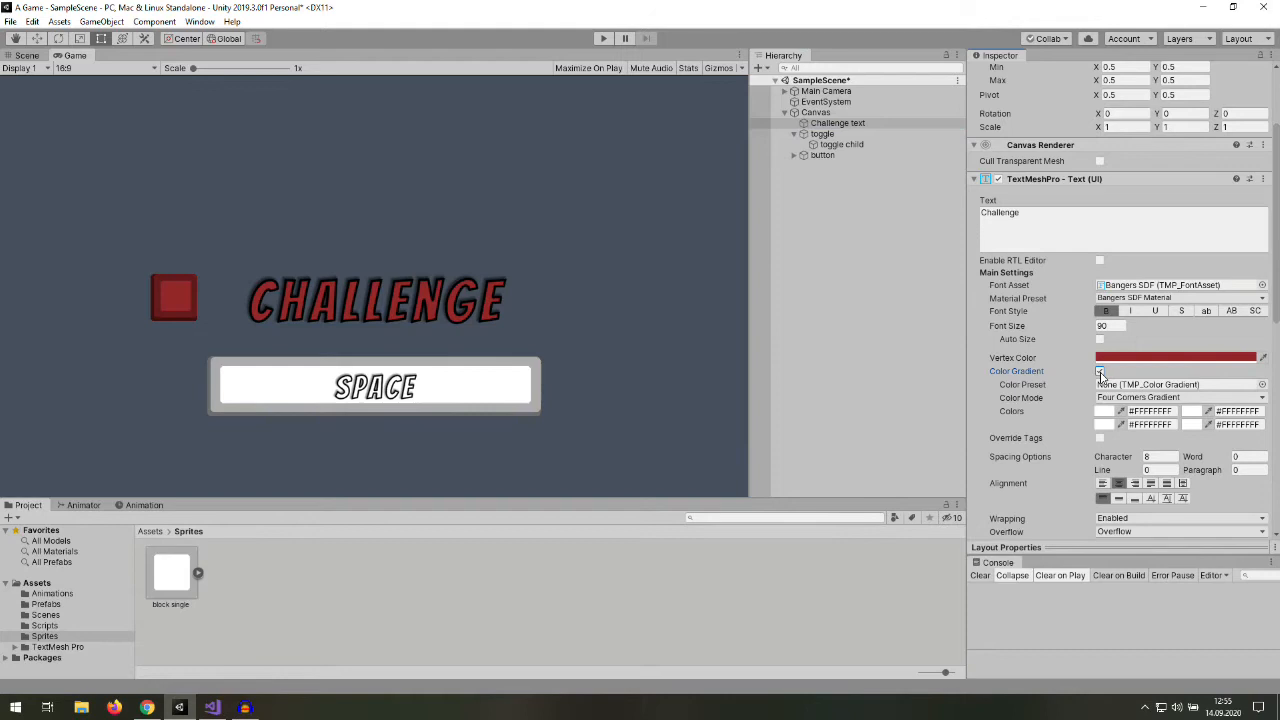
click(1101, 371)
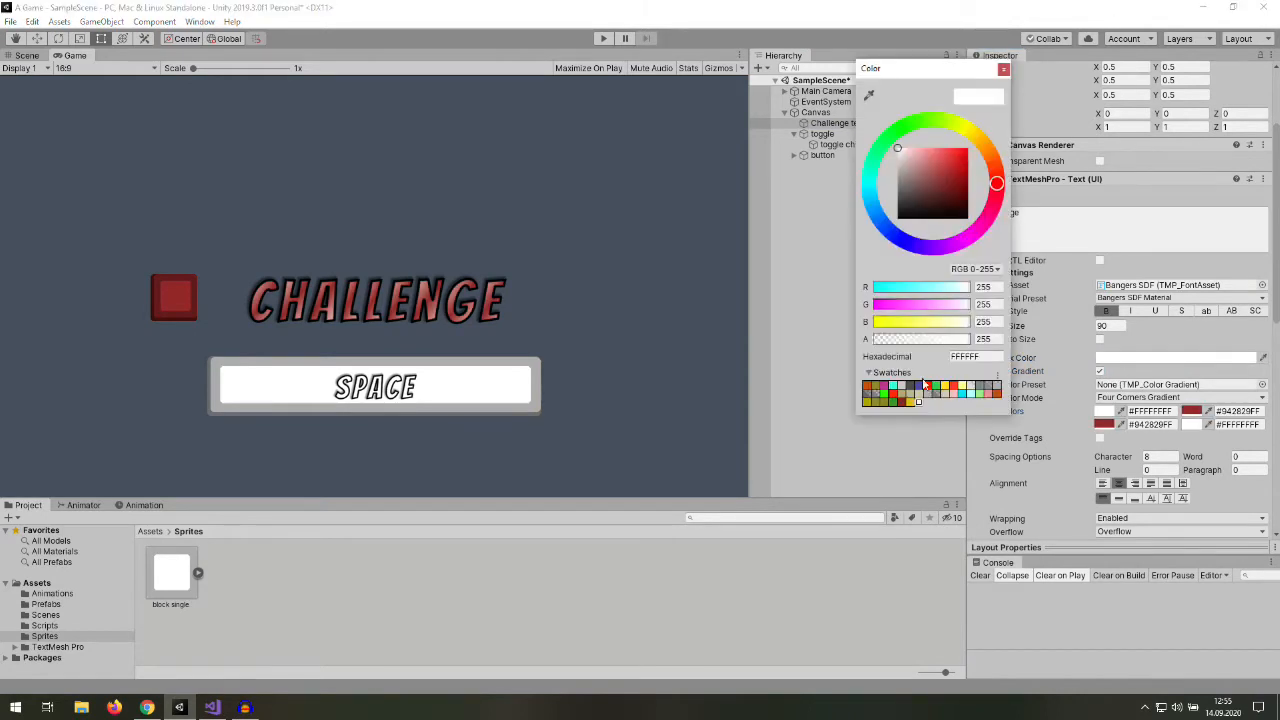
click(950, 203)
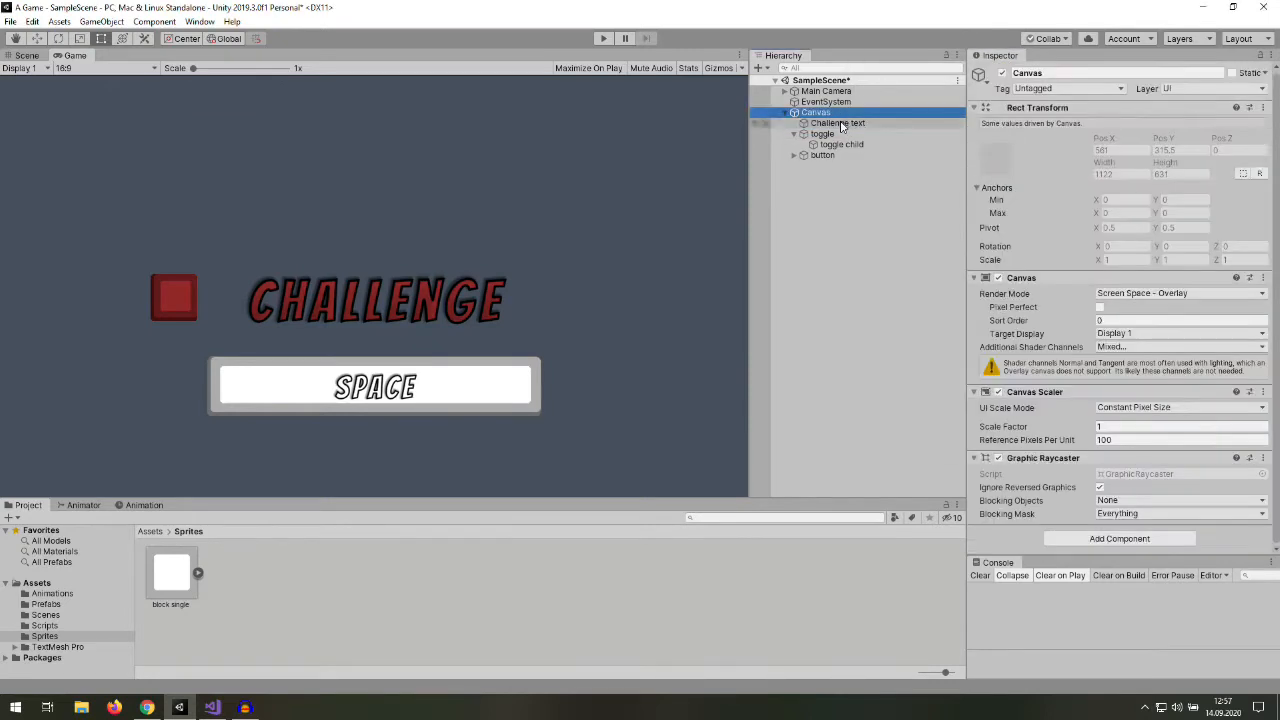
click(603, 38)
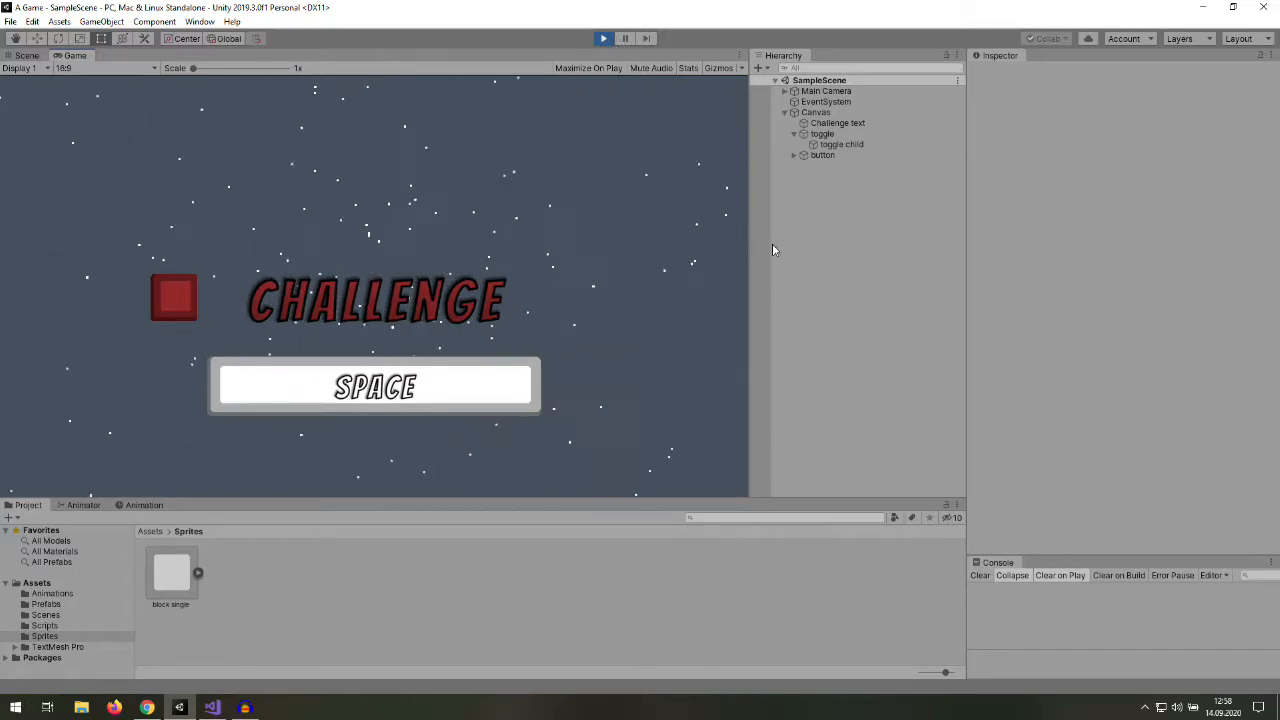
click(815, 112)
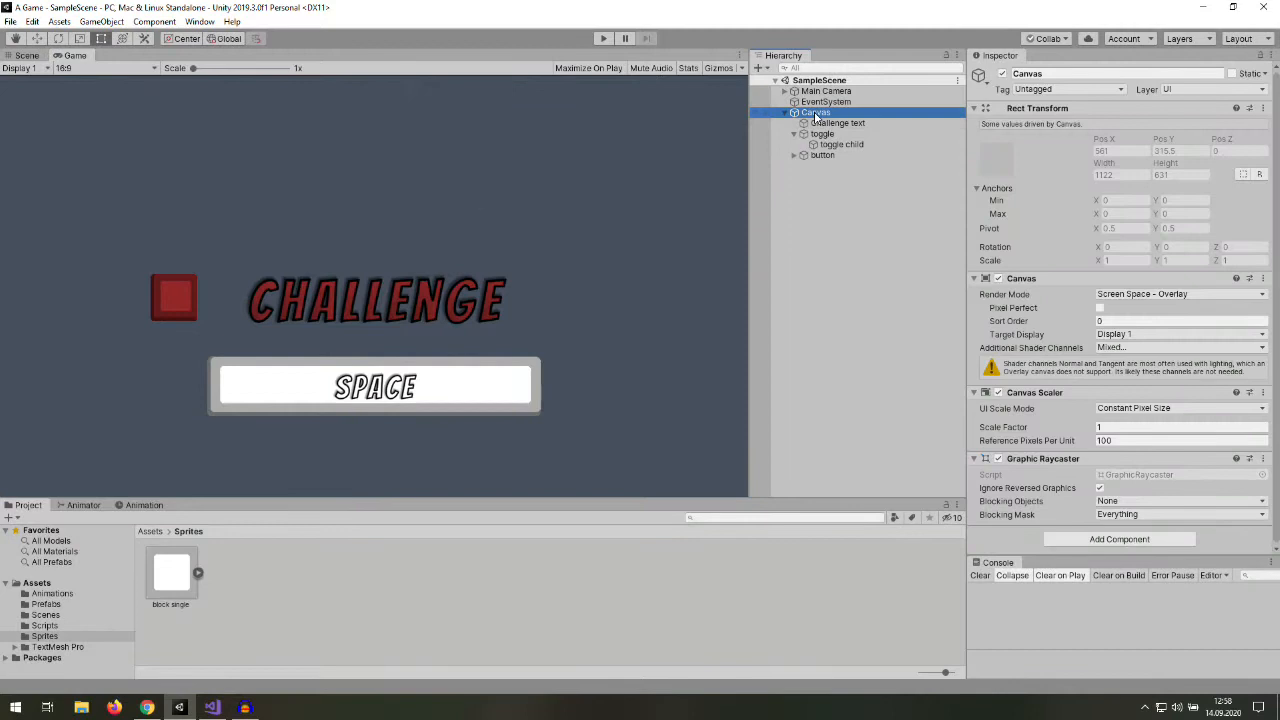
- Add an image under Canvas, remove its Image component, and add an Animator
right_click(815, 112)
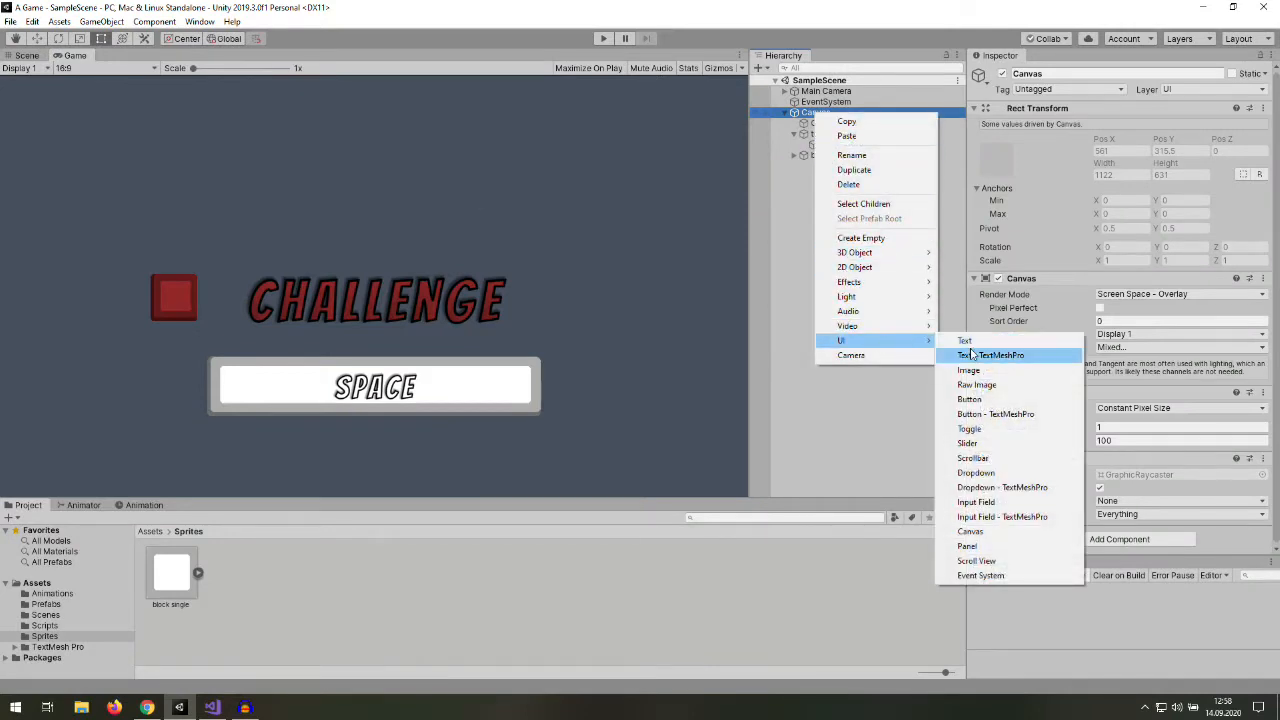
mouse_move(968, 370)
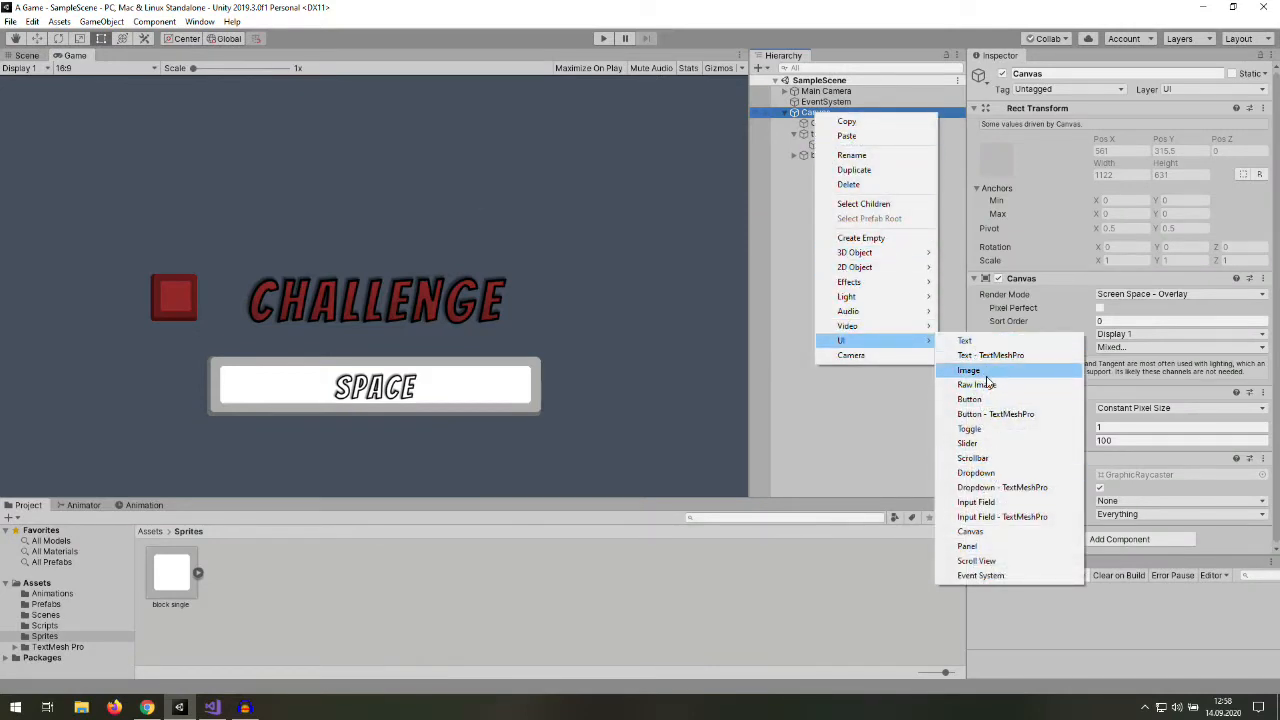
click(968, 370)
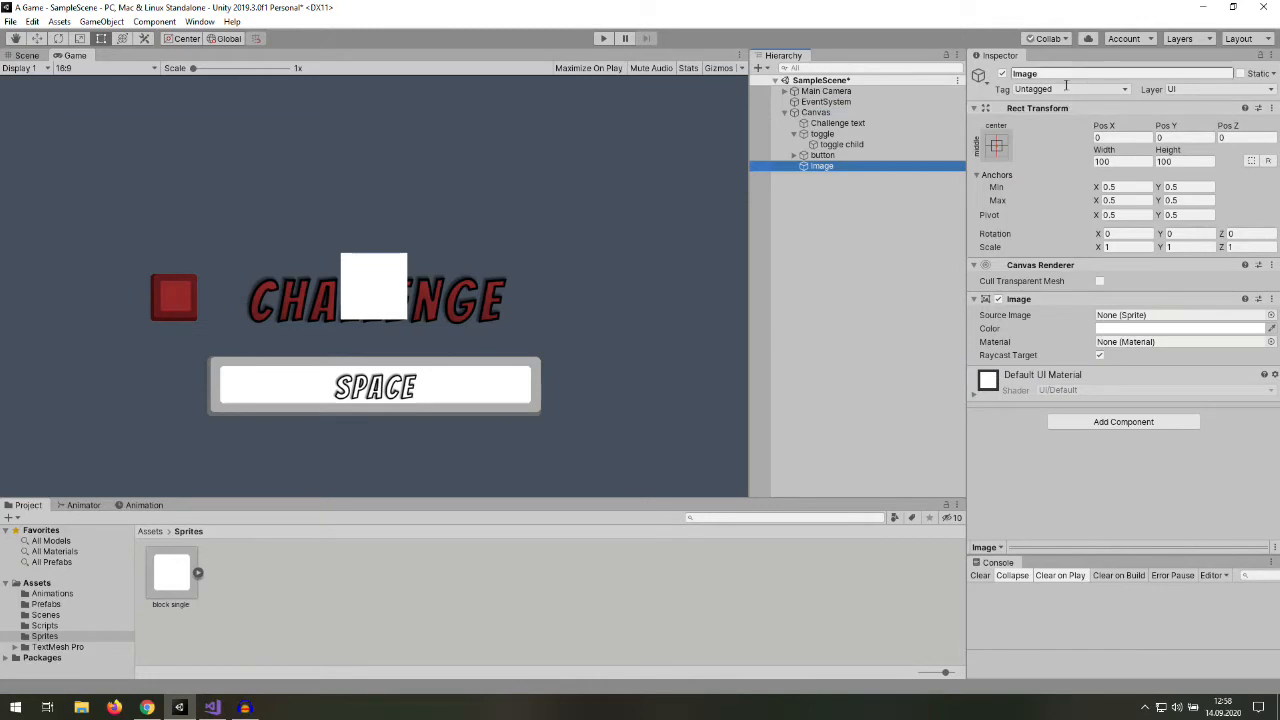
click(1245, 299)
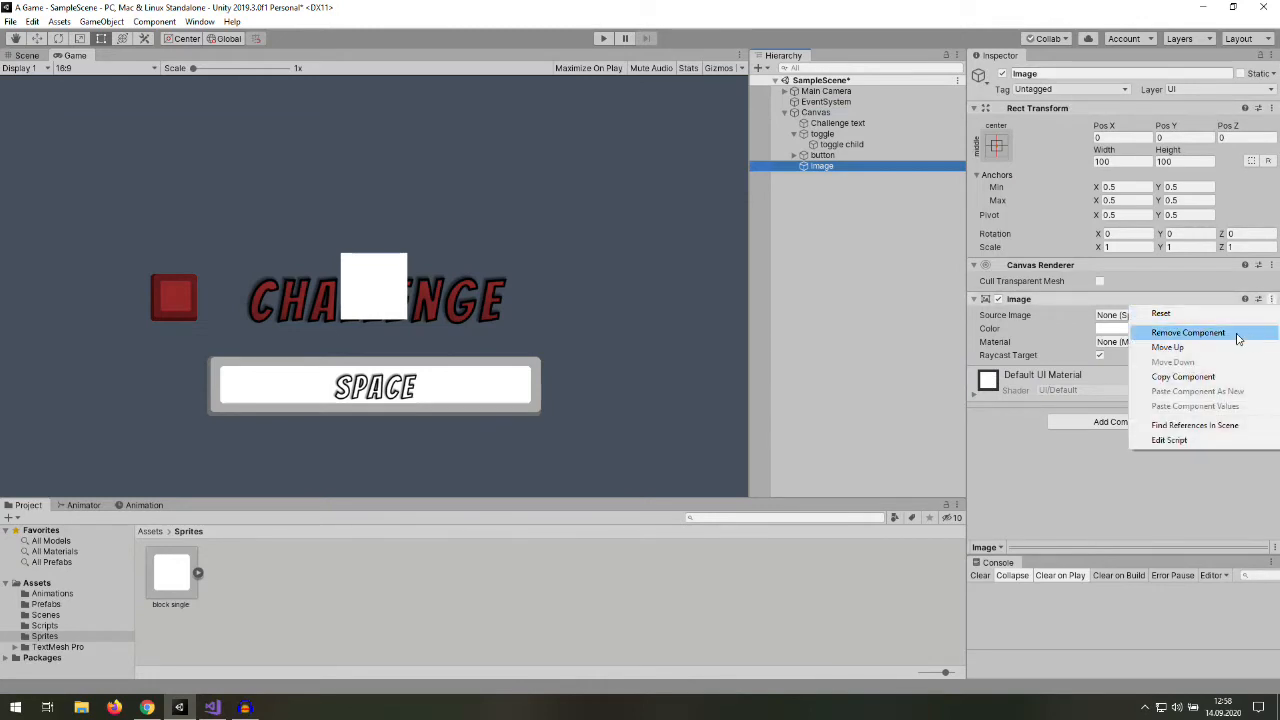
click(1188, 332)
text(animator)
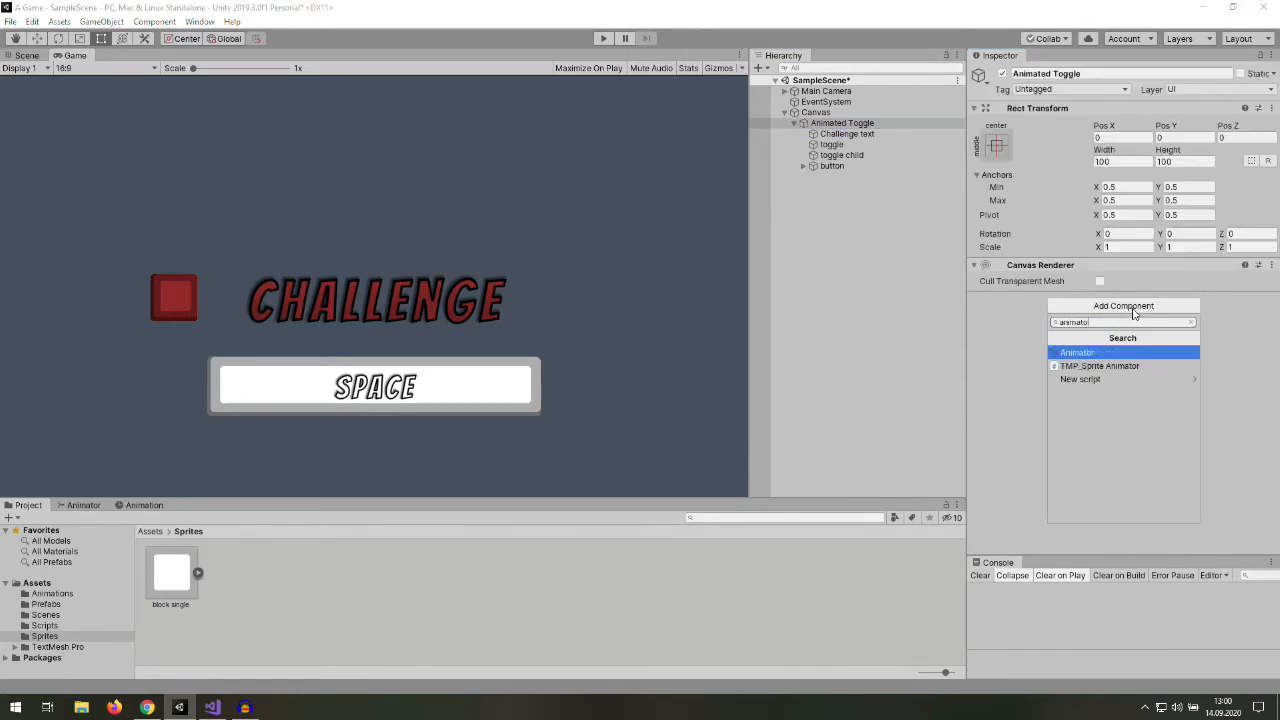
click(1077, 352)
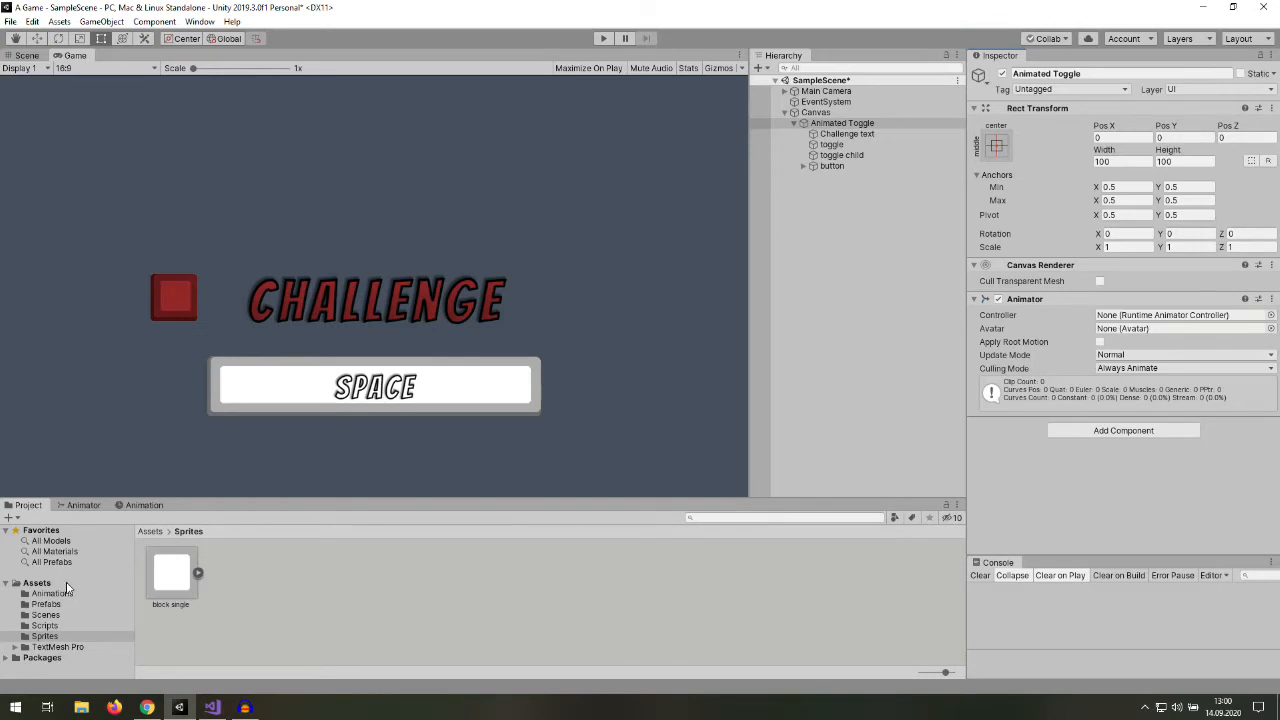
- Create the Toggle animator controller in the Animations folder and bring up the Animation window
right_click(67, 591)
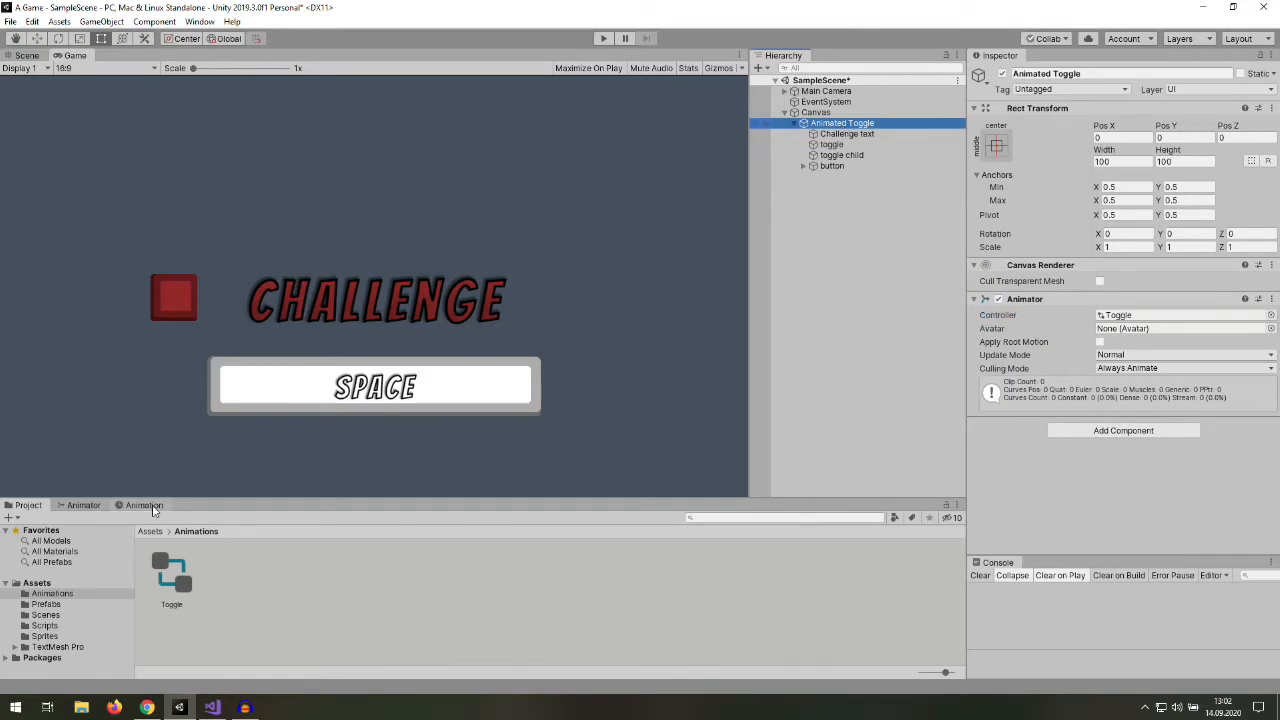
click(143, 505)
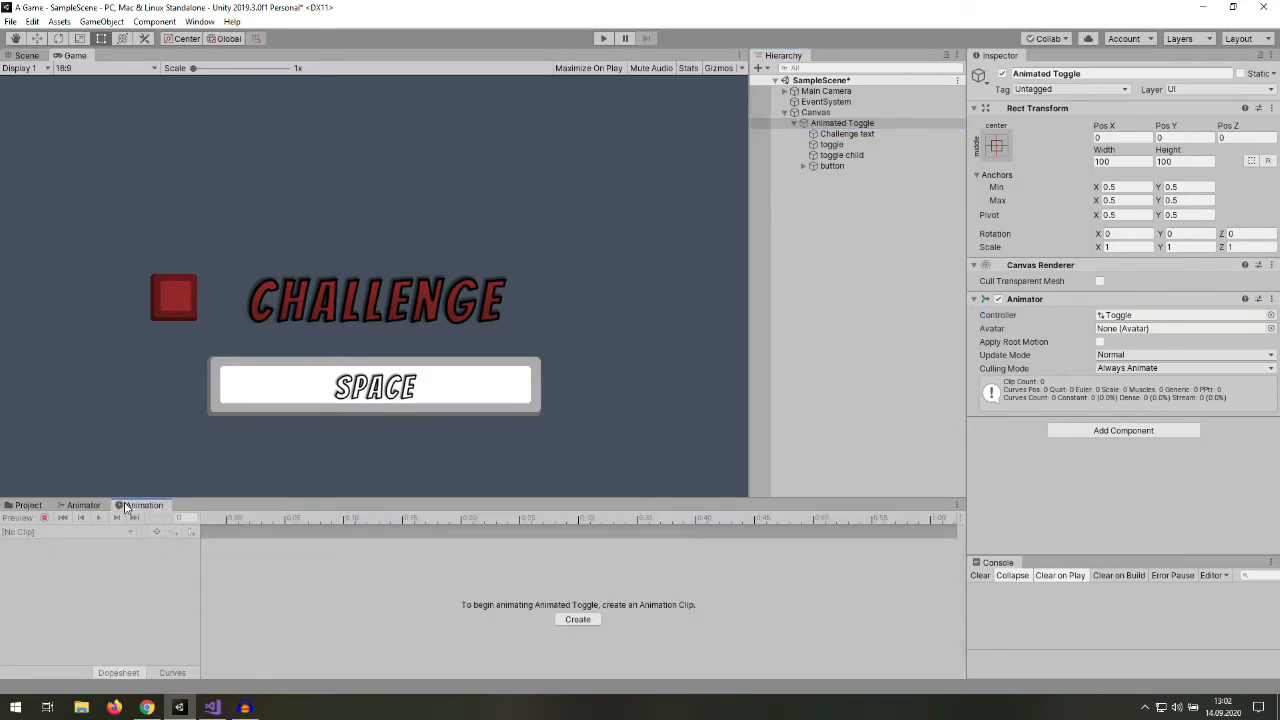
click(27, 504)
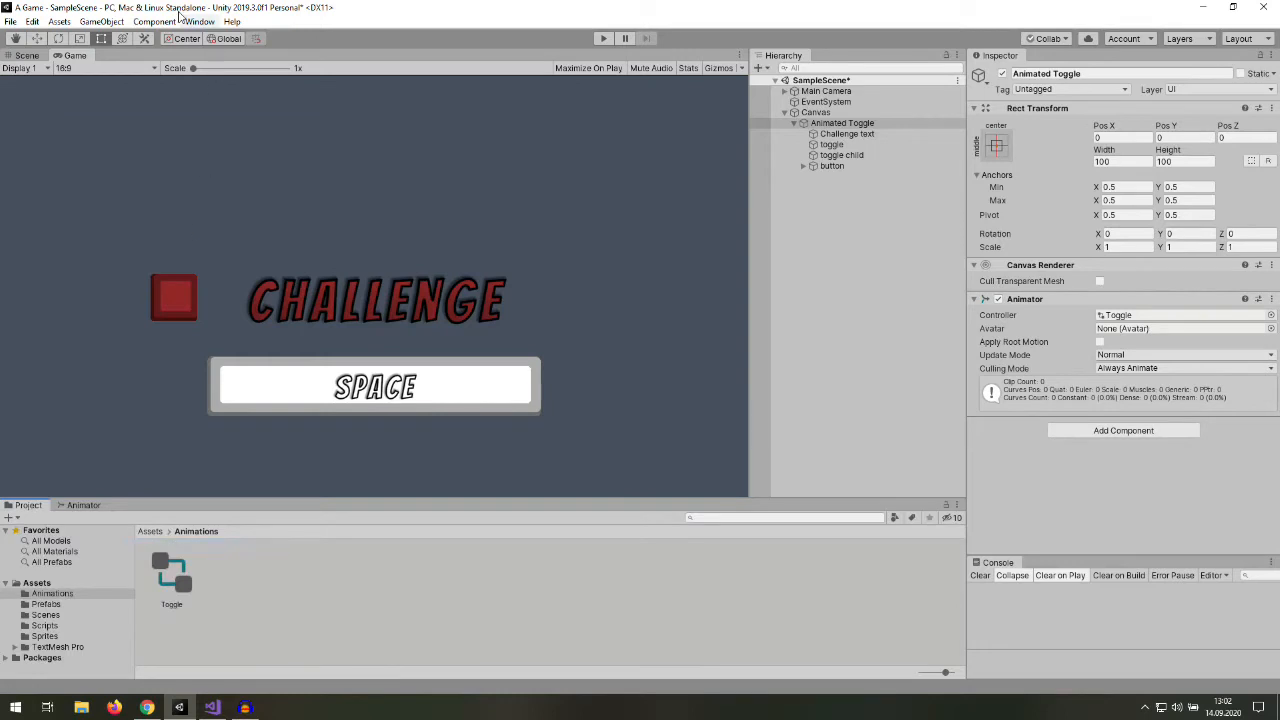
click(199, 21)
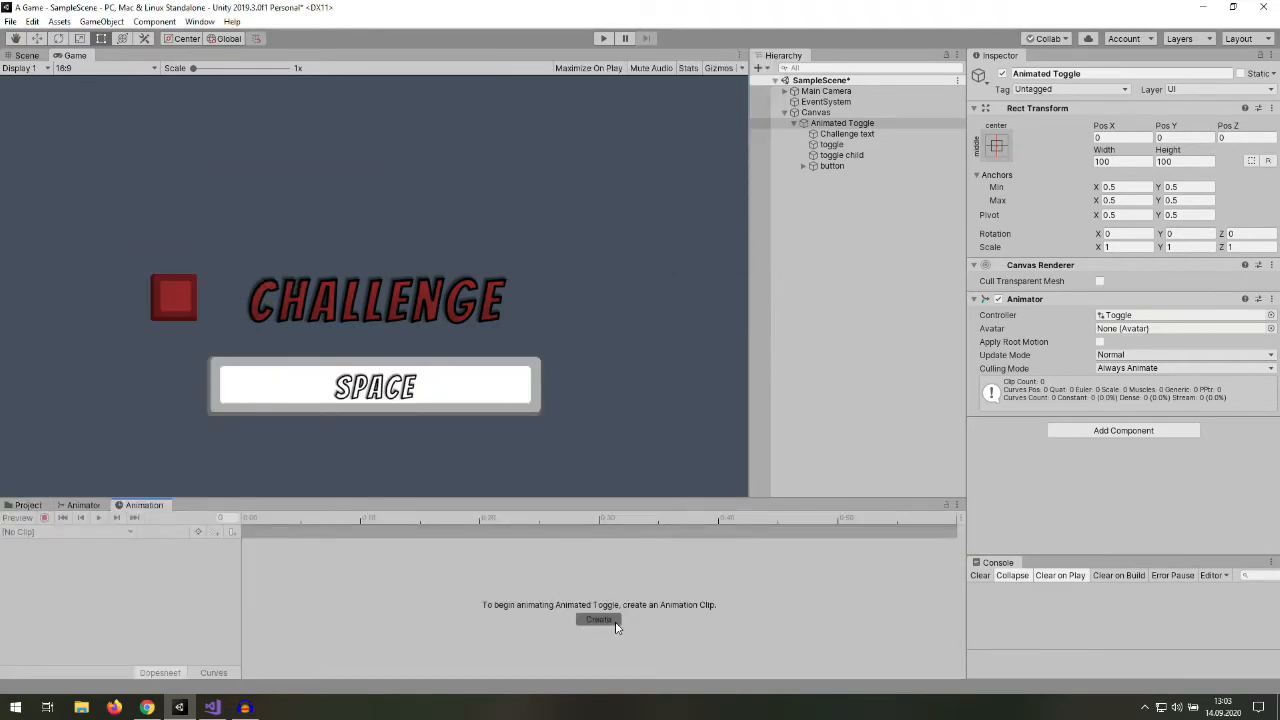
- Create the Idle clip, key Challenge text positions, and scrub the timeline to preview
click(598, 620)
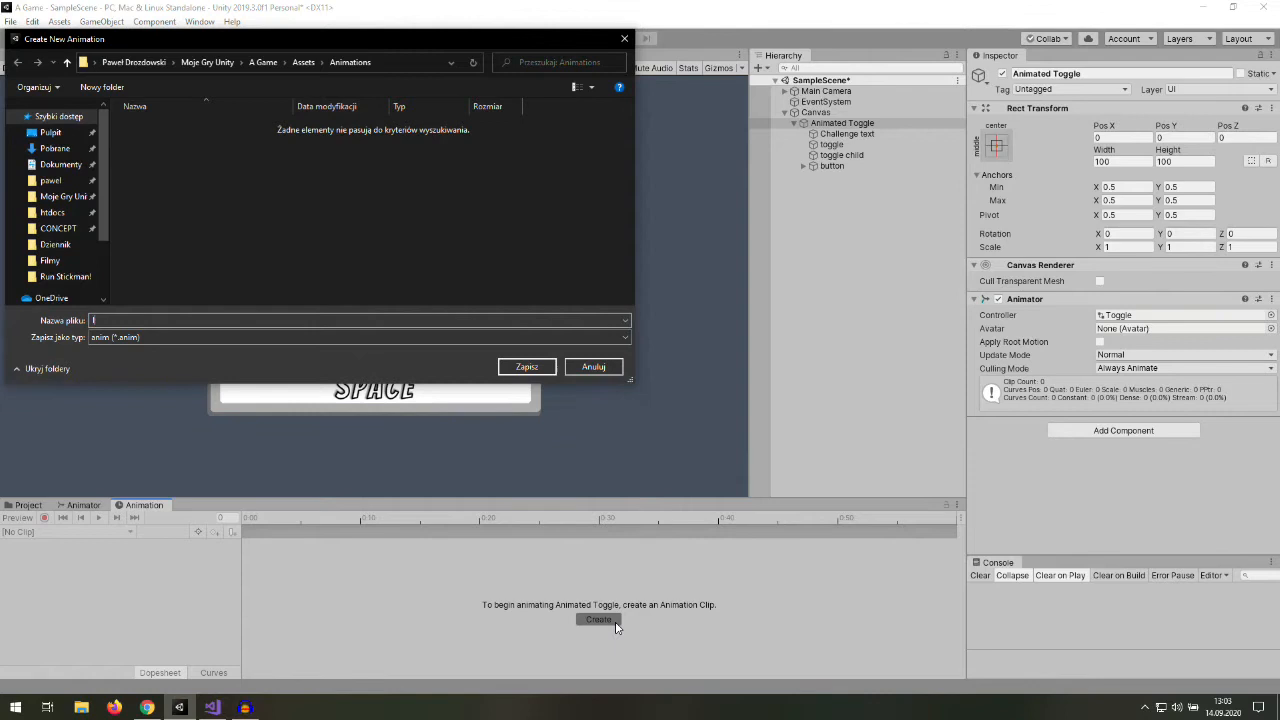
text(Idle)
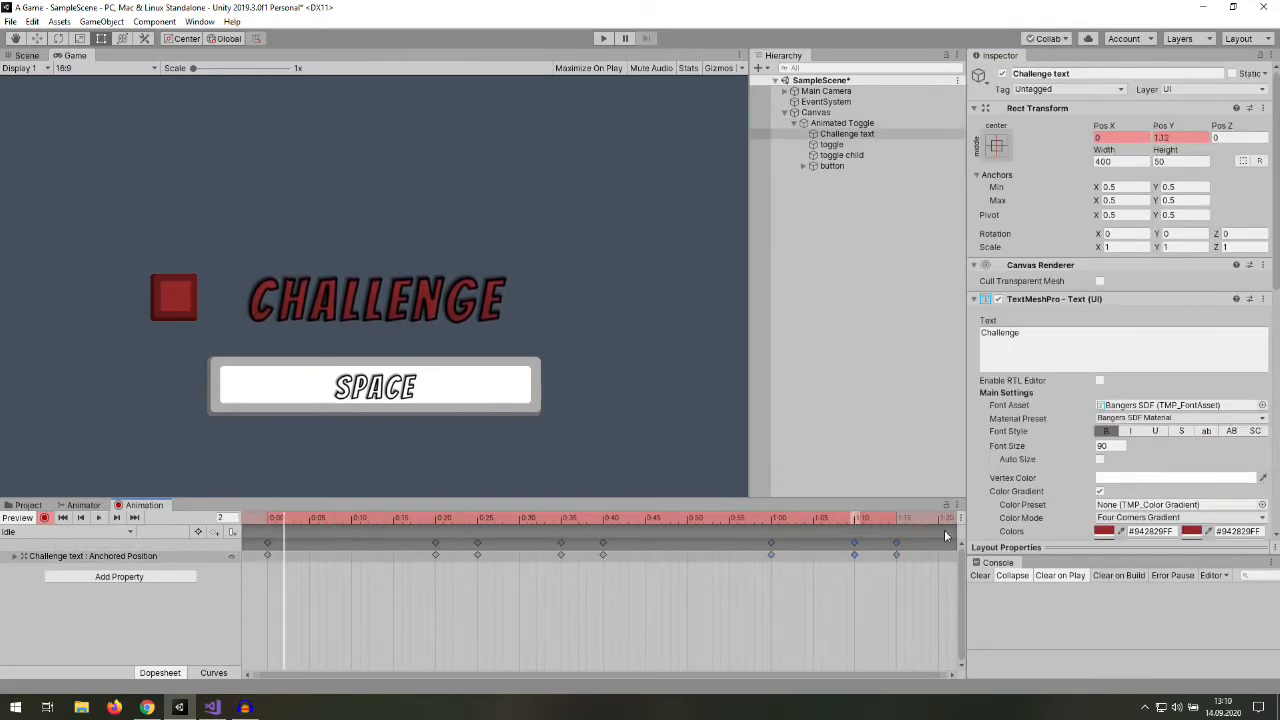
click(270, 517)
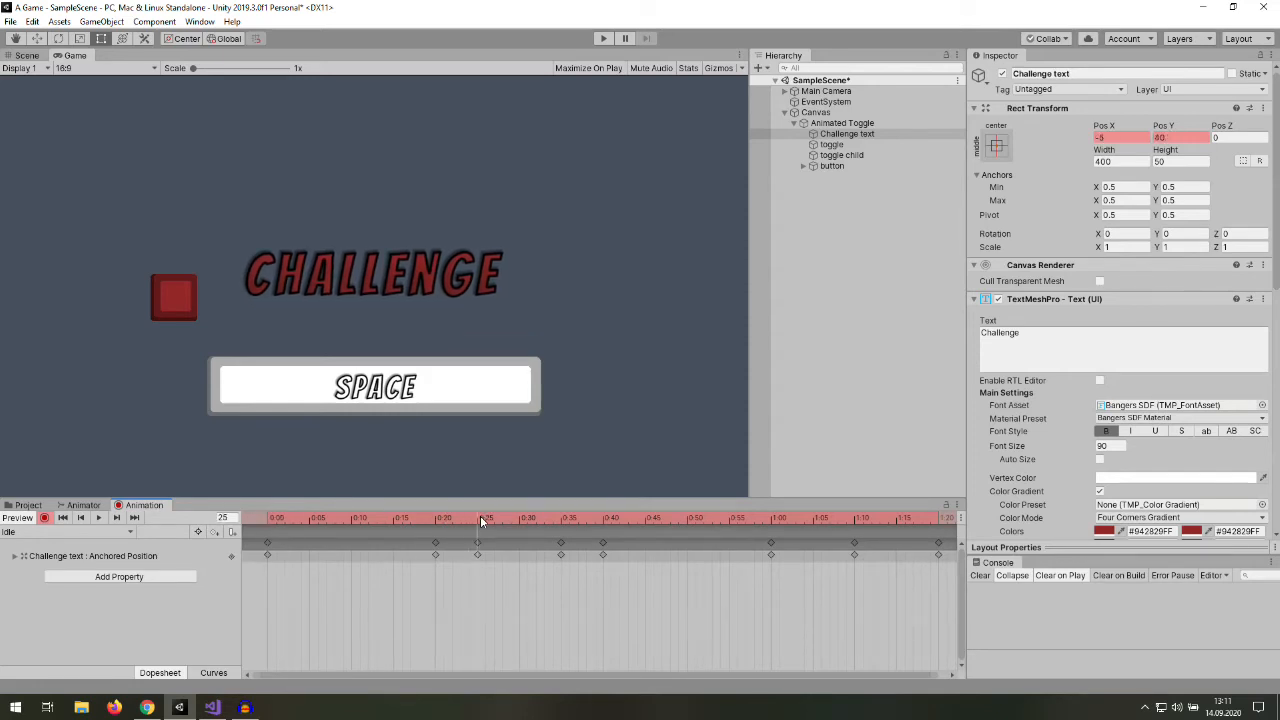
drag(477, 517, 603, 517)
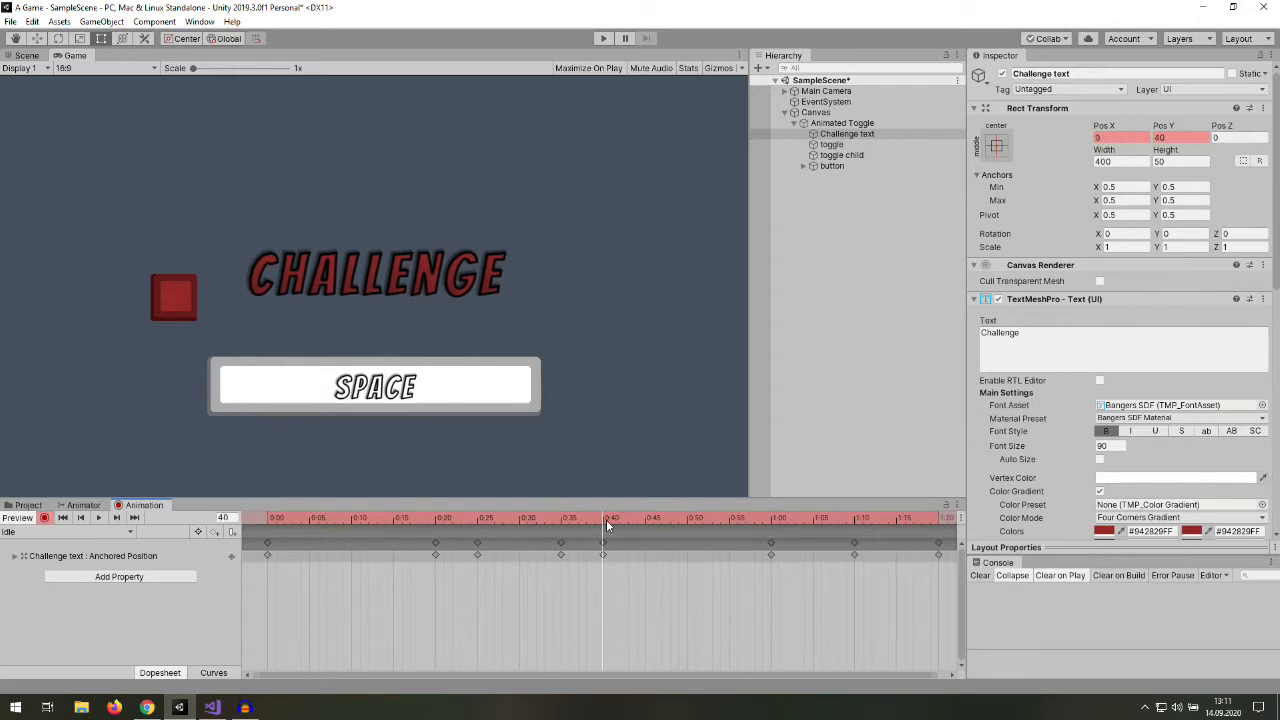
drag(610, 517, 718, 517)
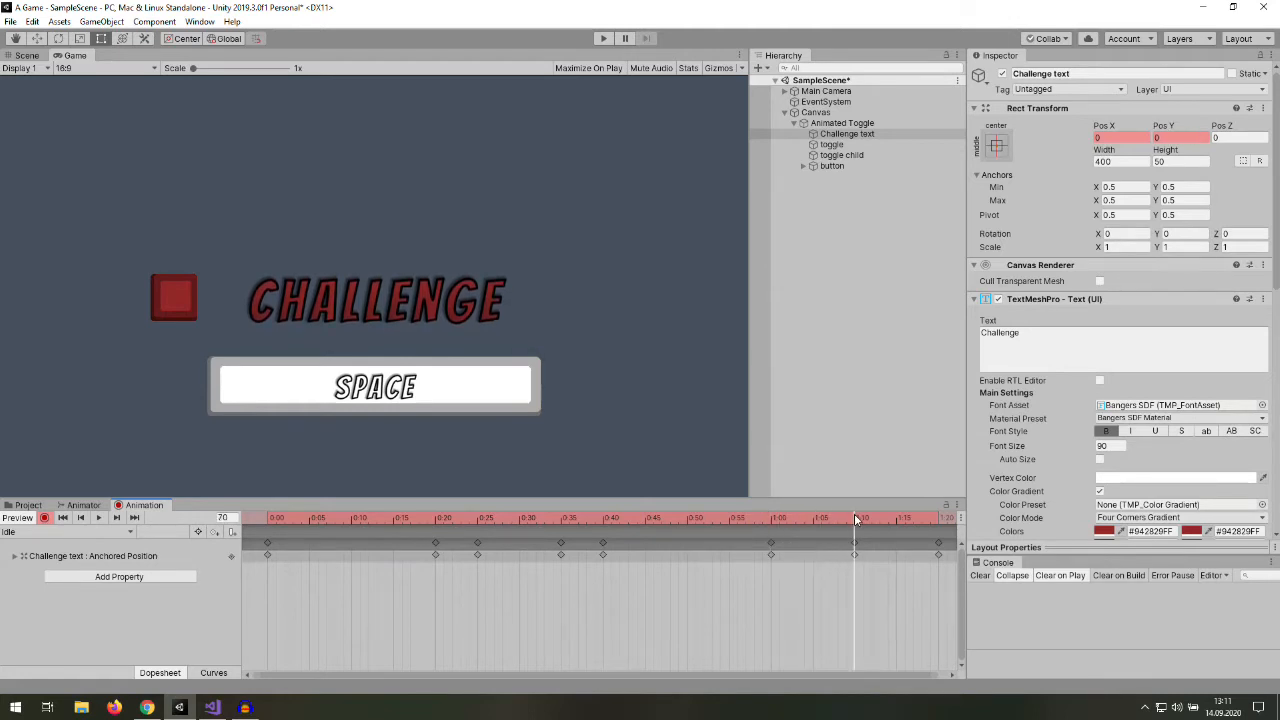
drag(855, 517, 937, 517)
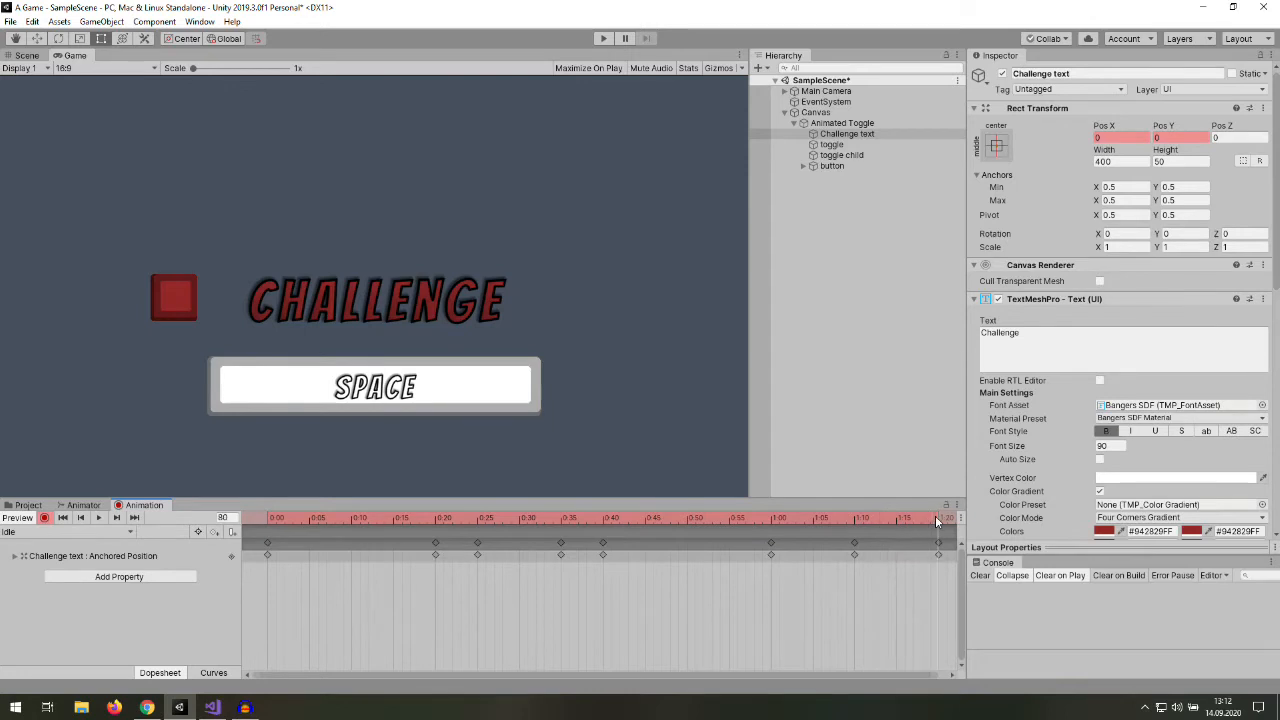
click(831, 144)
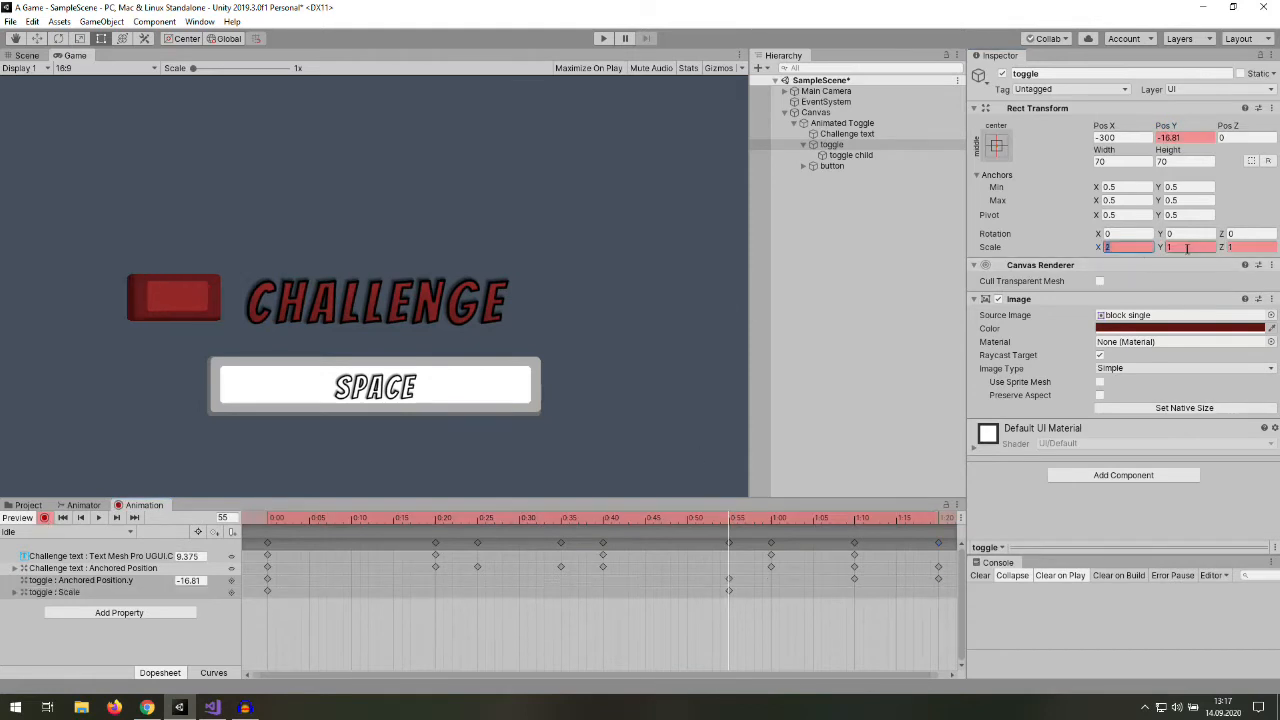
- Key the toggle's scale and enter a -10 value in the Idle clip
click(98, 518)
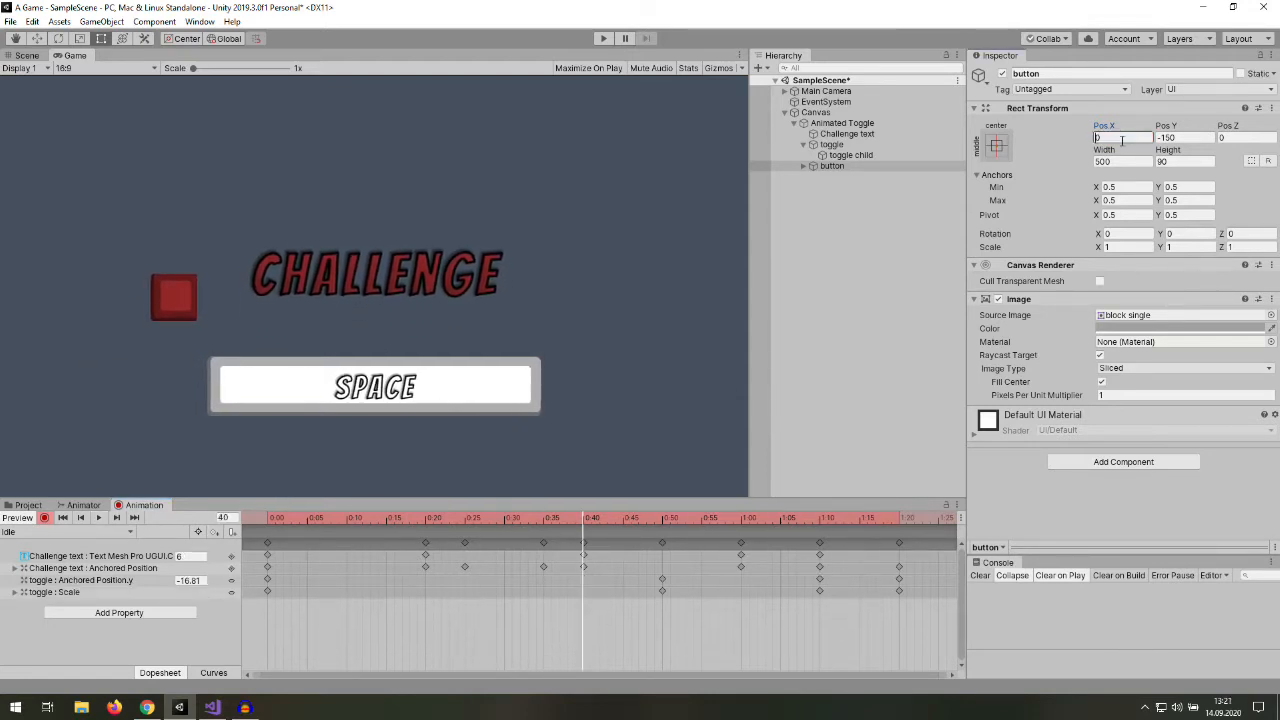
text(-10)
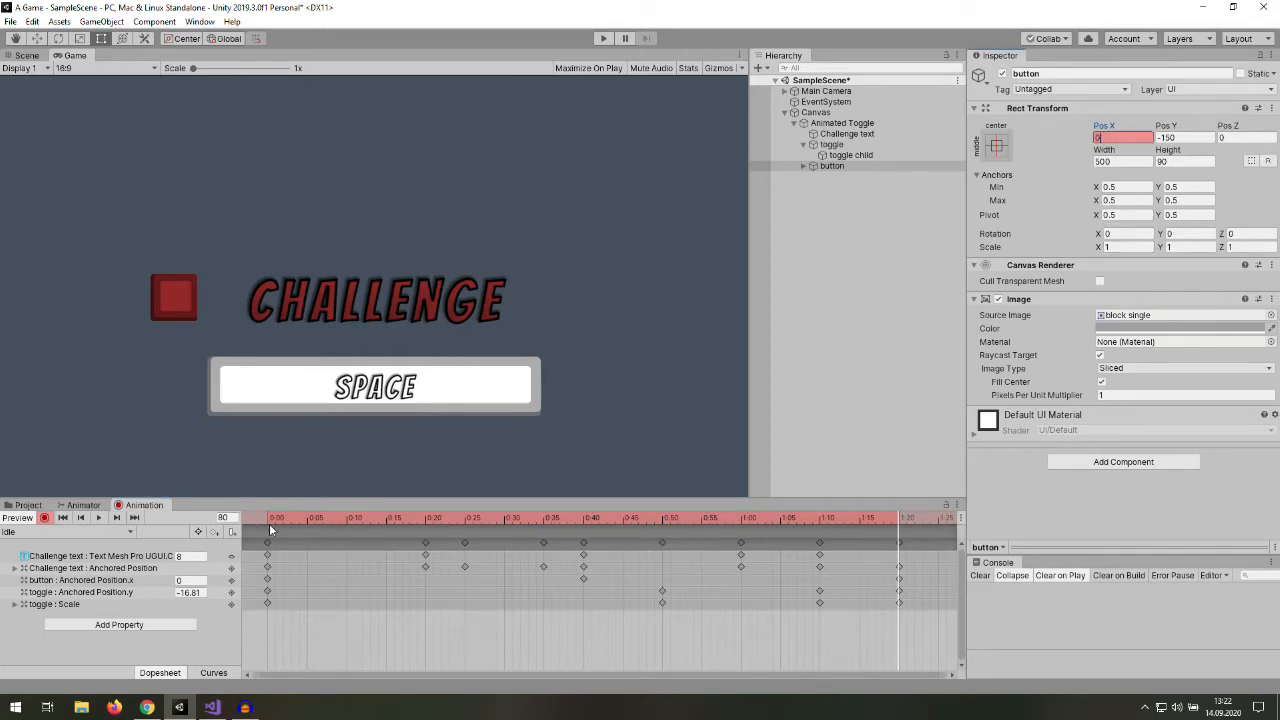
- Return to the Idle clip's start and create a new clip named Activation
click(843, 123)
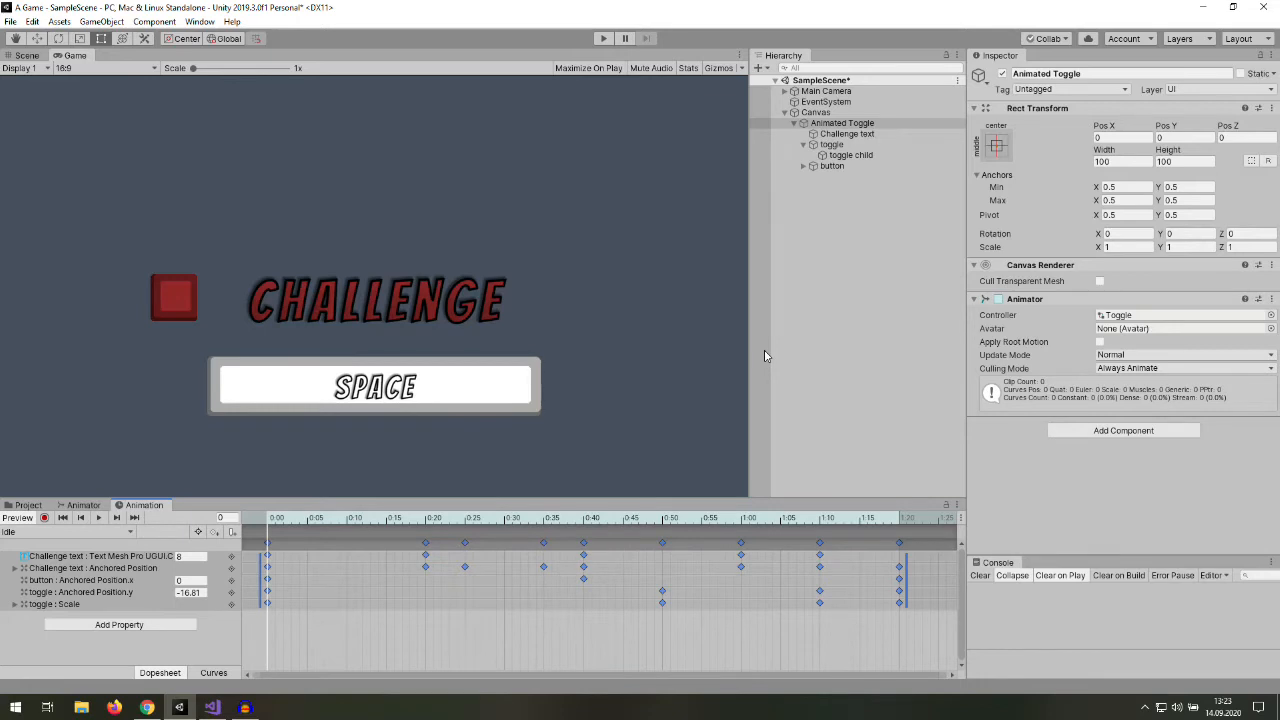
click(35, 531)
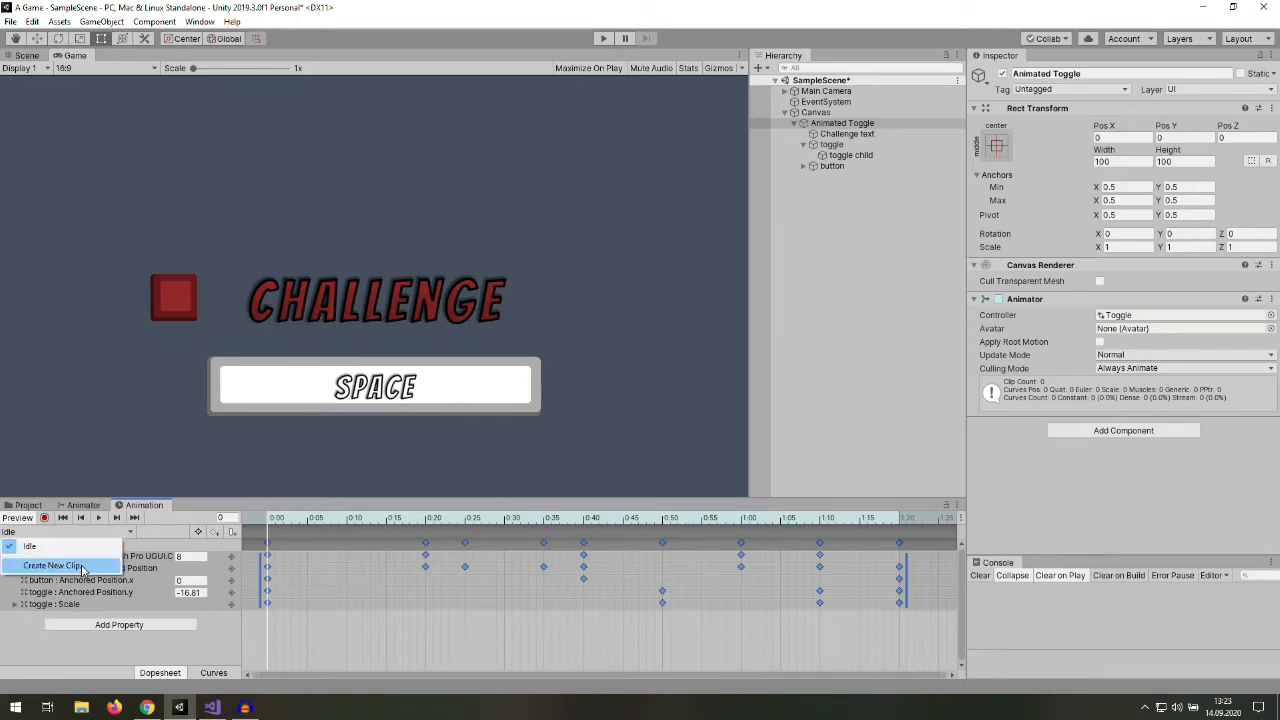
click(52, 566)
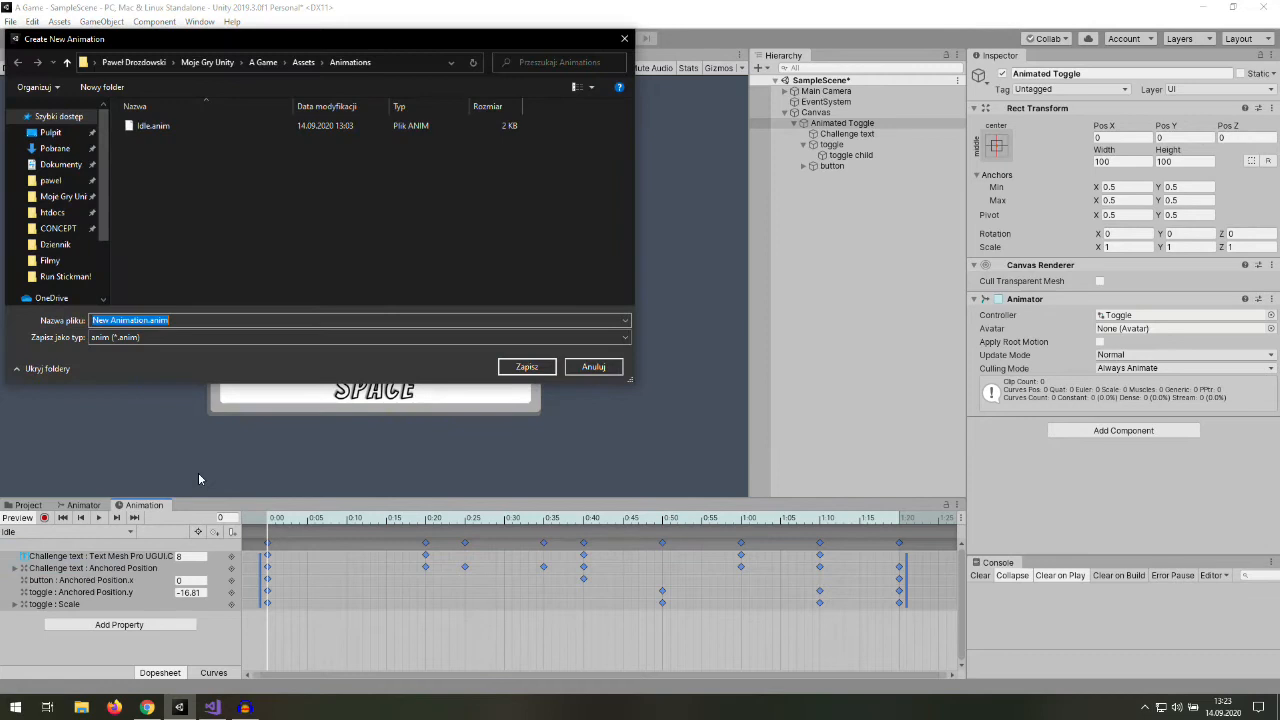
text(Activation)
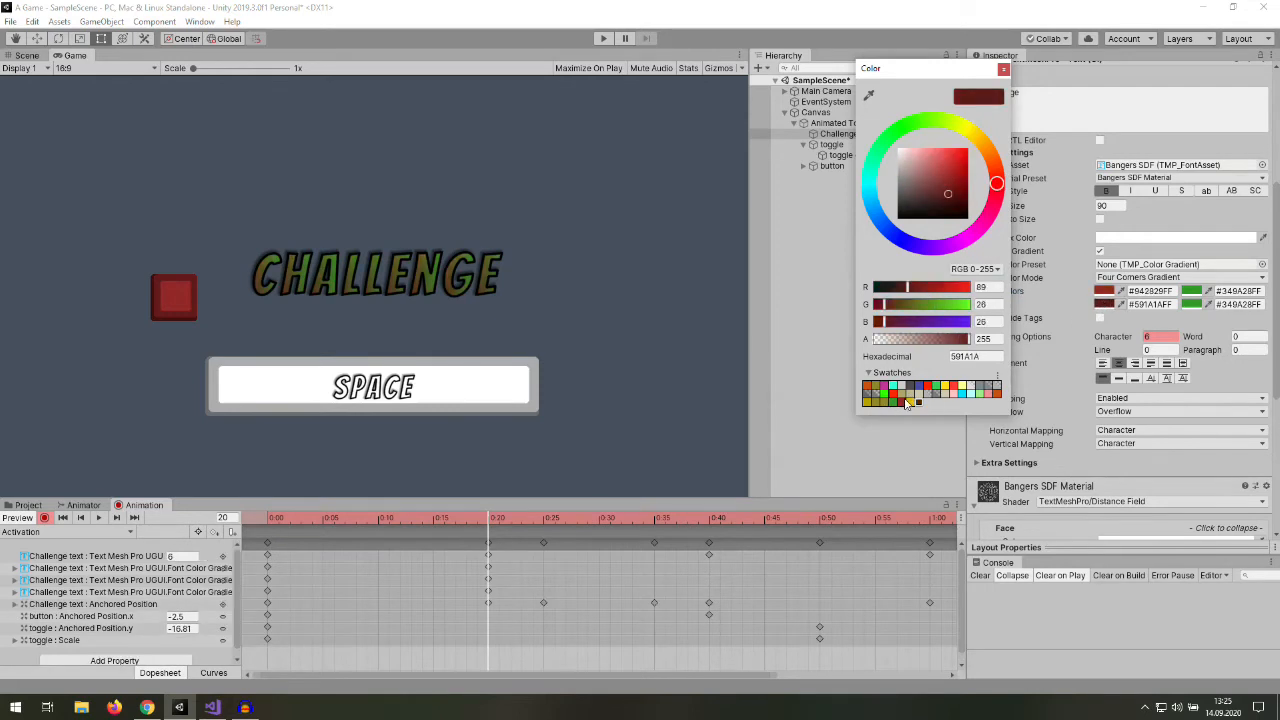
- Pick green for the Challenge text gradient, then select the toggle square
click(950, 192)
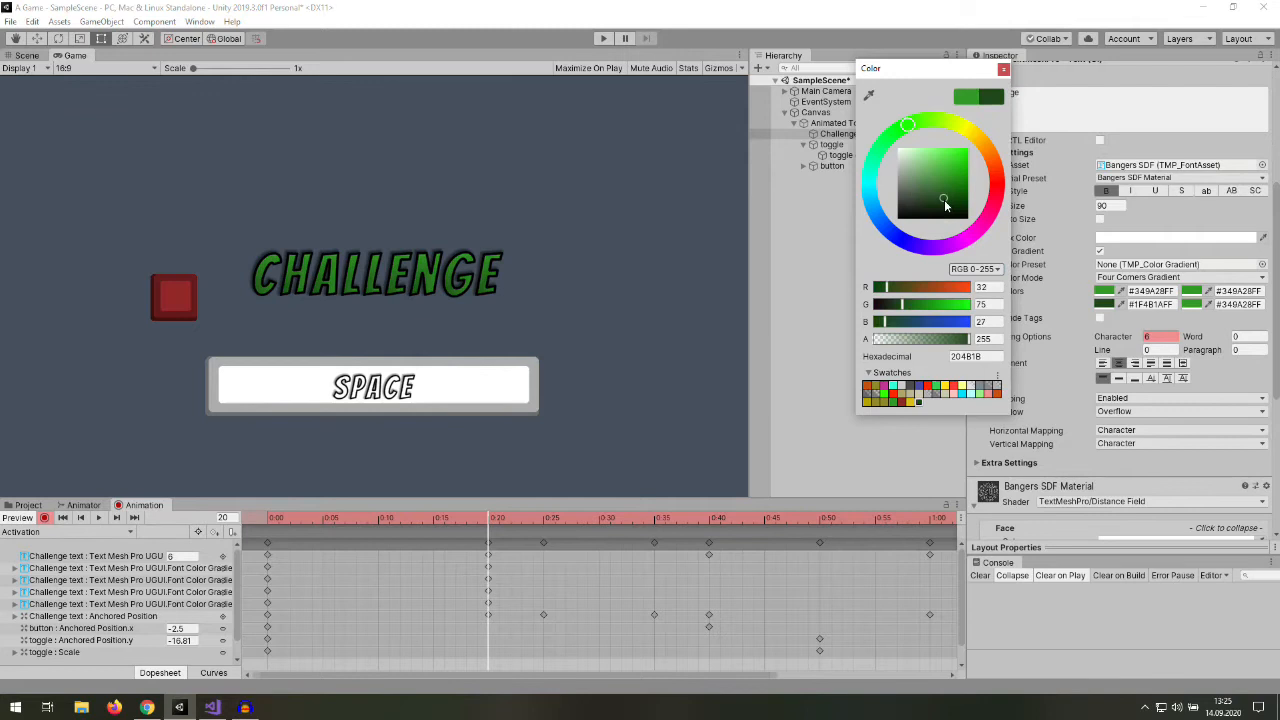
click(831, 144)
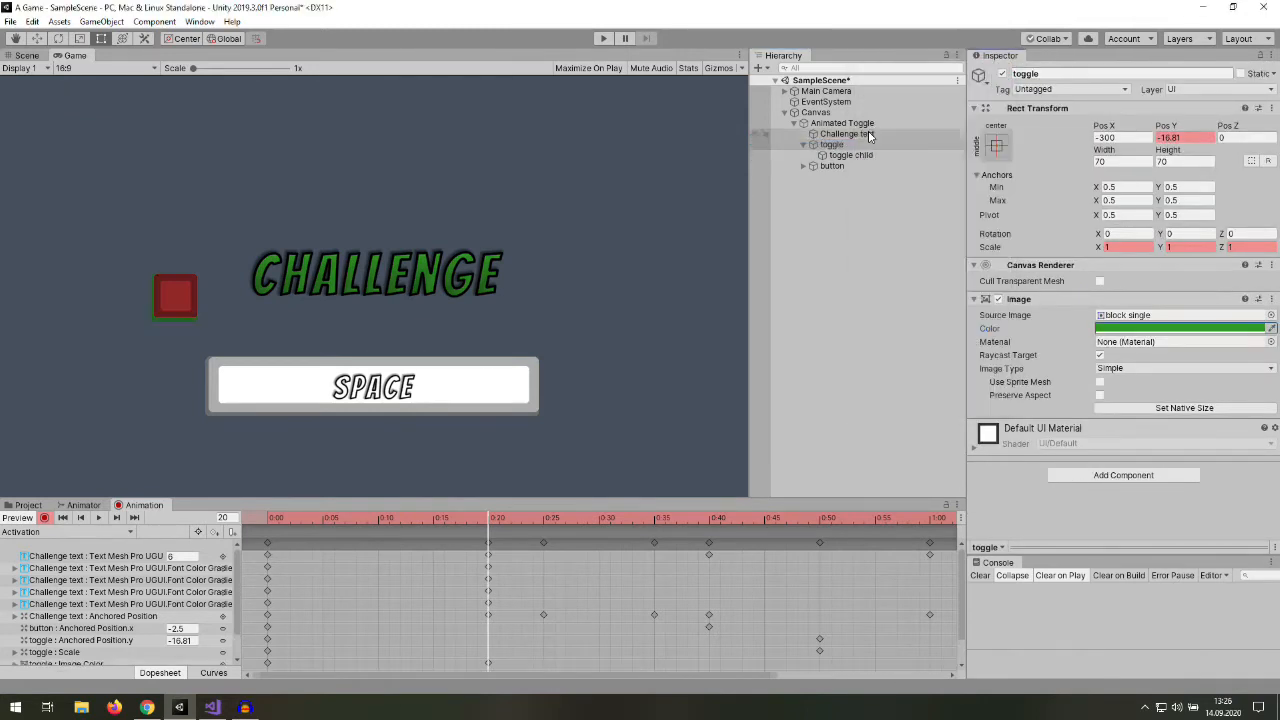
click(832, 144)
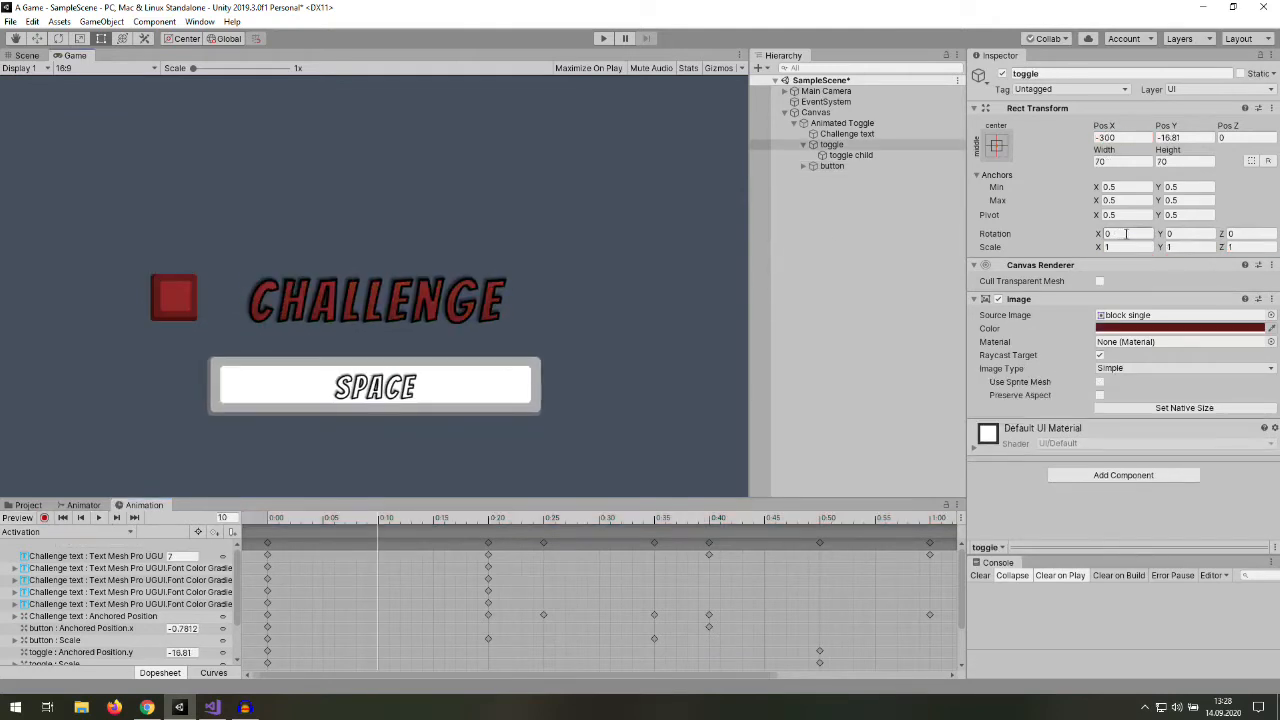
- Key the toggle square's rotation at a later Activation frame and stop recording
click(1118, 215)
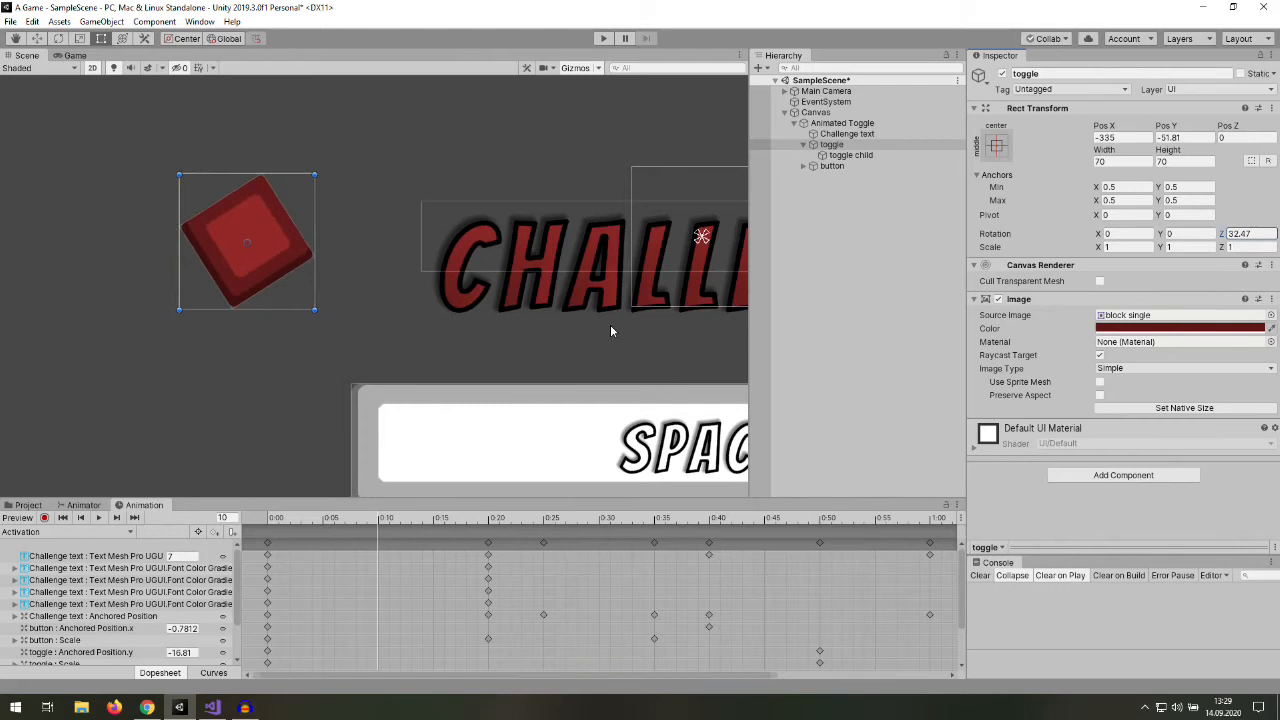
click(73, 55)
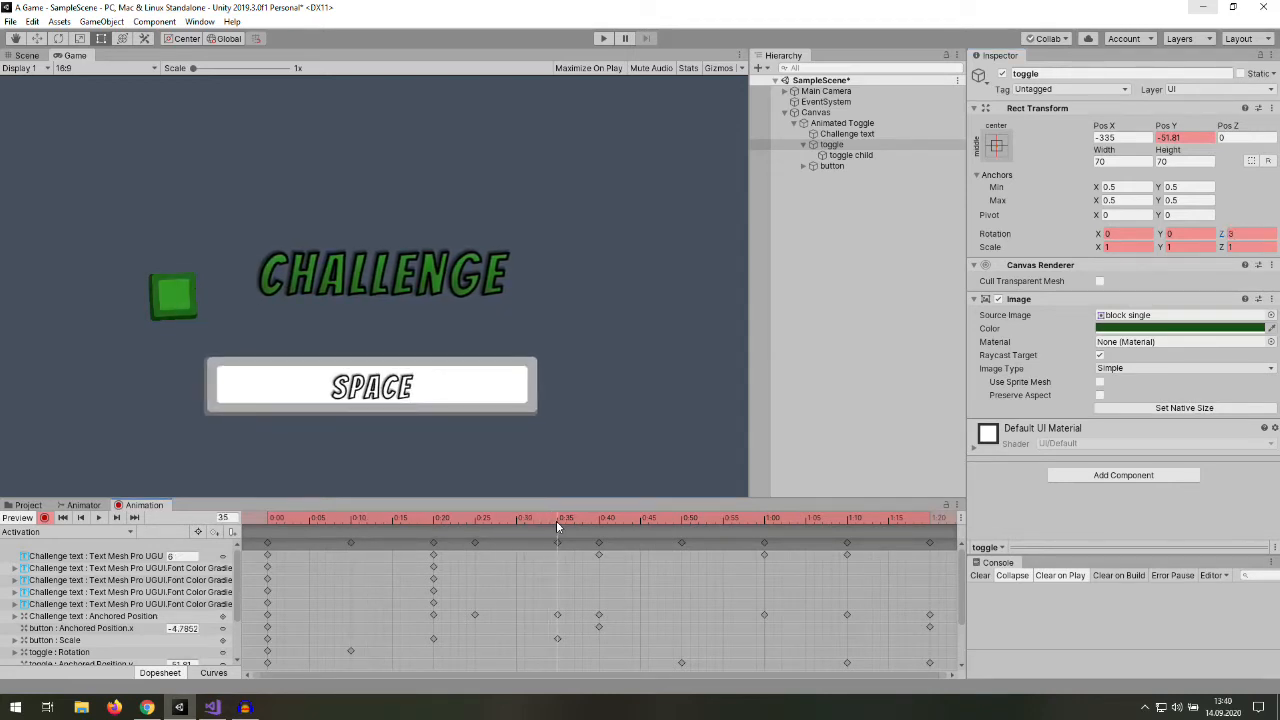
click(98, 517)
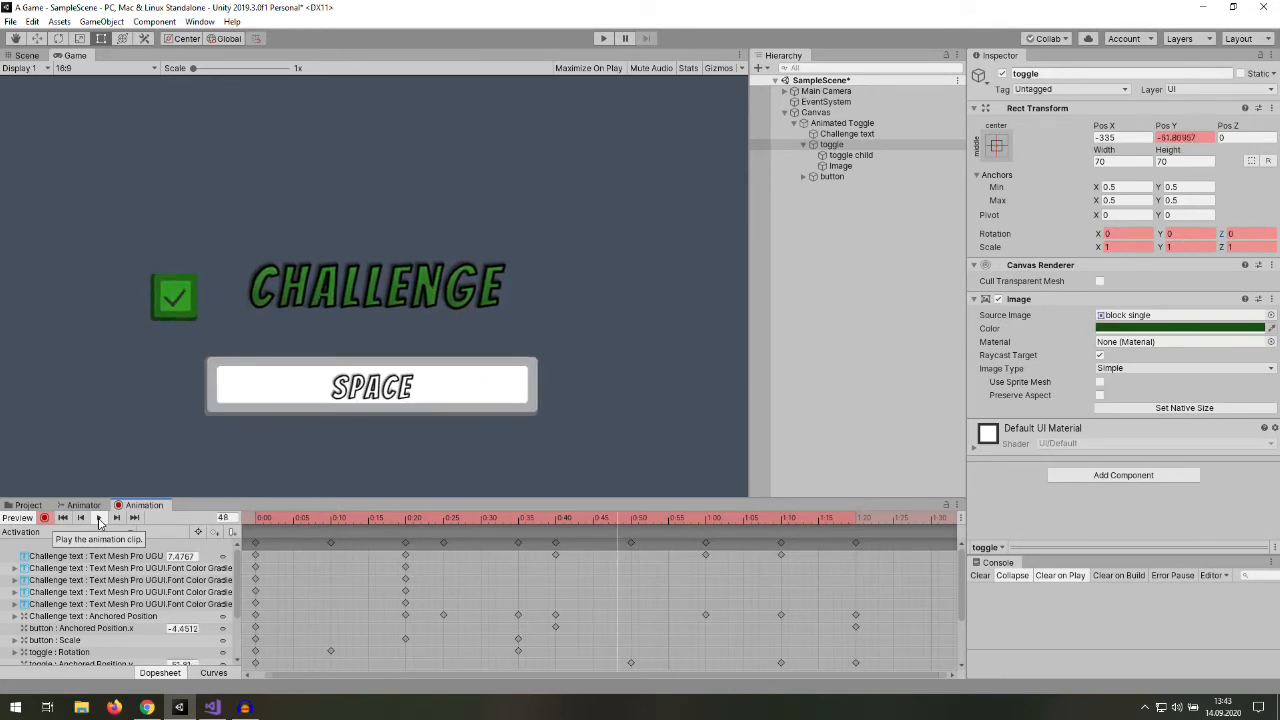
click(97, 517)
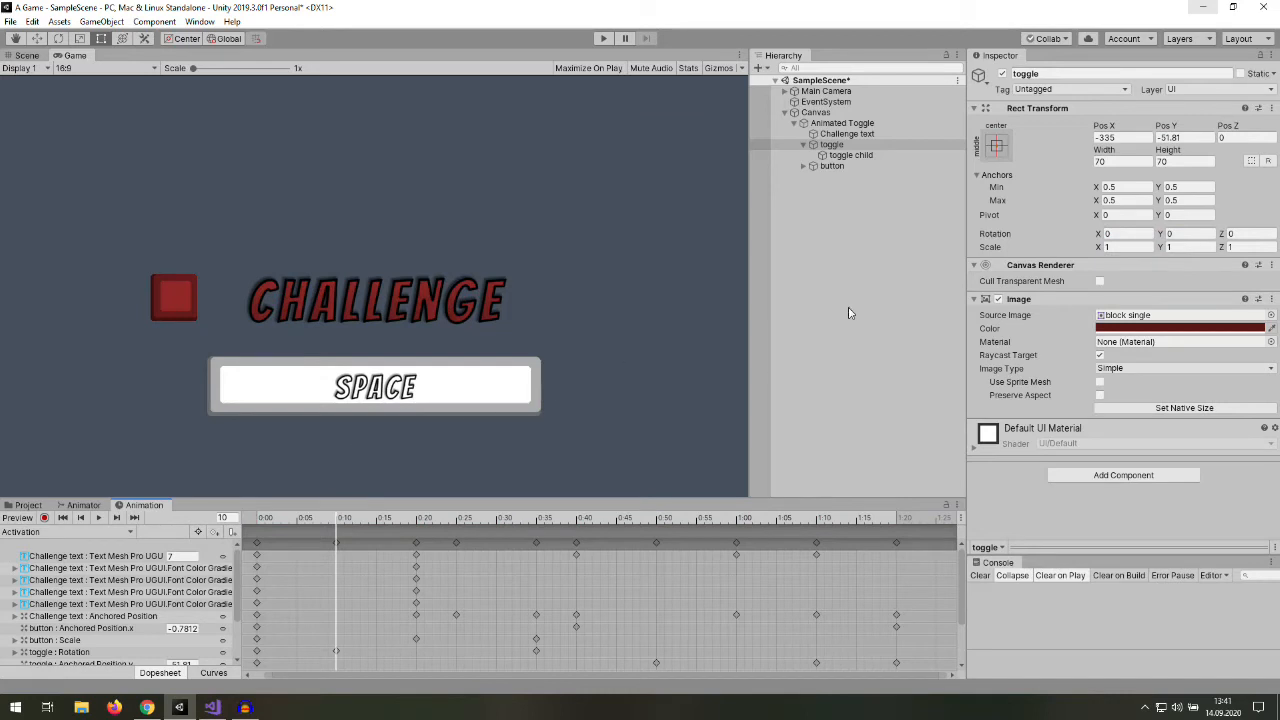
- Add a Checkmark image inside the toggle at scale 0, recording its scale-up keyframe
right_click(831, 144)
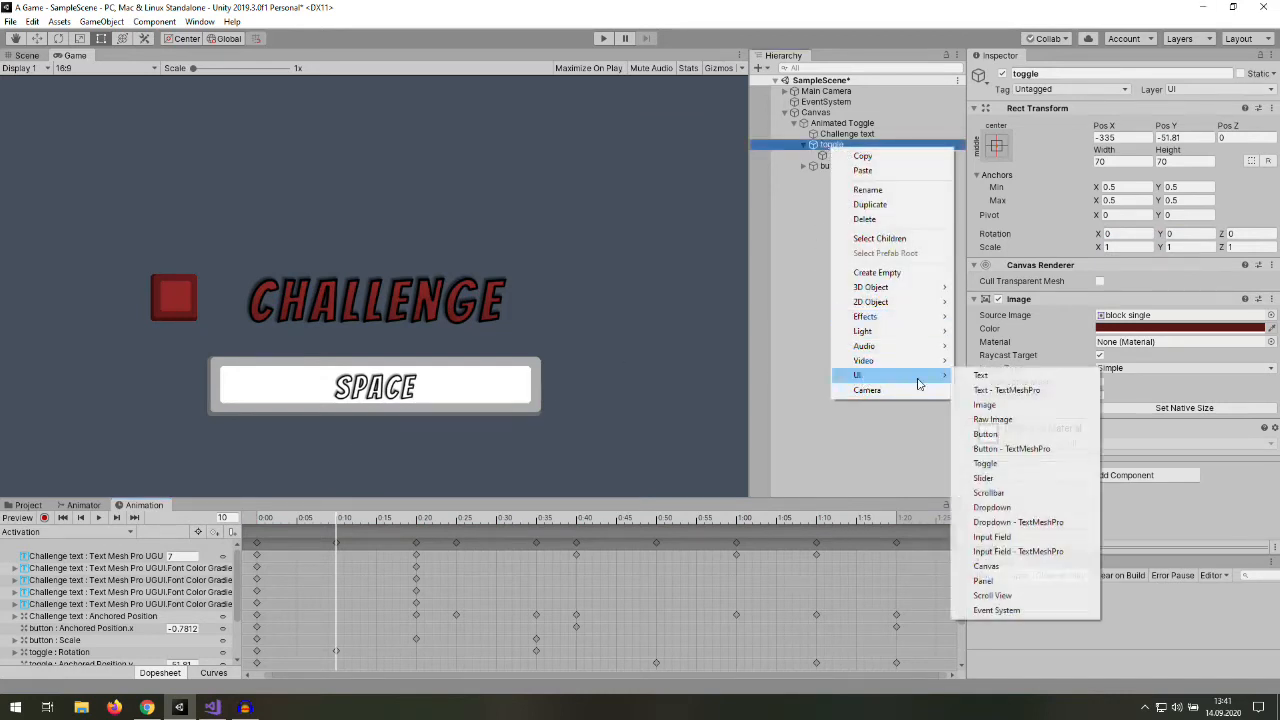
click(984, 404)
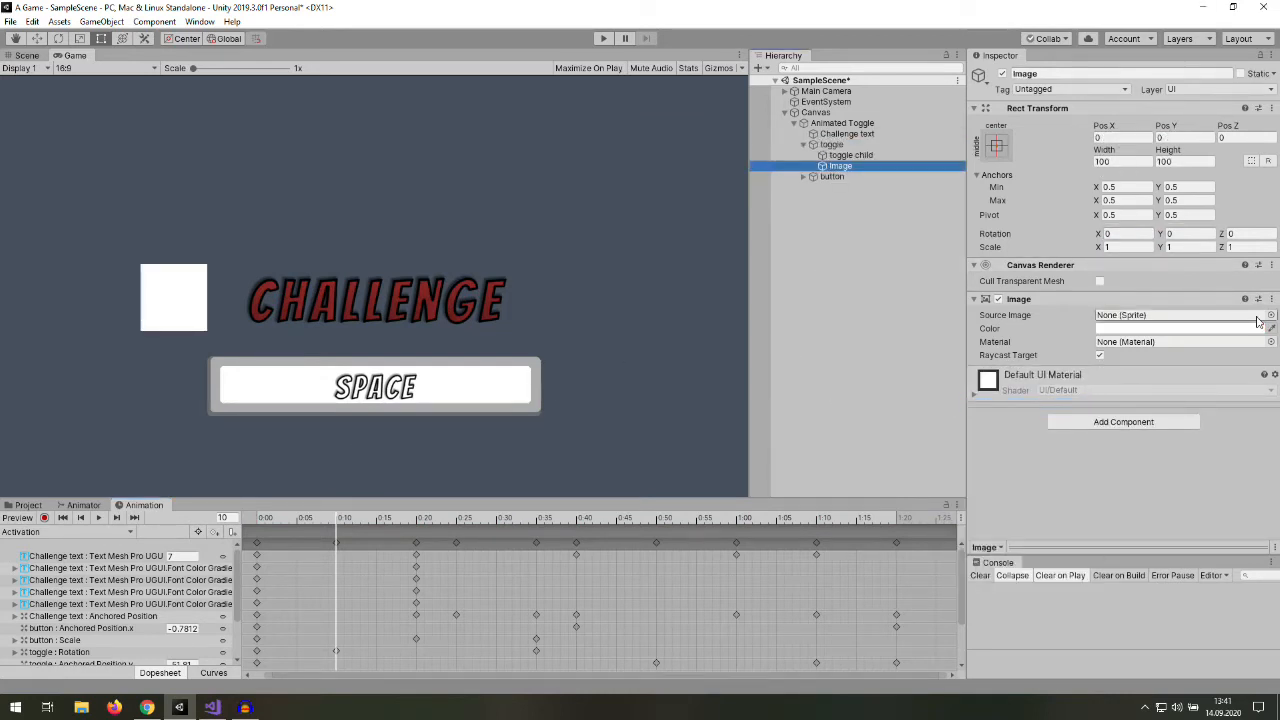
click(1271, 314)
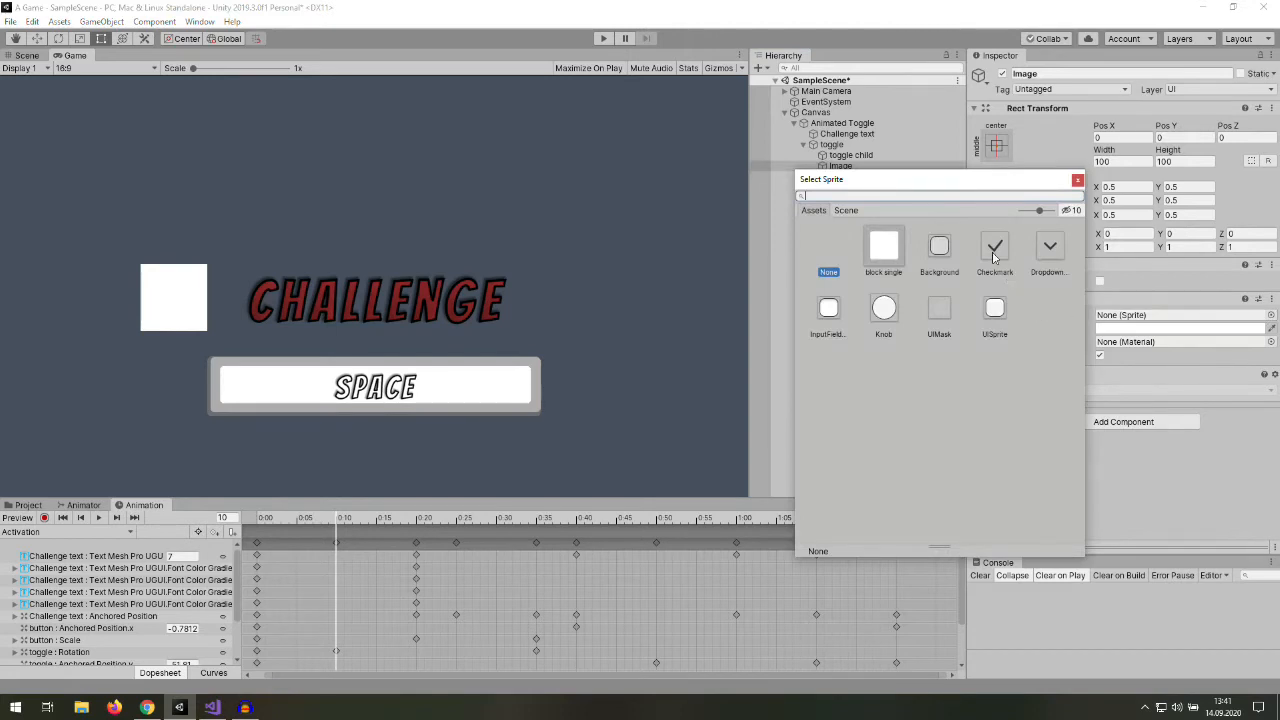
click(994, 247)
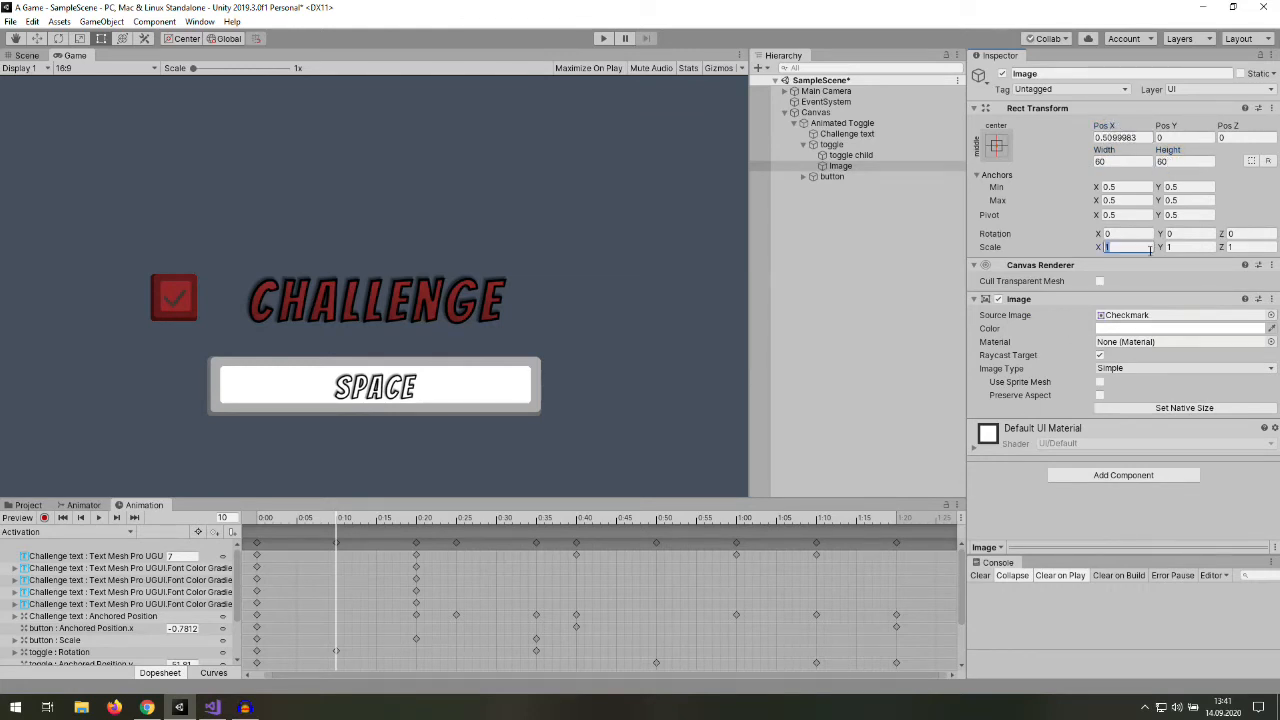
text(0)
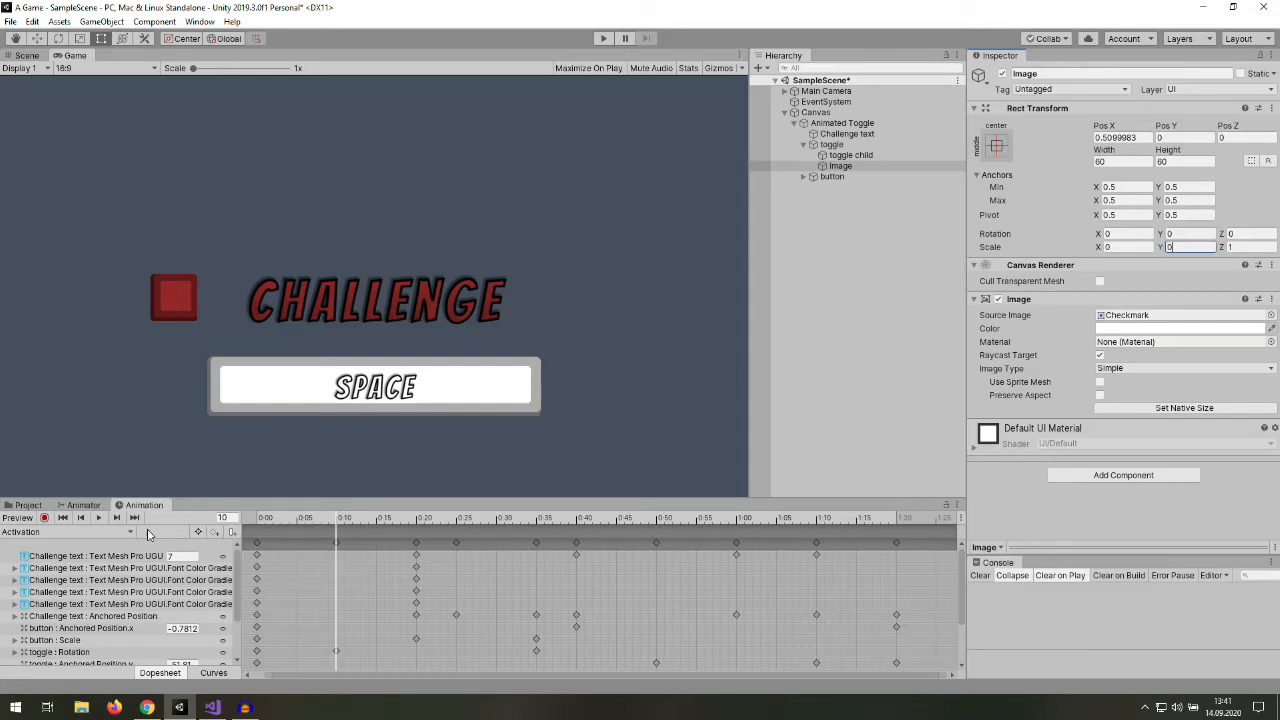
click(44, 518)
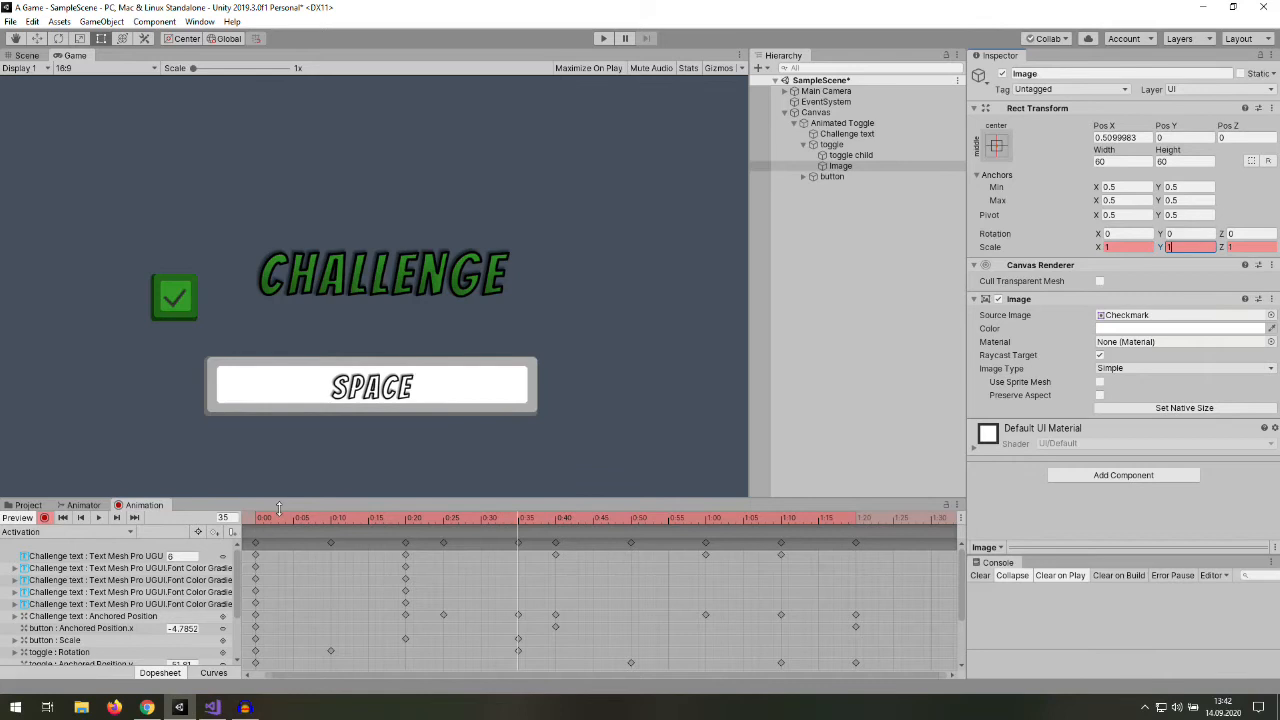
click(99, 517)
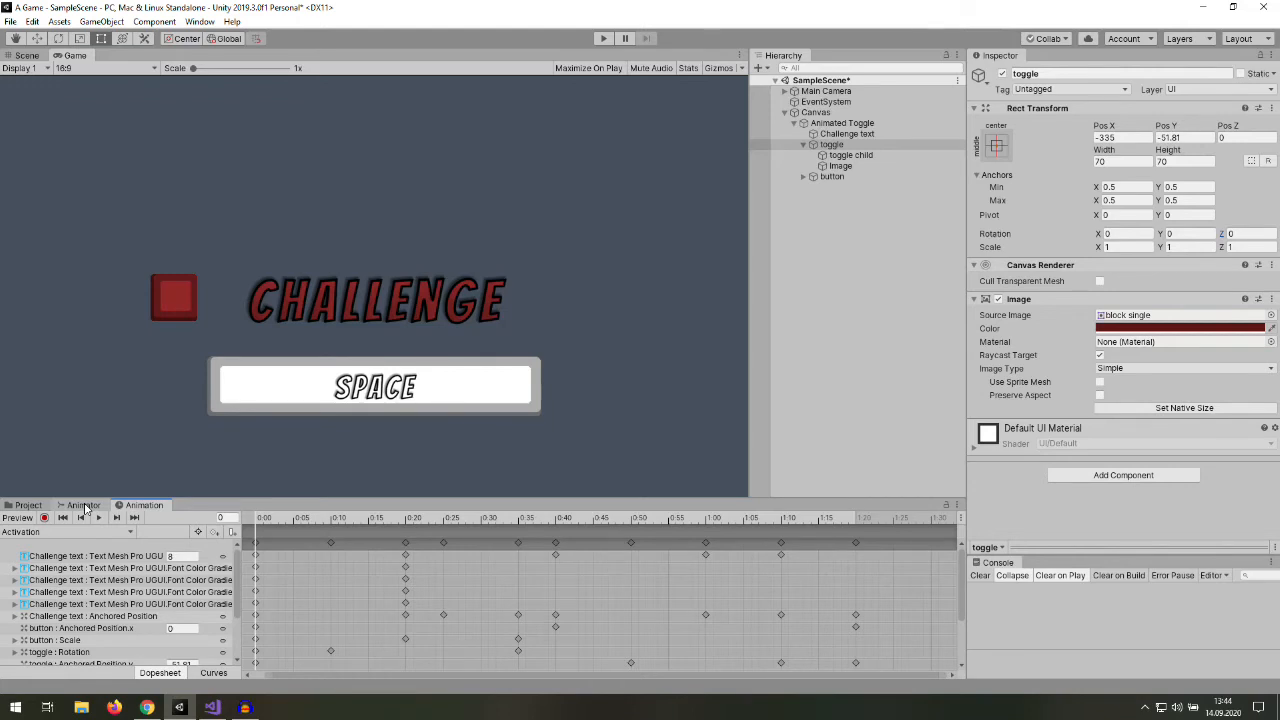
- Make an Idle-to-Activation transition with condition challenge true and no exit time
click(84, 504)
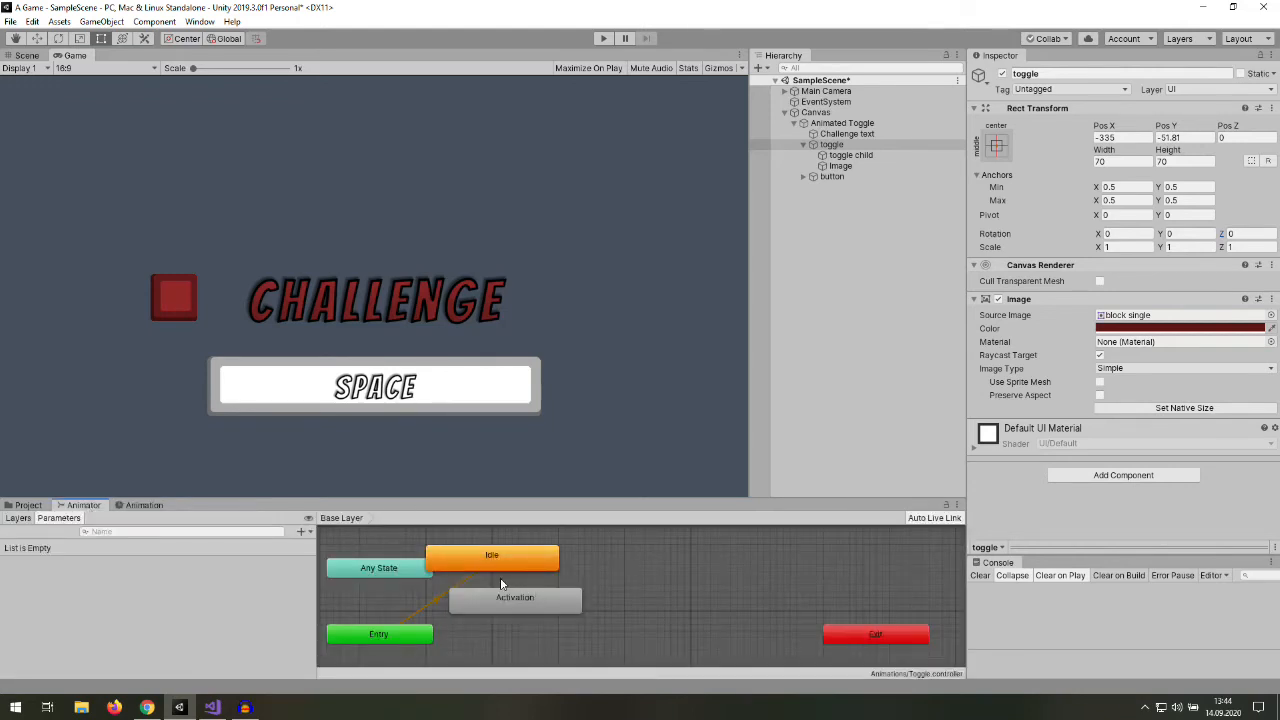
right_click(491, 555)
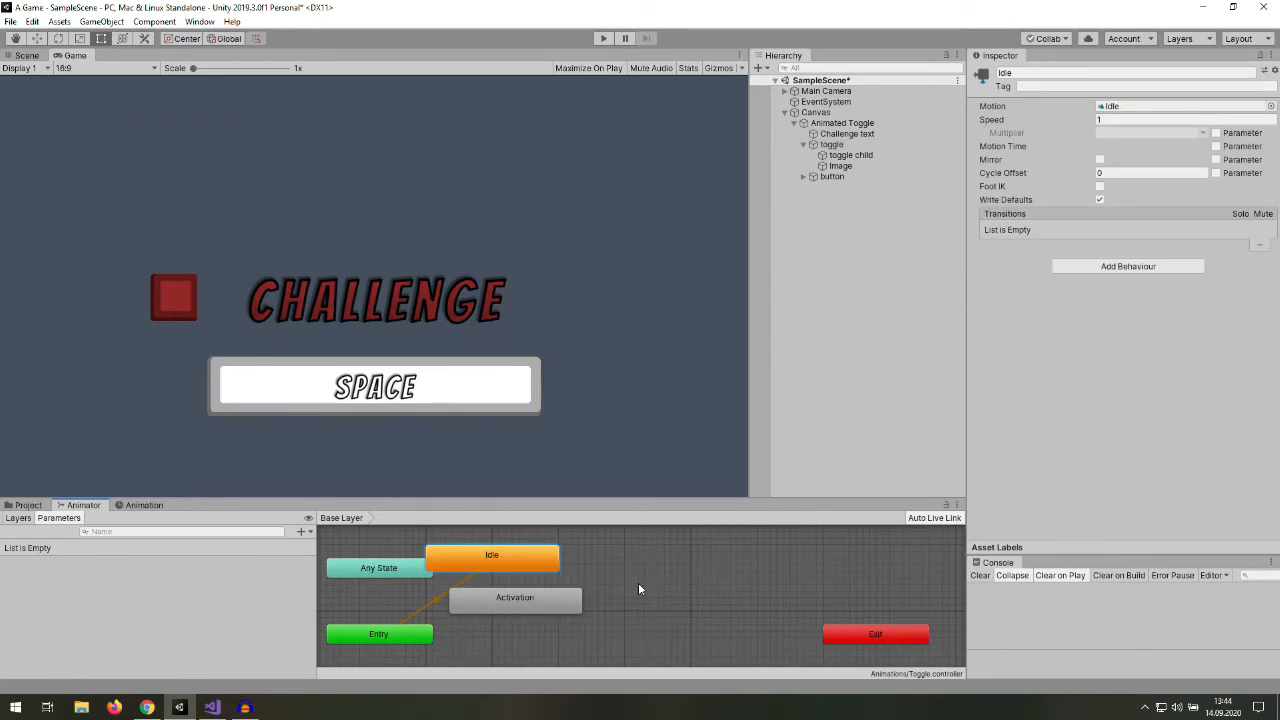
mouse_move(605, 595)
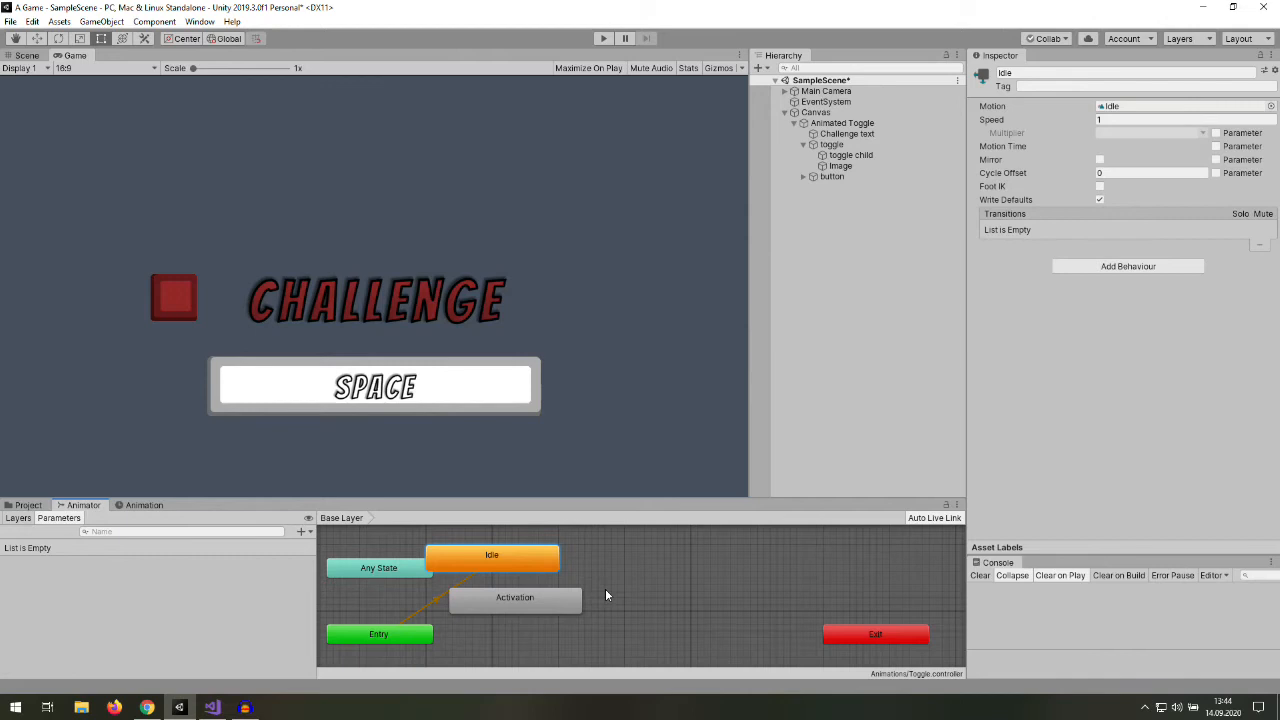
right_click(491, 555)
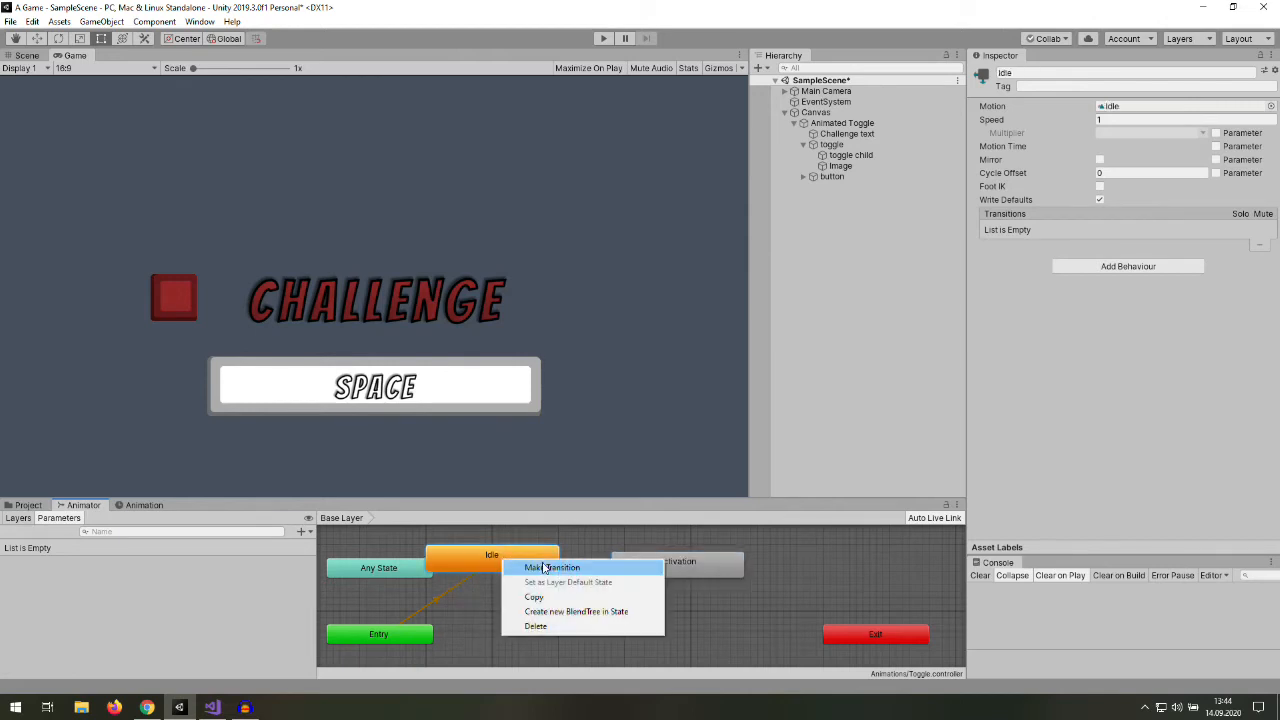
click(552, 567)
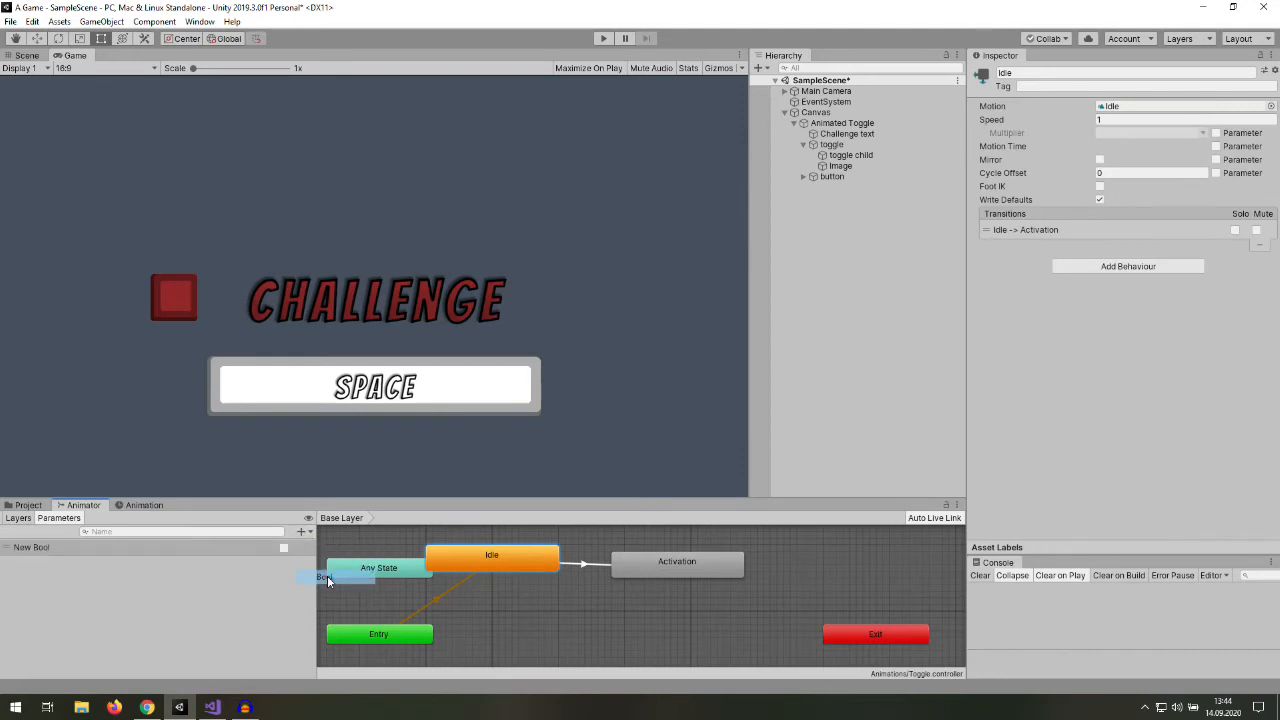
click(586, 568)
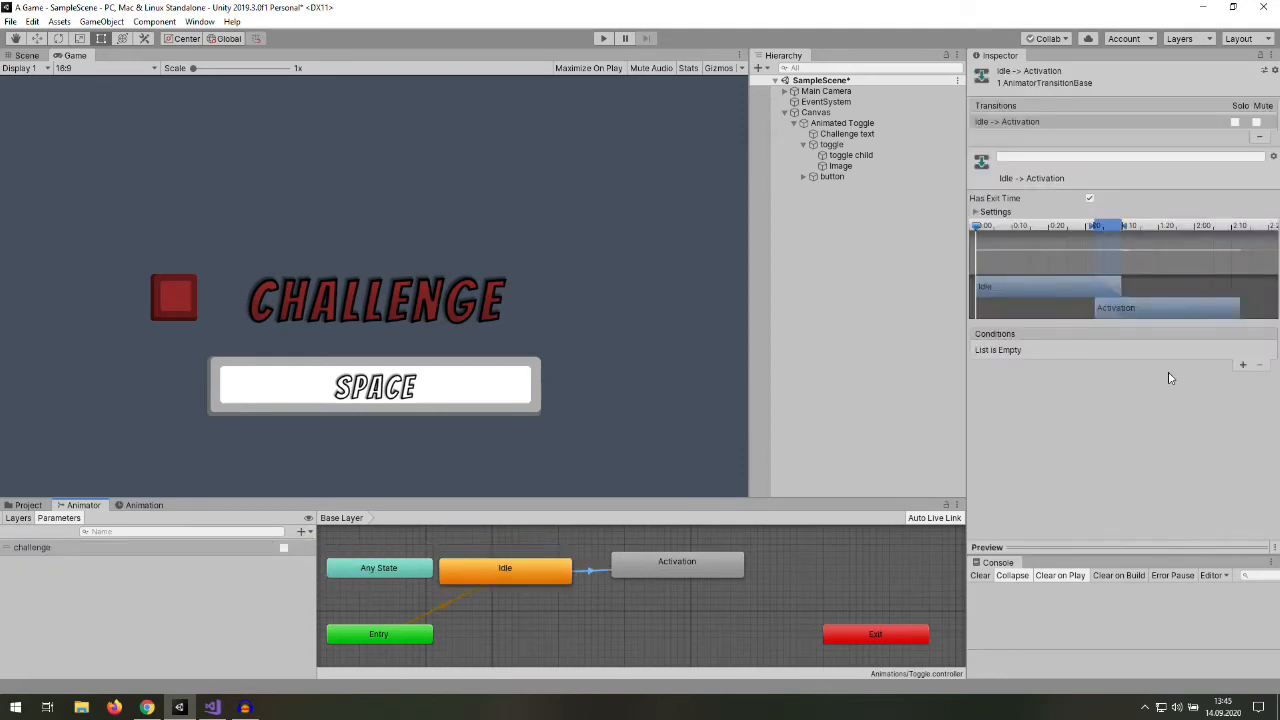
mouse_move(1243, 364)
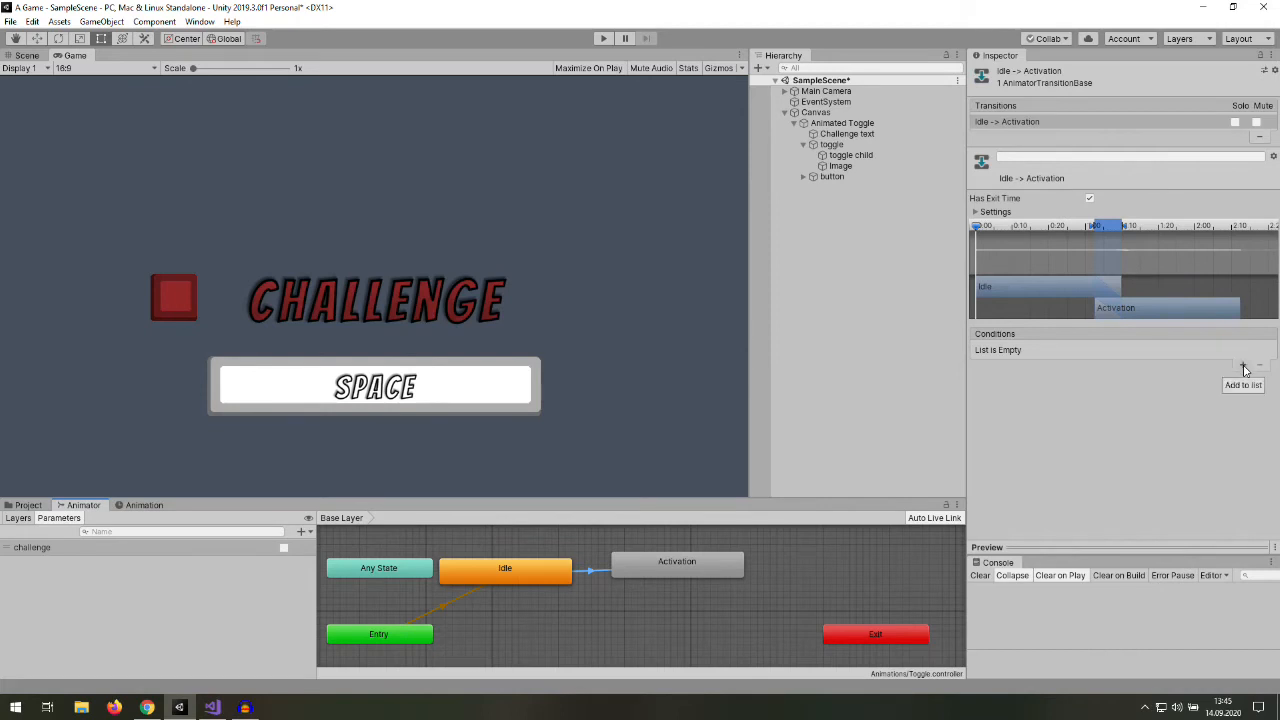
click(1243, 364)
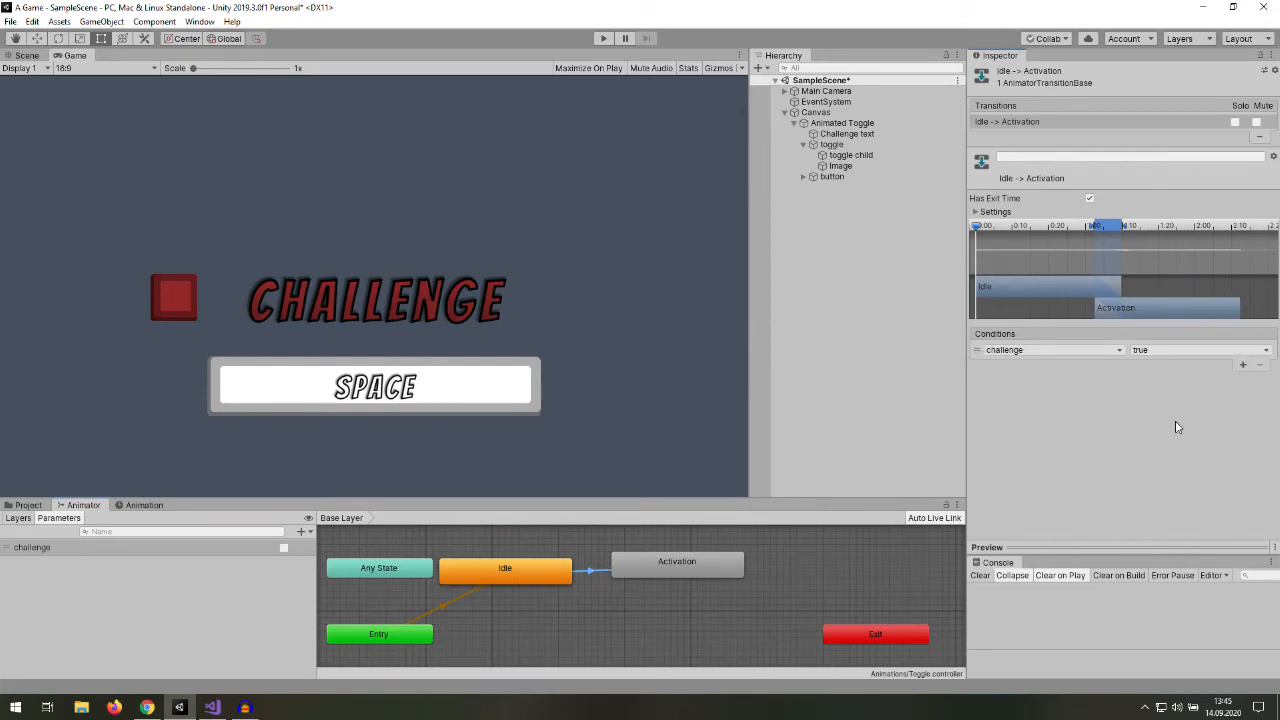
click(1089, 198)
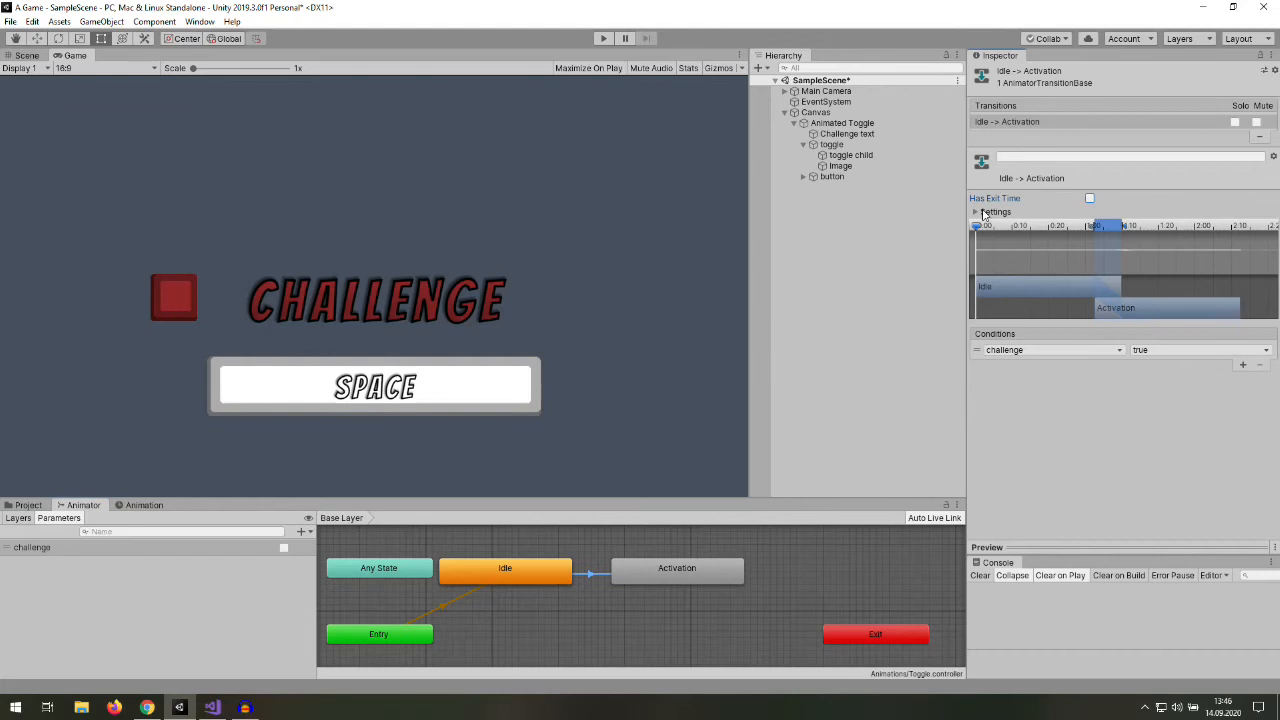
- Paste an Activation 0 state and transition Activation to it with a condition and exit-time change
right_click(677, 568)
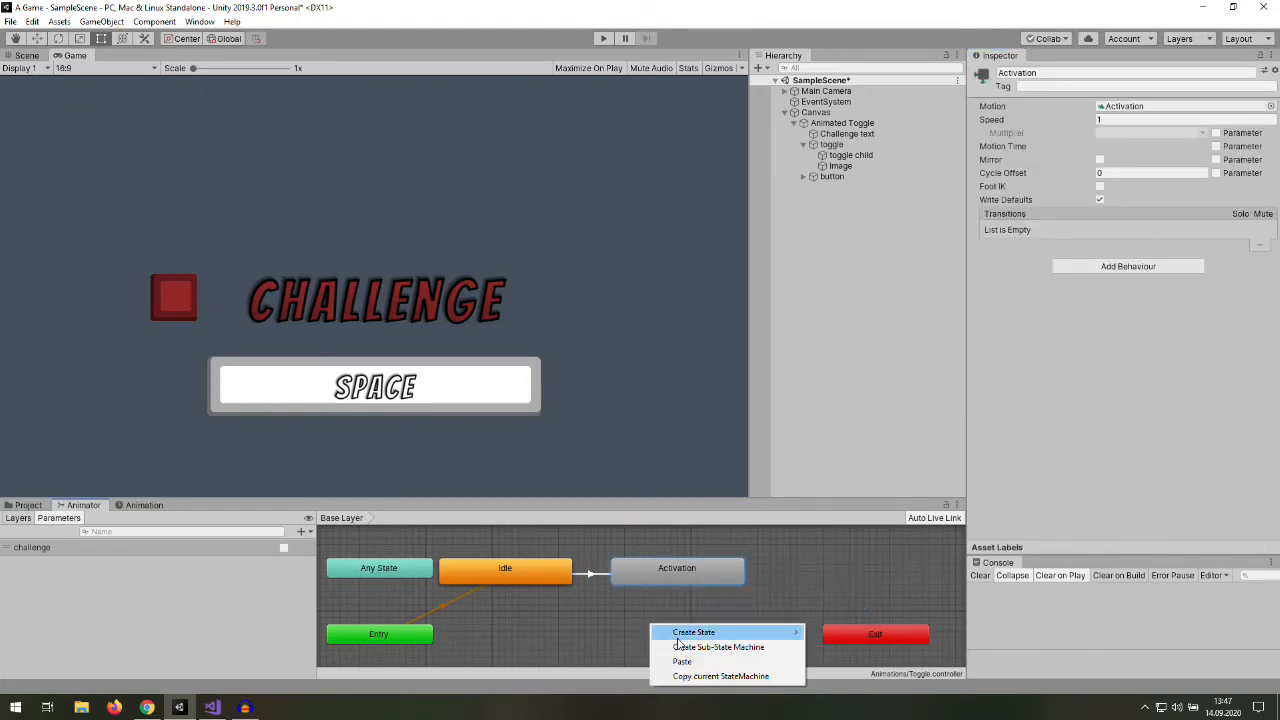
click(694, 632)
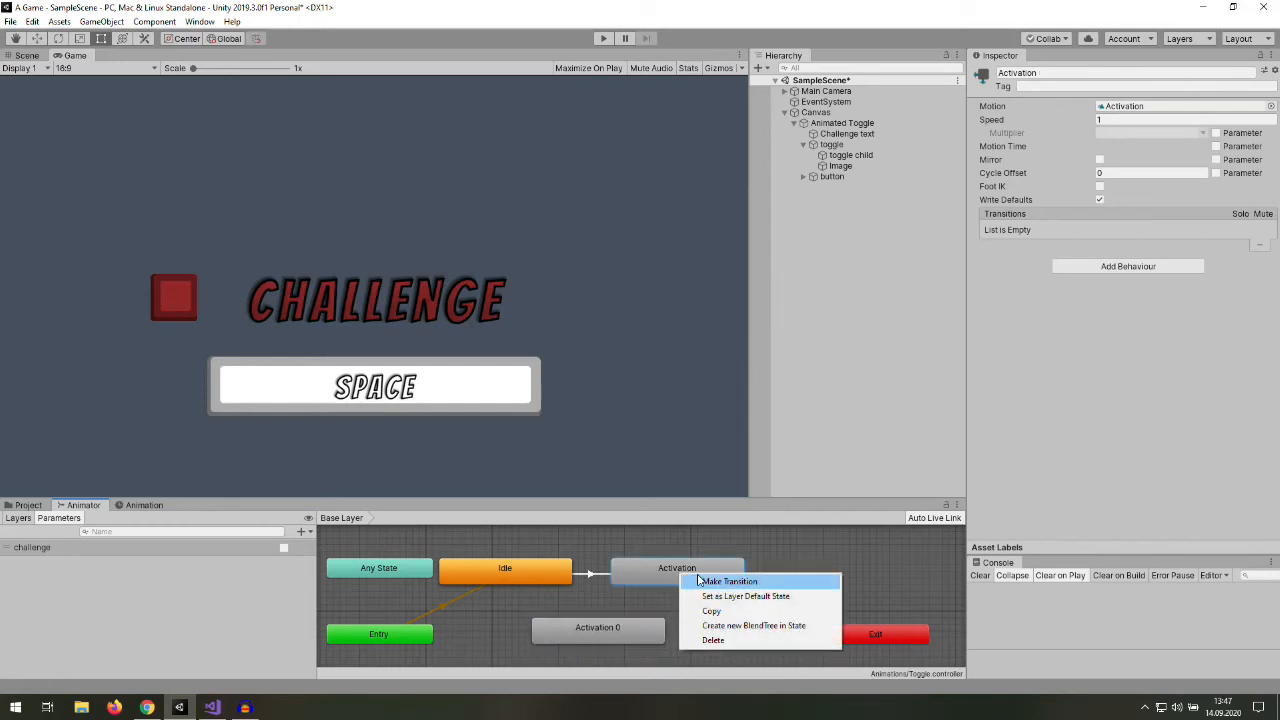
click(729, 581)
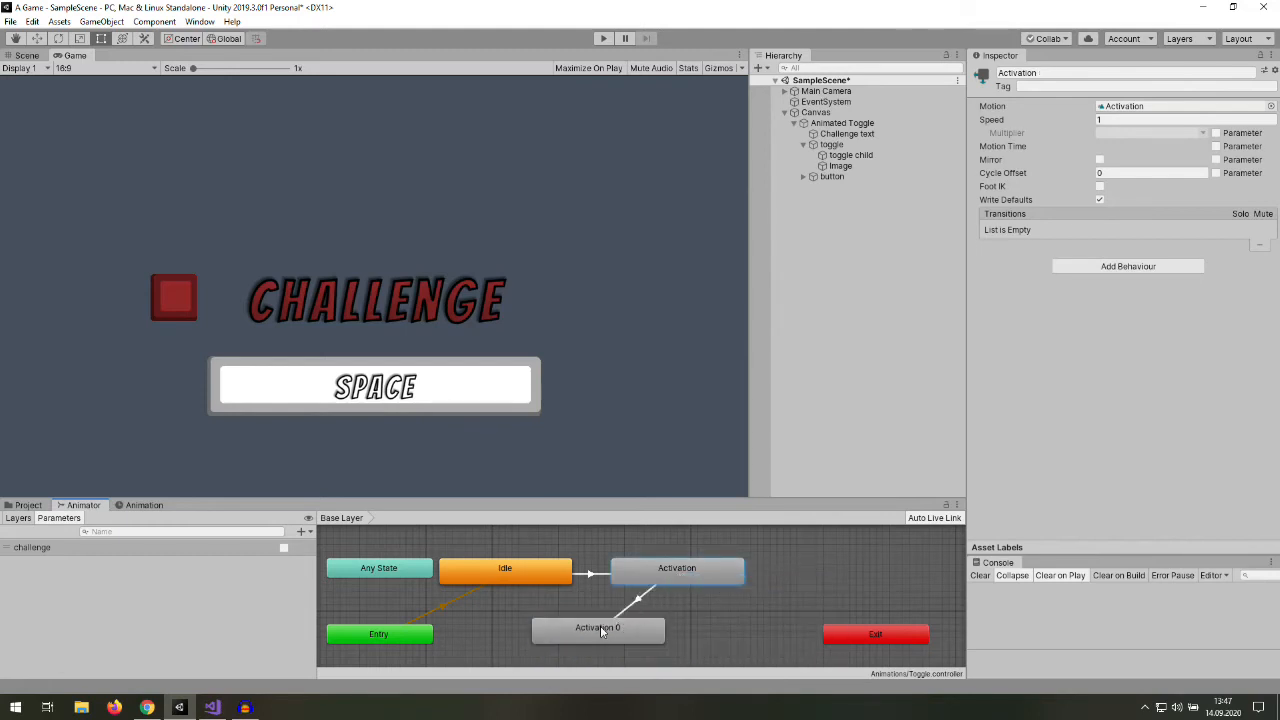
click(640, 597)
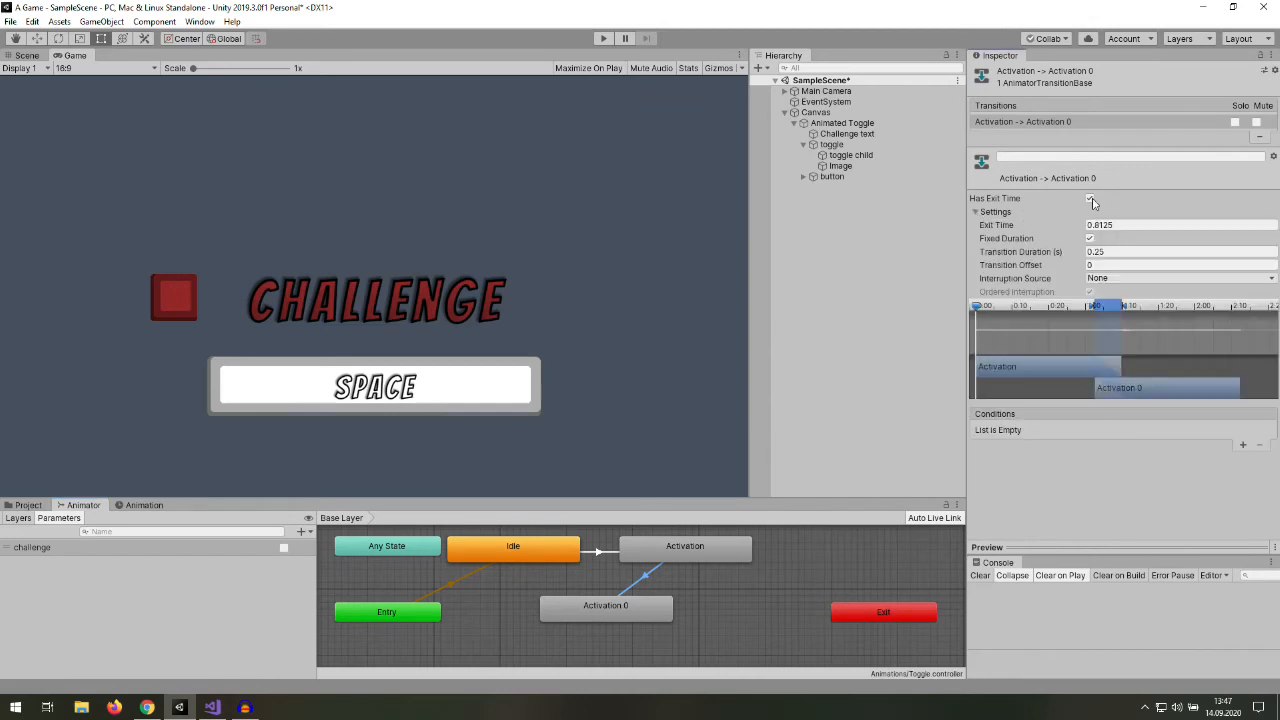
click(1180, 224)
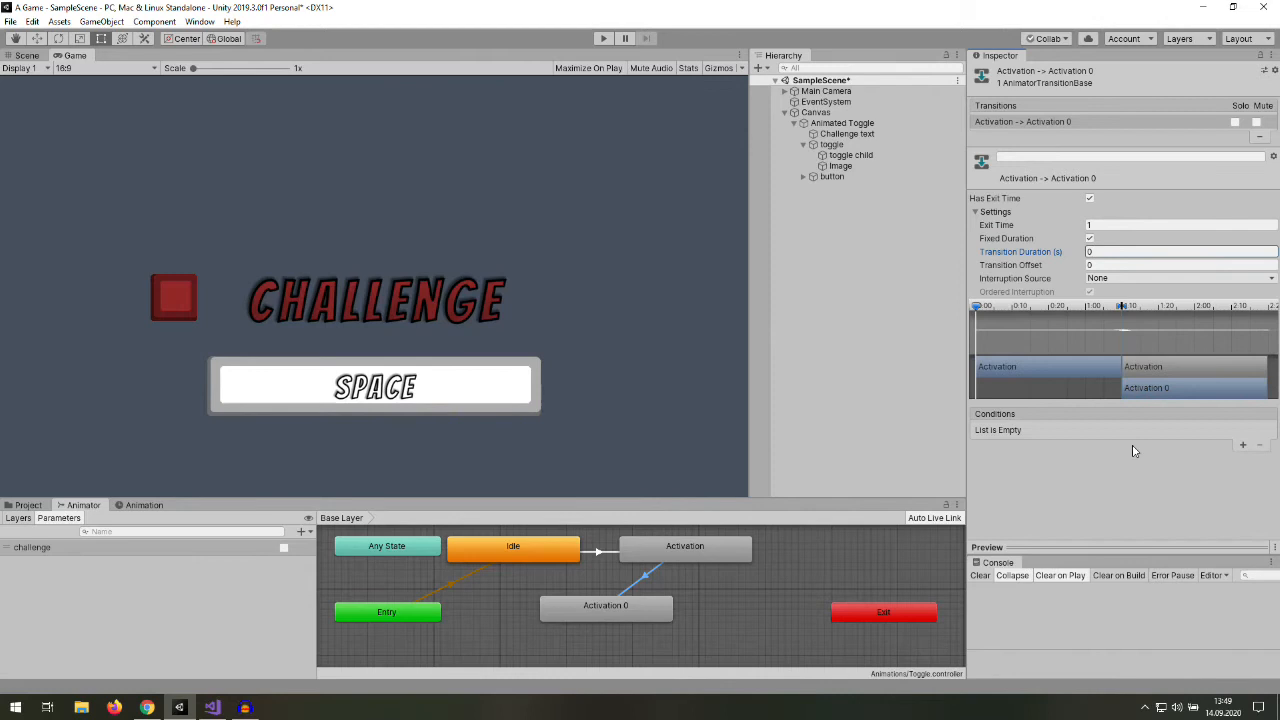
click(1242, 444)
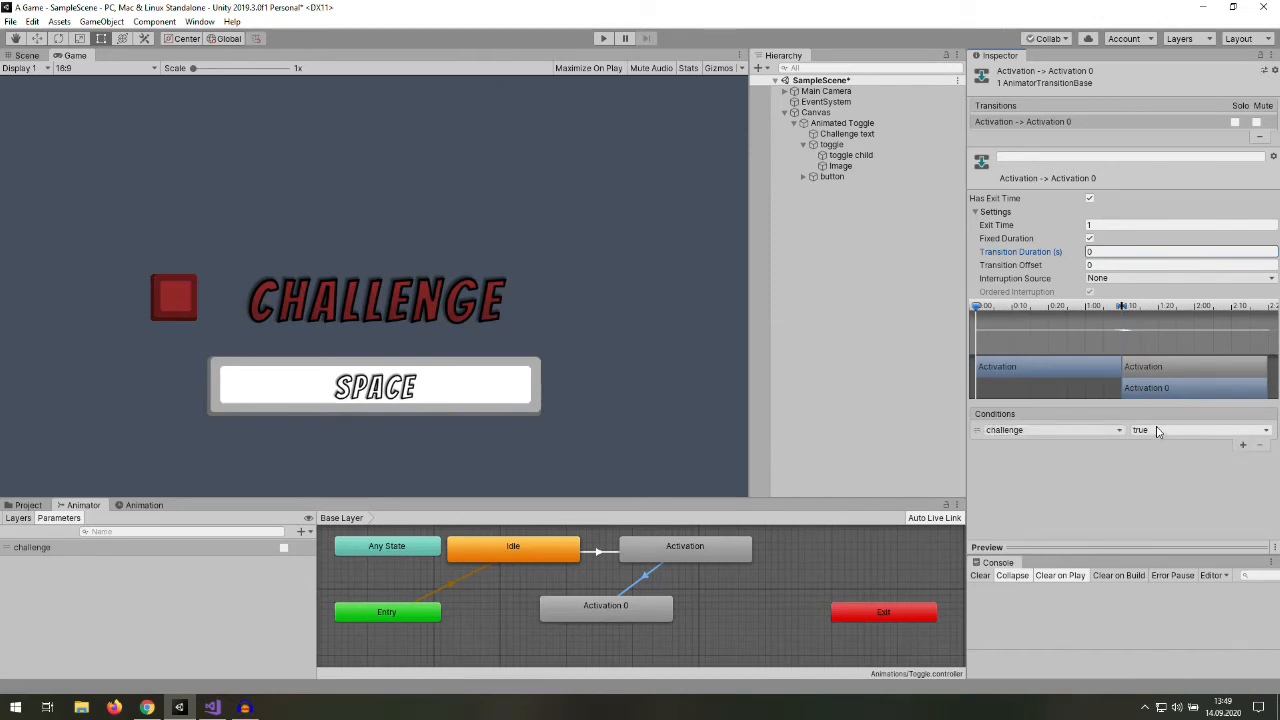
click(1200, 430)
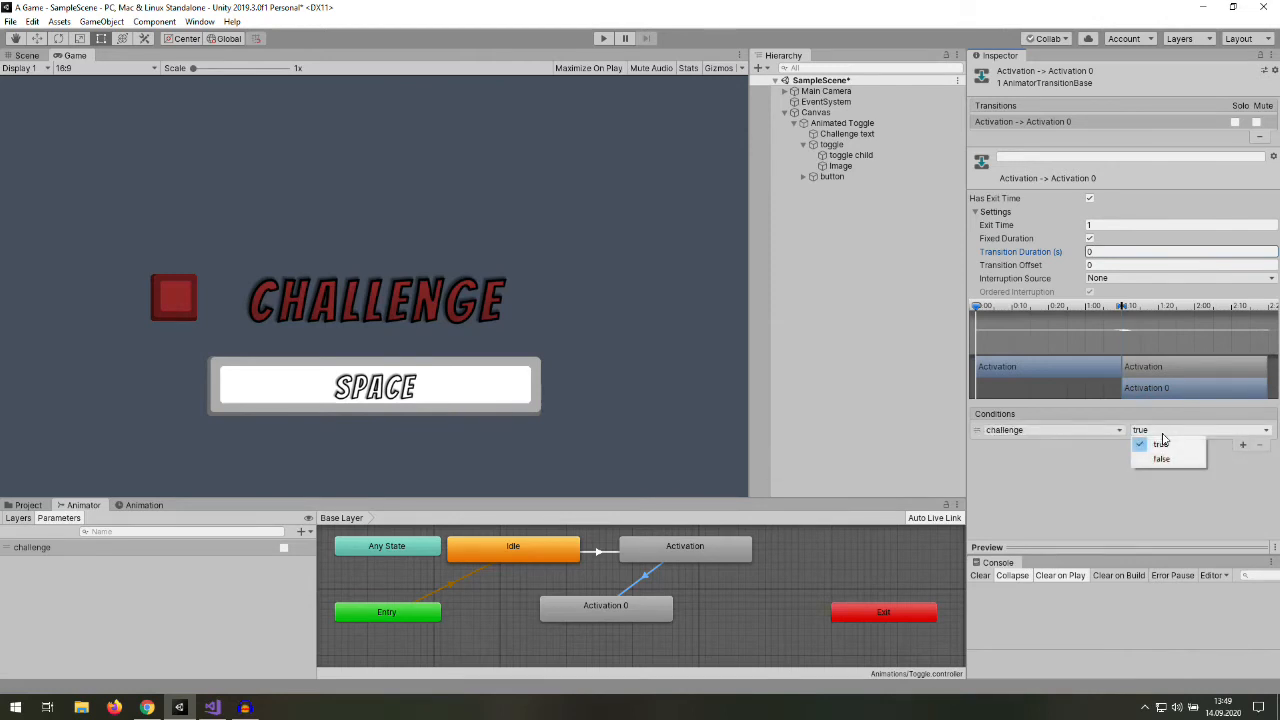
- Transition Activation 0 back to Idle and adjust that transition's duration
right_click(605, 605)
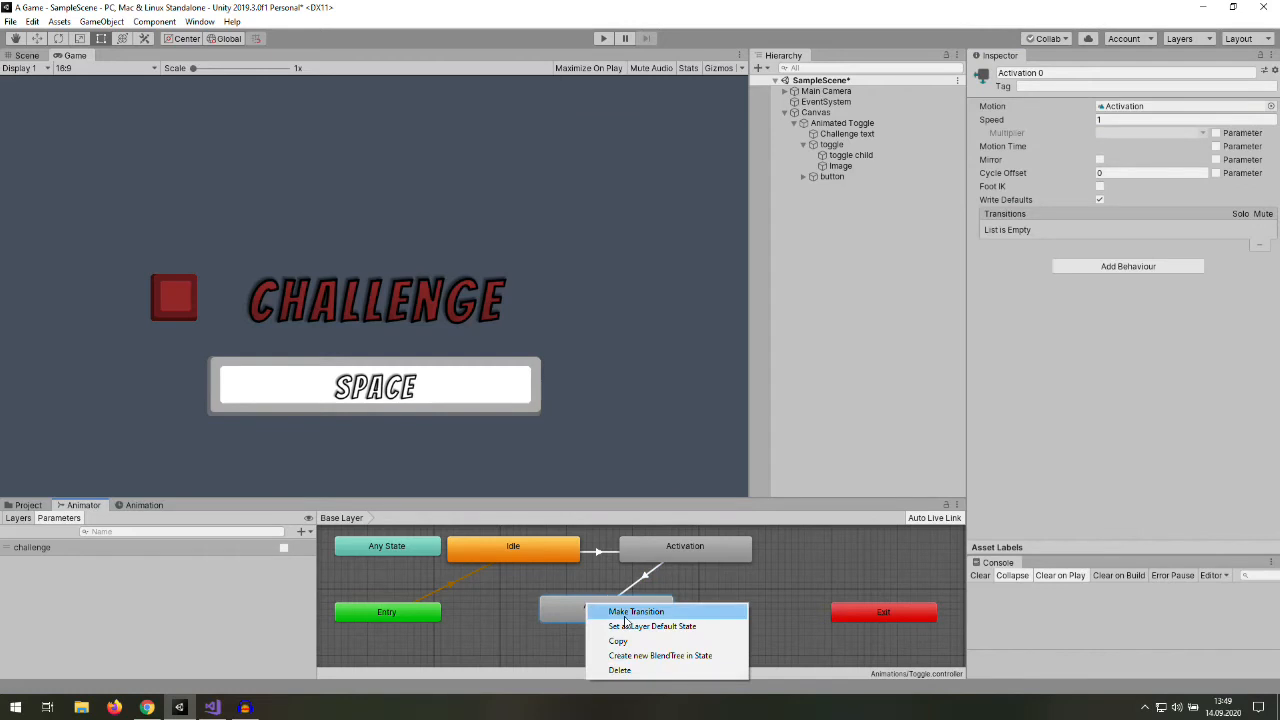
click(636, 611)
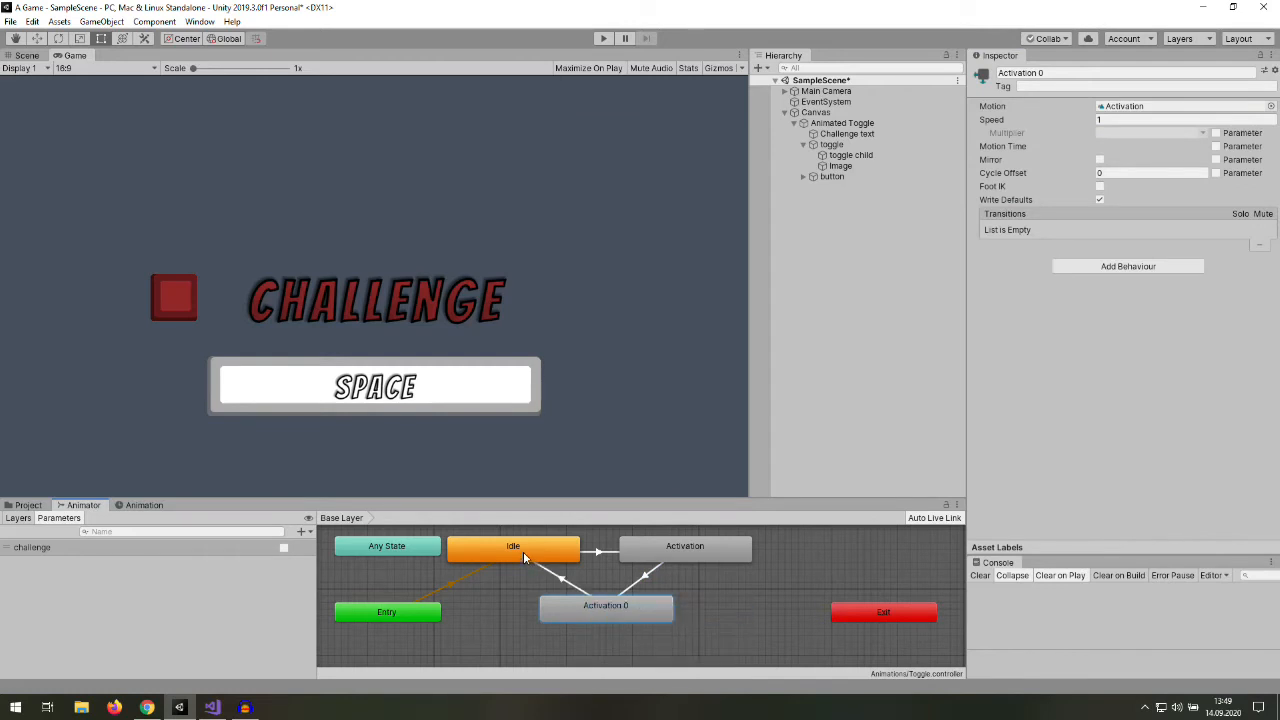
click(558, 570)
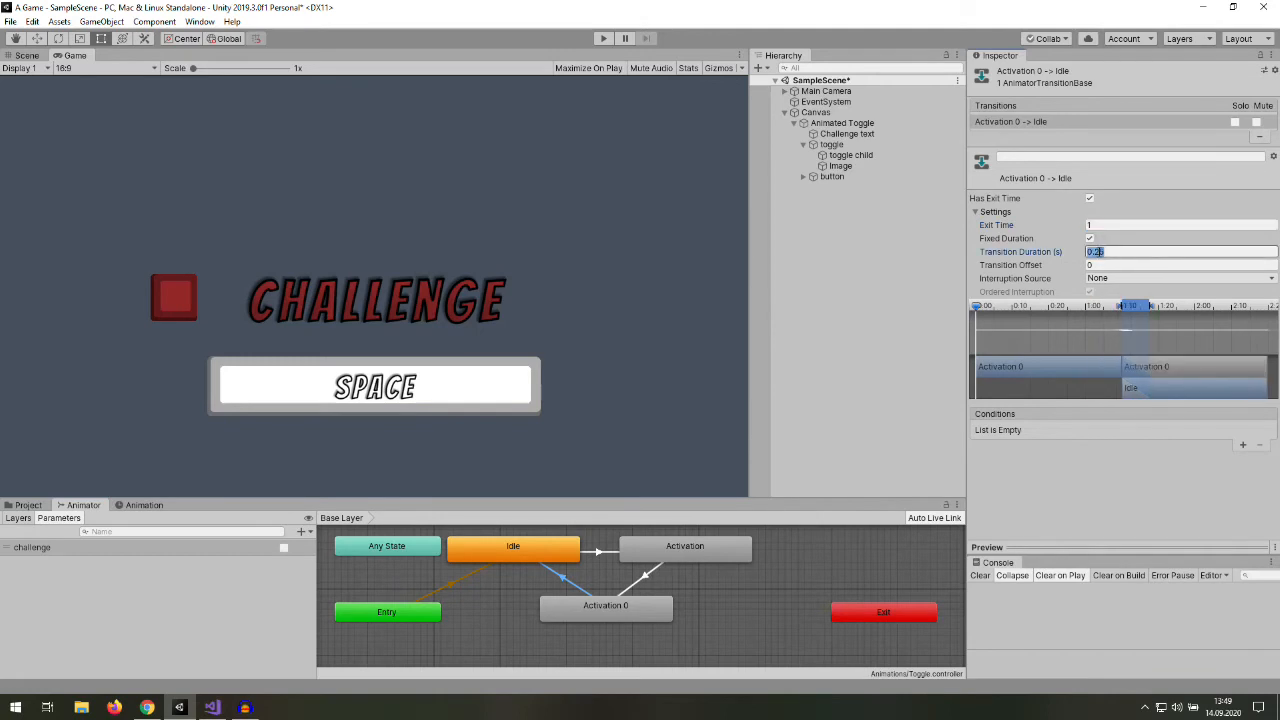
click(842, 122)
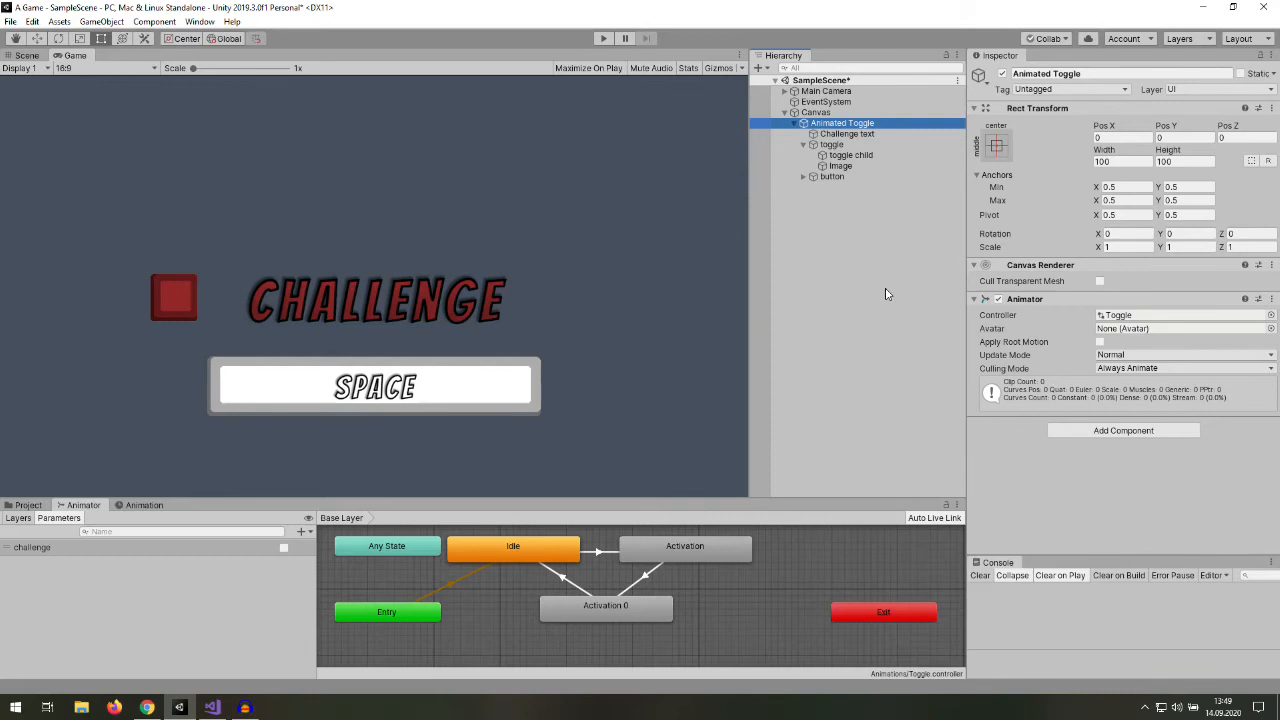
- Search Animated Toggle's Add Component list for 'toggle'
click(1123, 430)
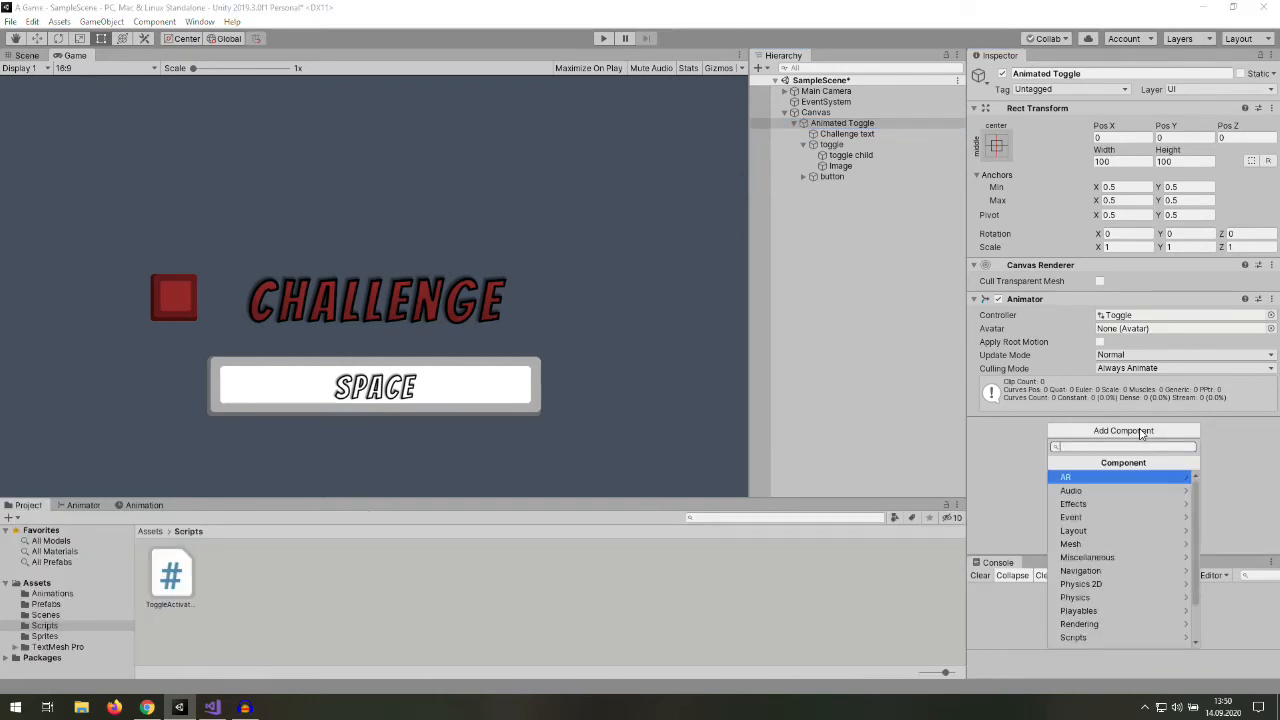
text(toggle)
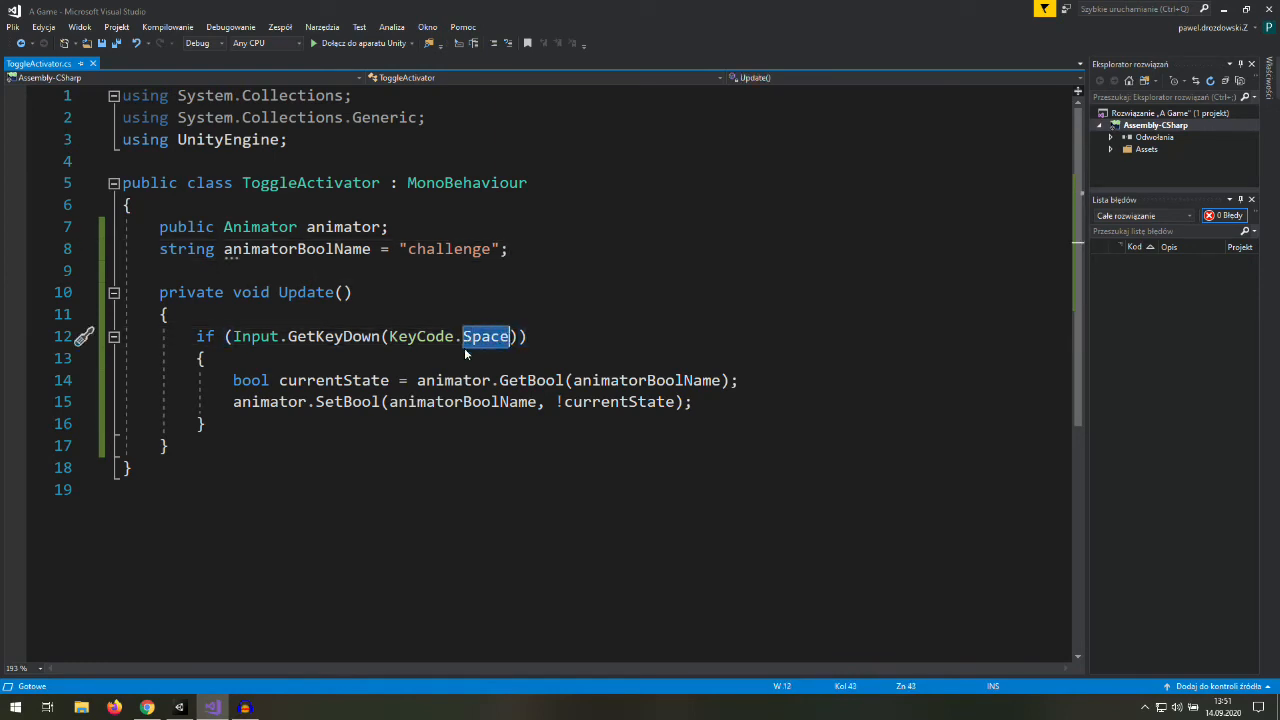
- Highlight the KeyCode.Space check in the ToggleActivator script
double_click(333, 336)
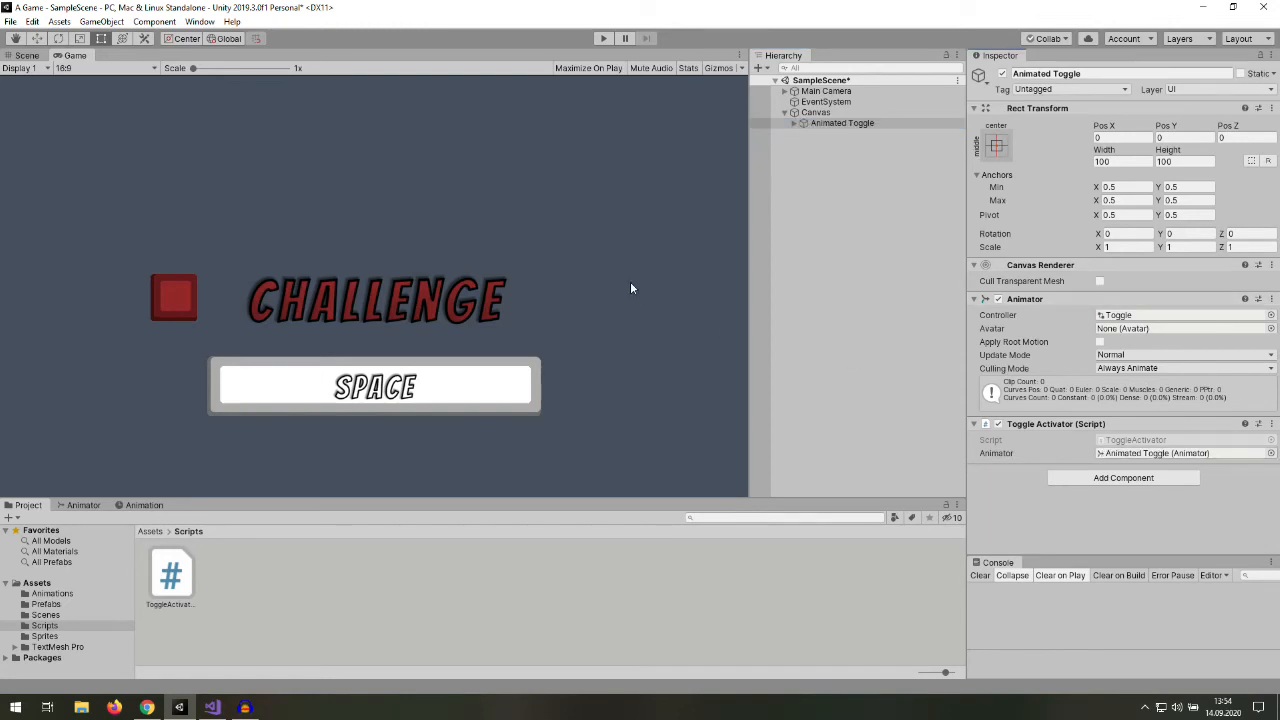
- Test the toggle with Space in play mode, then stop and inspect the Activation clip
click(603, 38)
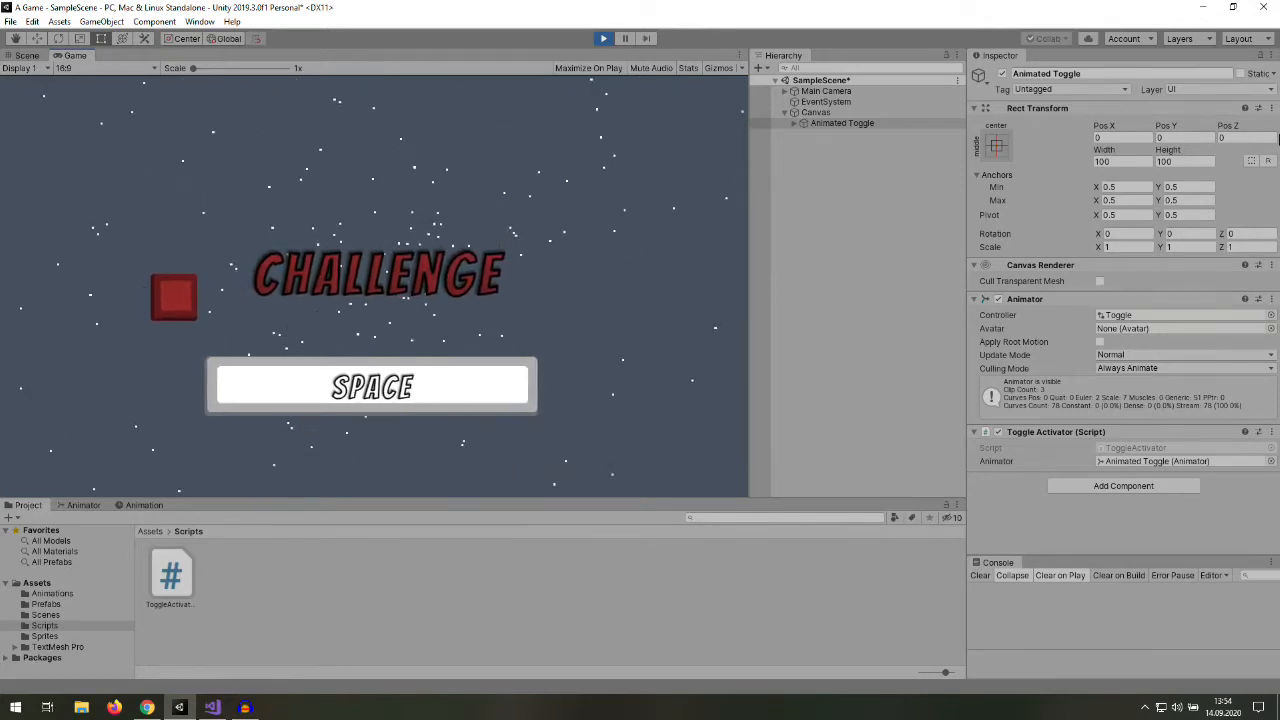
key(space)
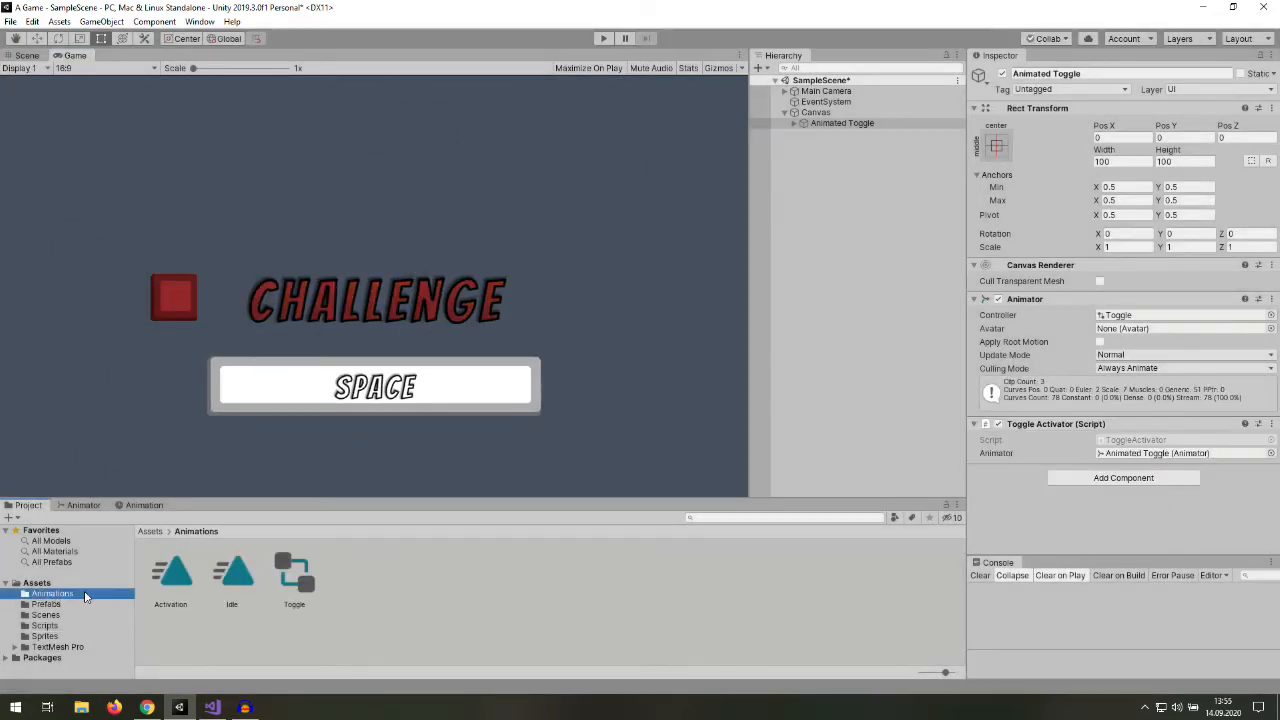
click(170, 571)
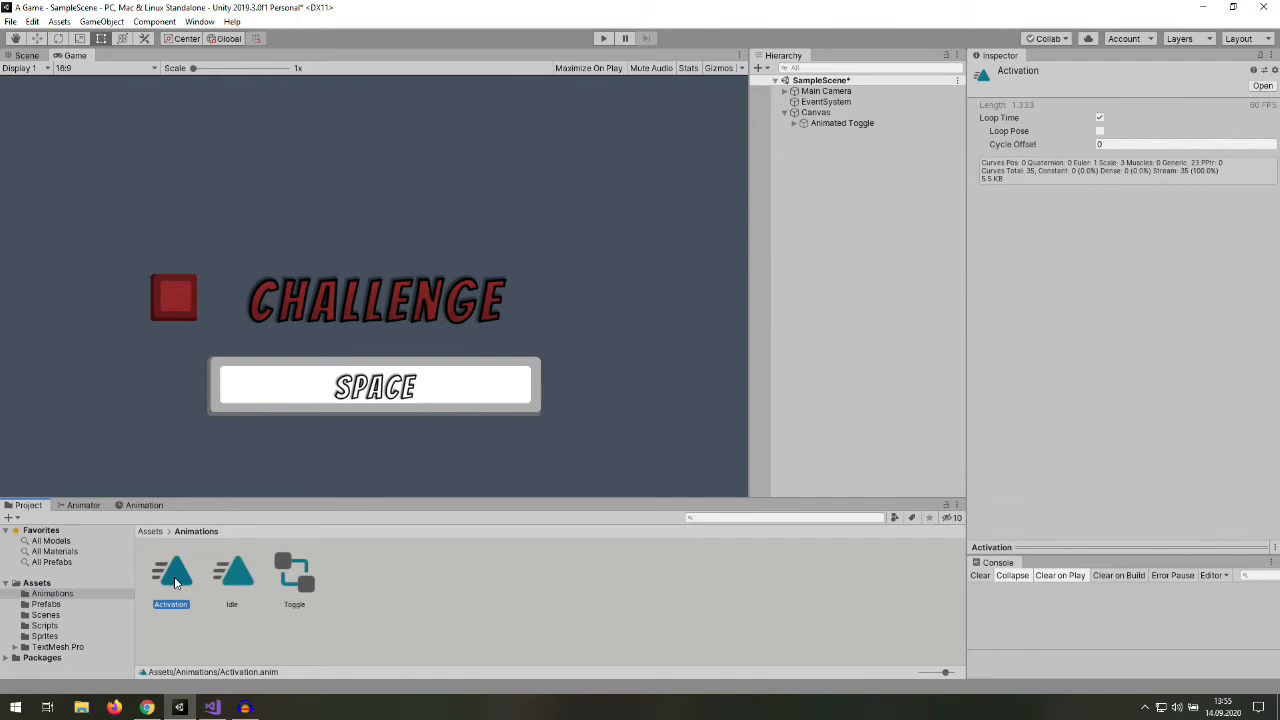
mouse_move(830, 230)
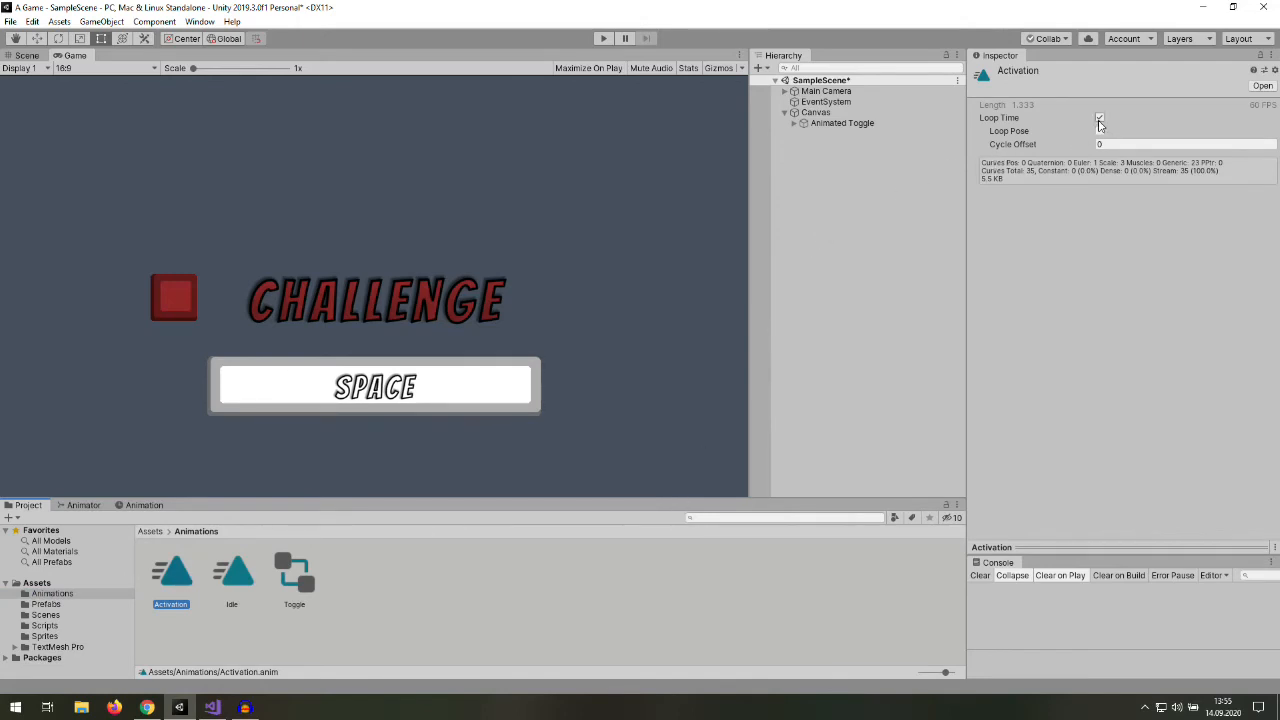
click(603, 38)
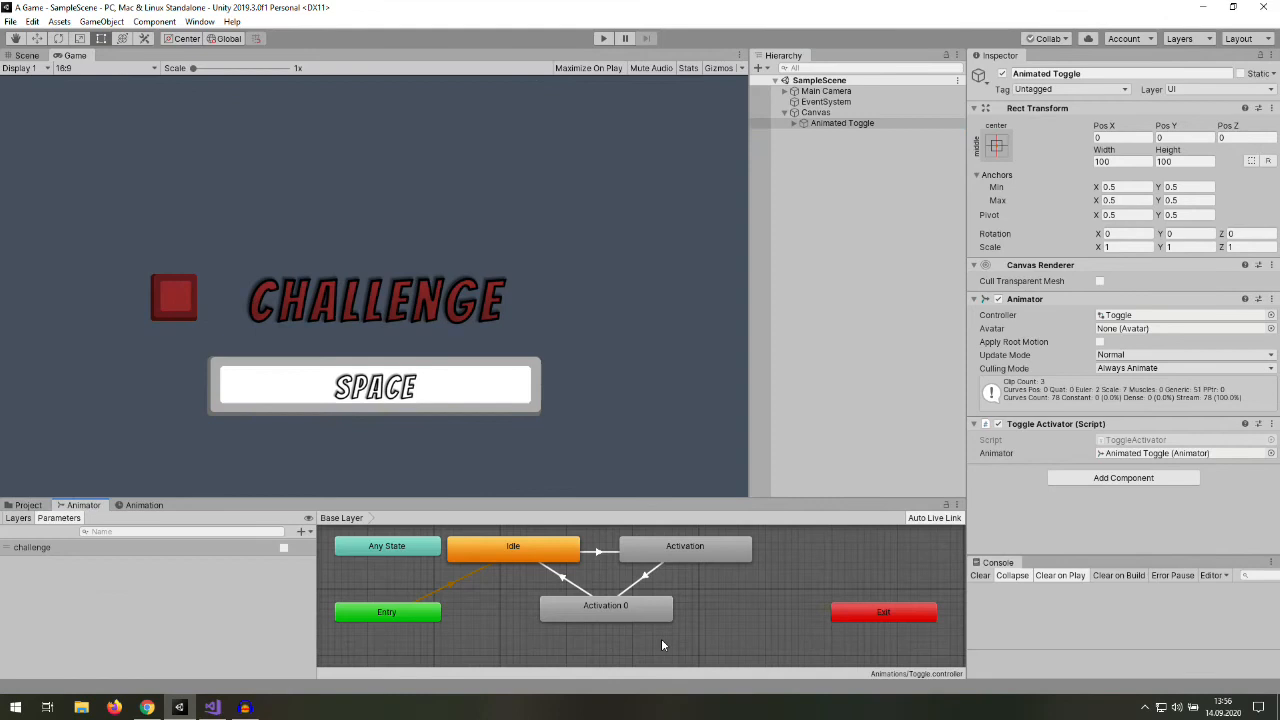
- Set Activation 0's Speed to -1 and test the challenge toggle with Space
click(605, 605)
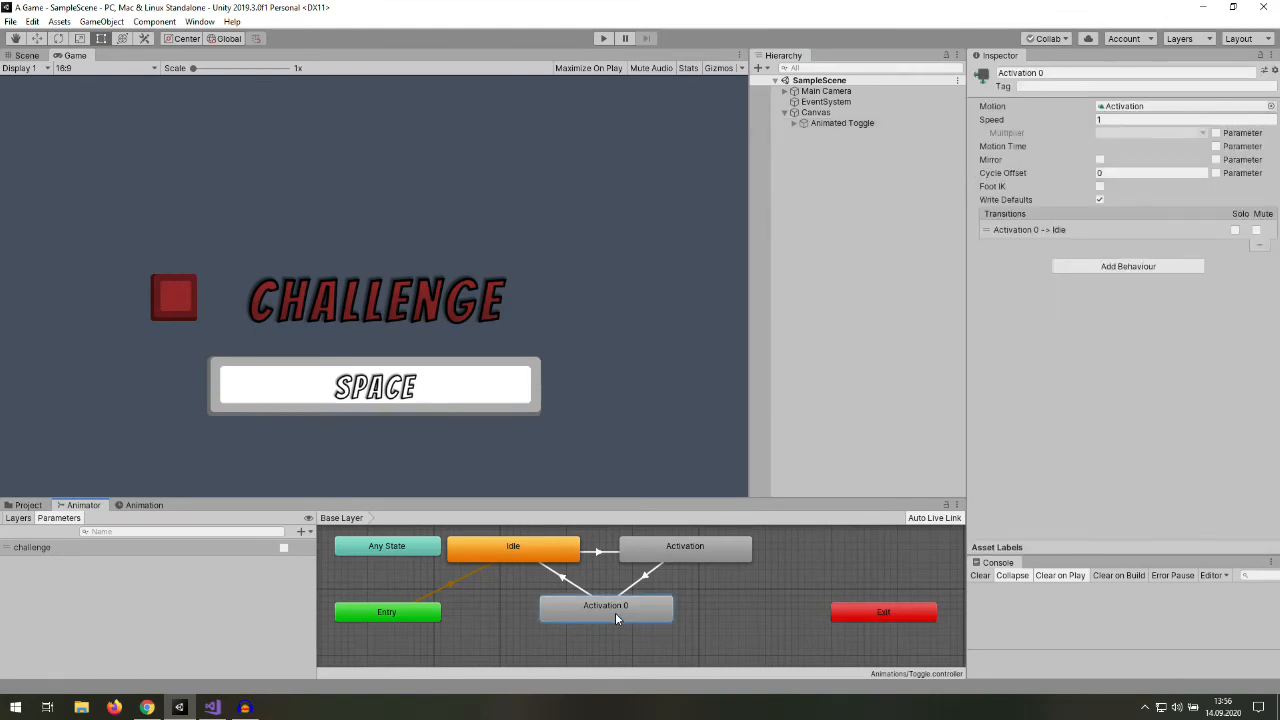
click(1150, 119)
text(-1)
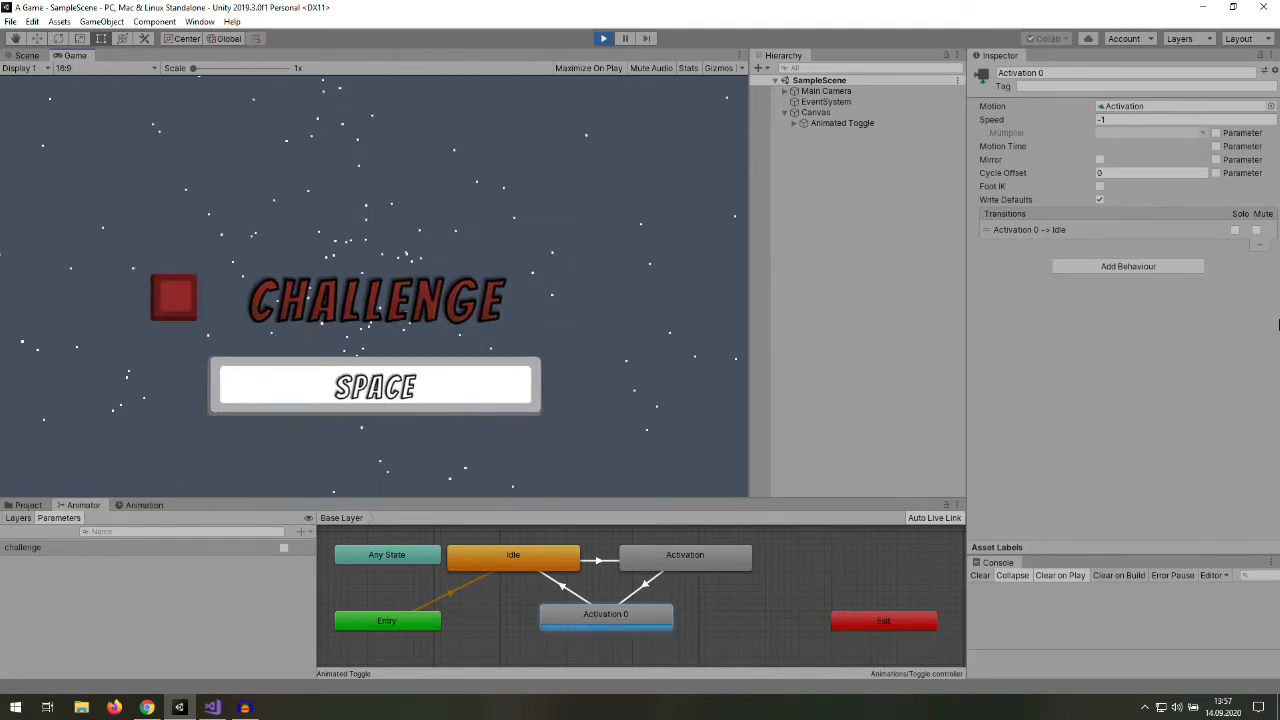
key(space)
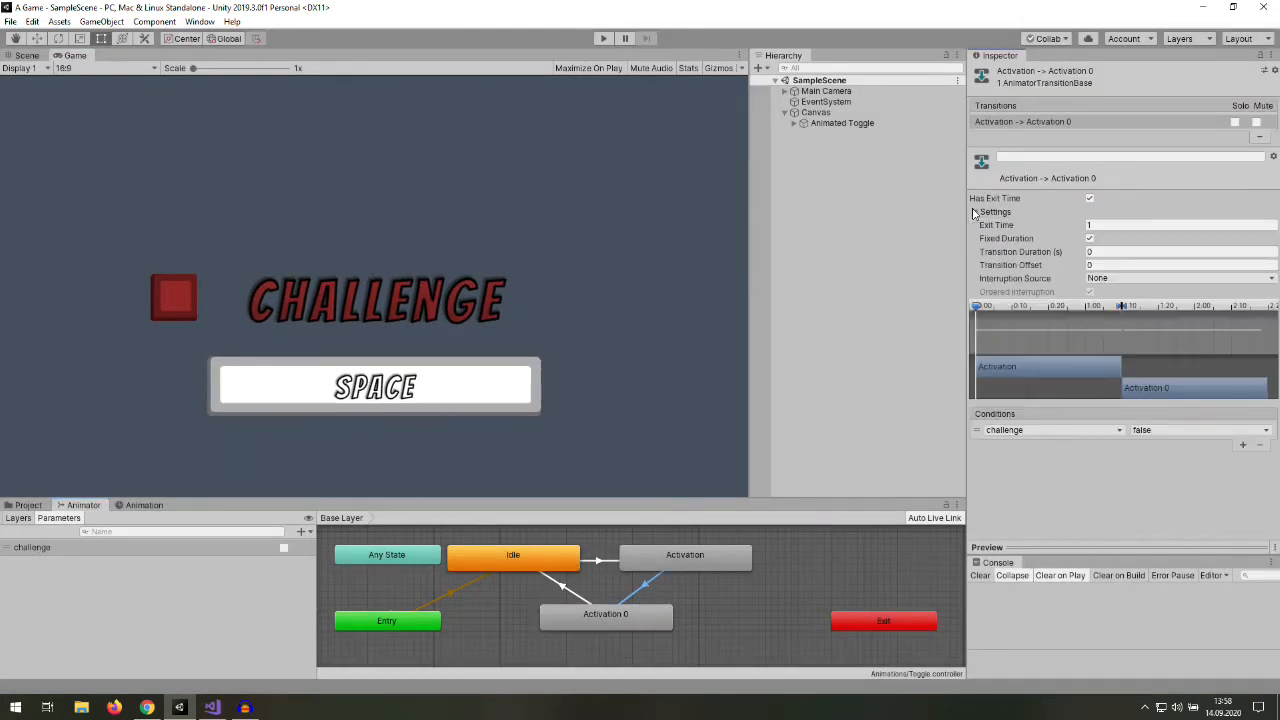
- Turn off Has Exit Time on the Activation to Activation 0 transition
click(977, 212)
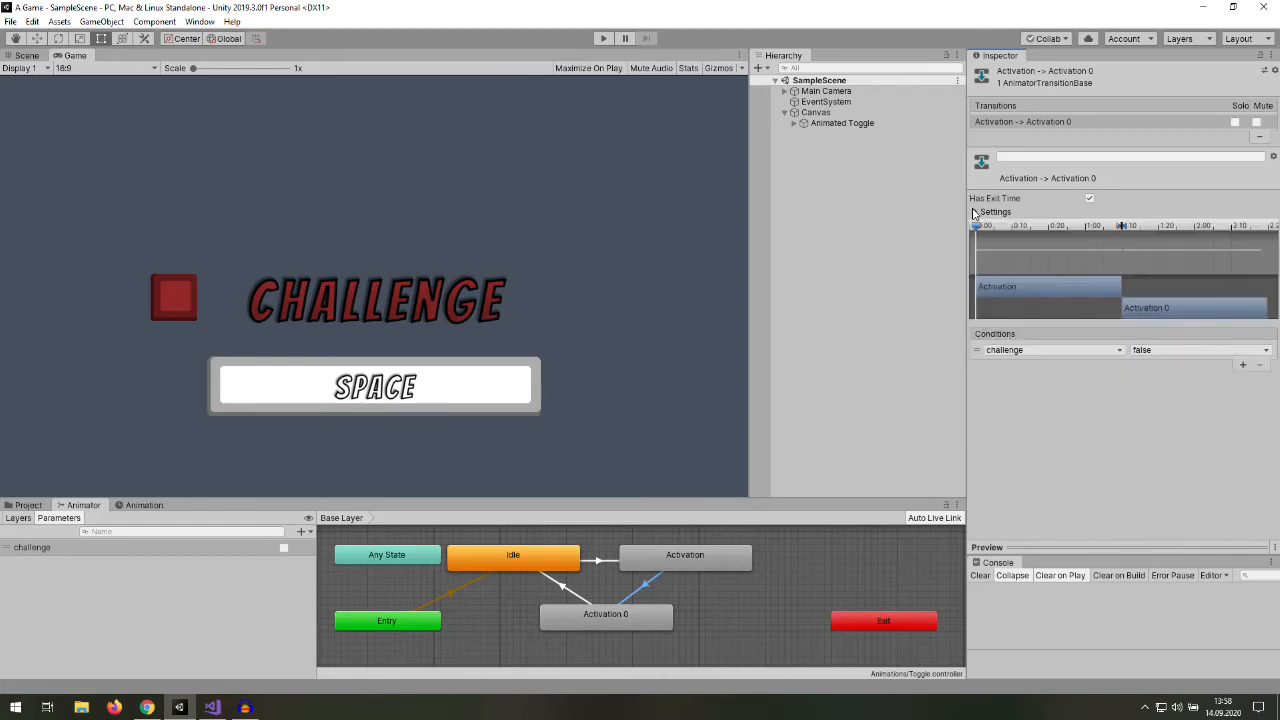
click(977, 212)
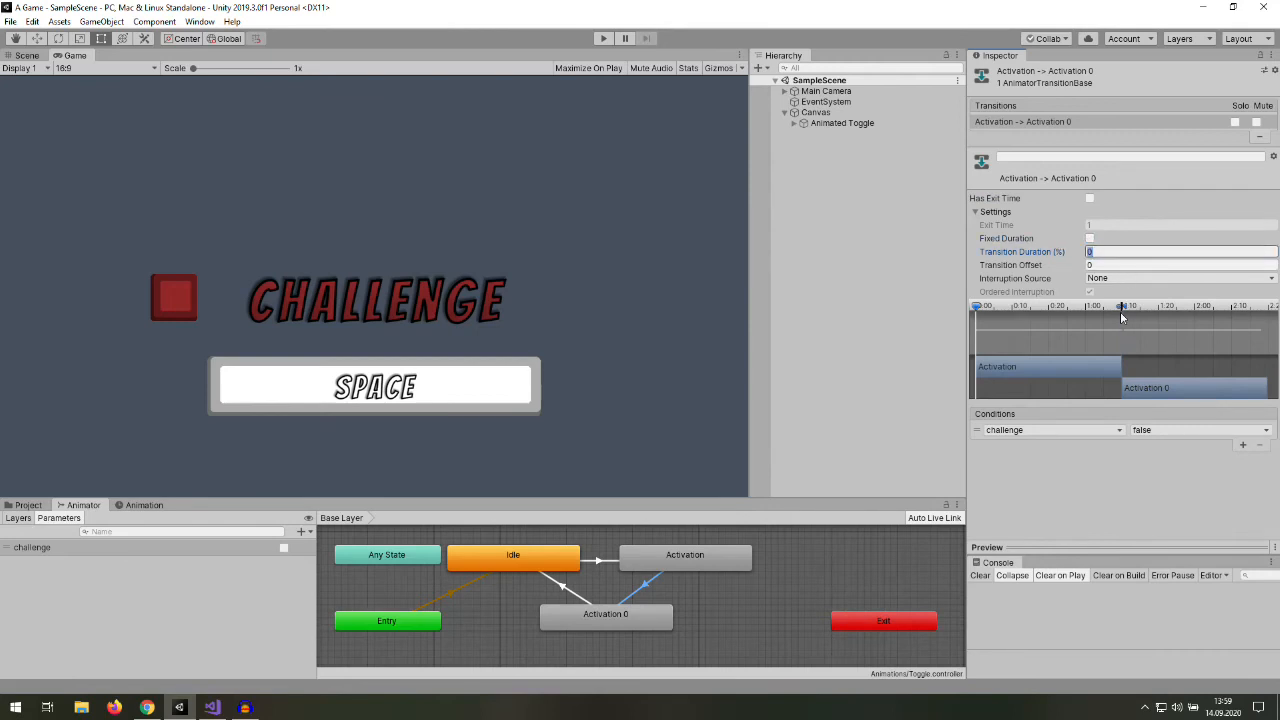
text(5)
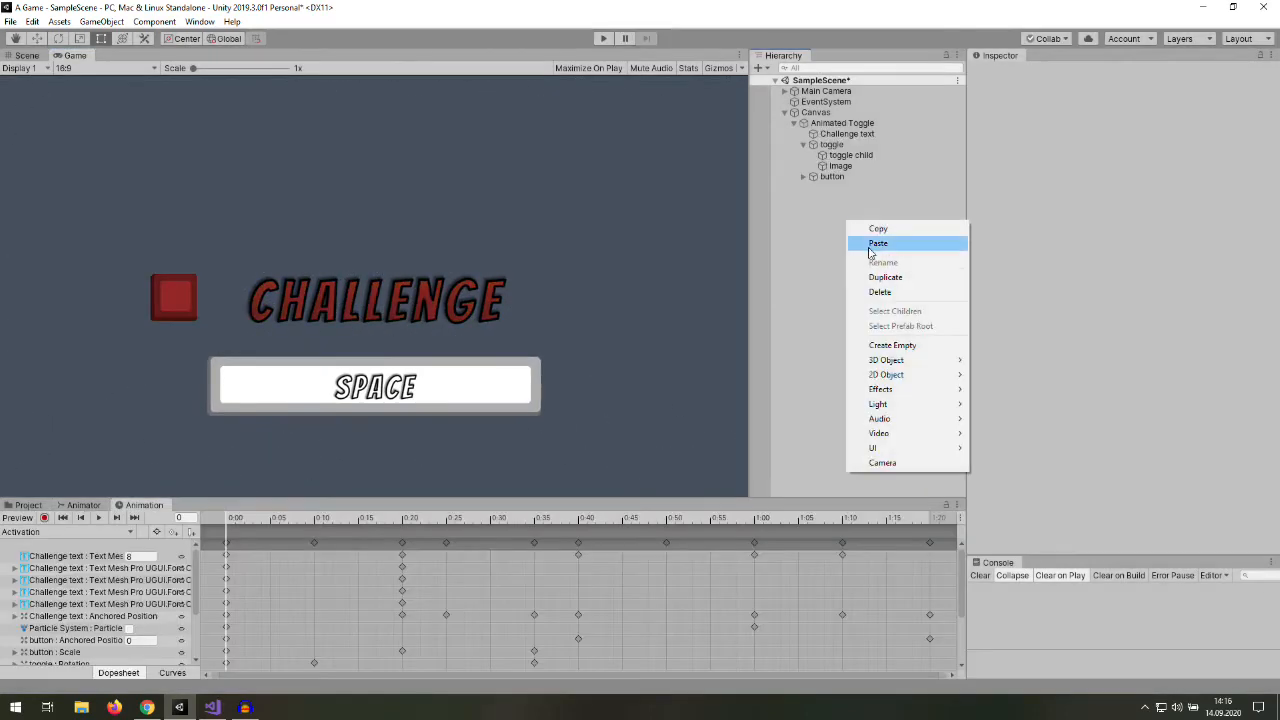
mouse_move(908, 389)
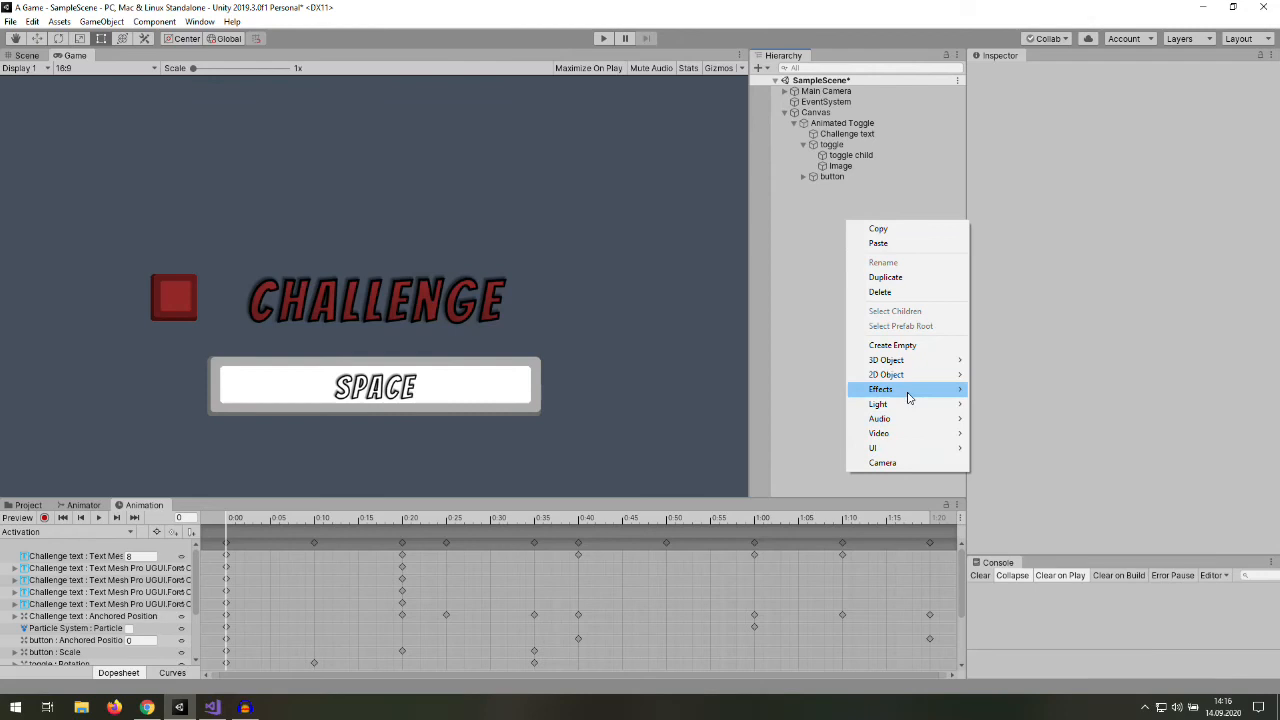
- Create a Particle System: size 0.22, lifetime 1, green colour, emitter shape, and adjusted emission
click(897, 389)
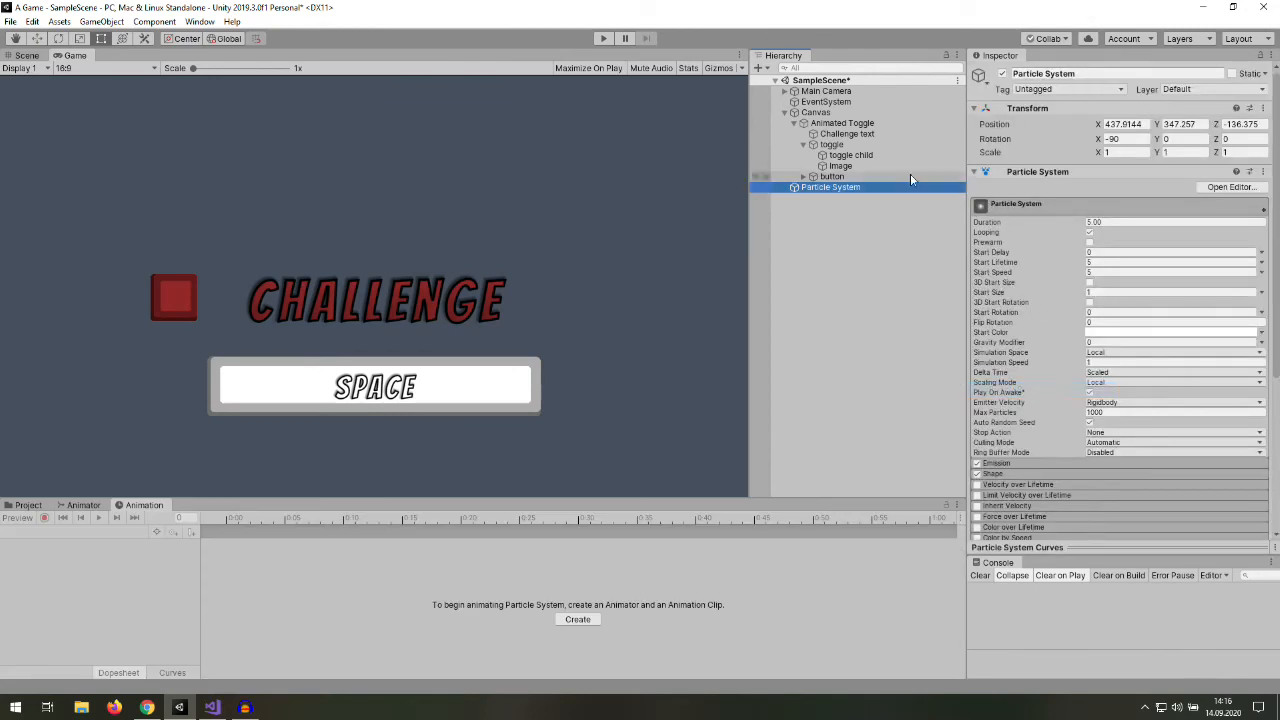
scroll(down, 3)
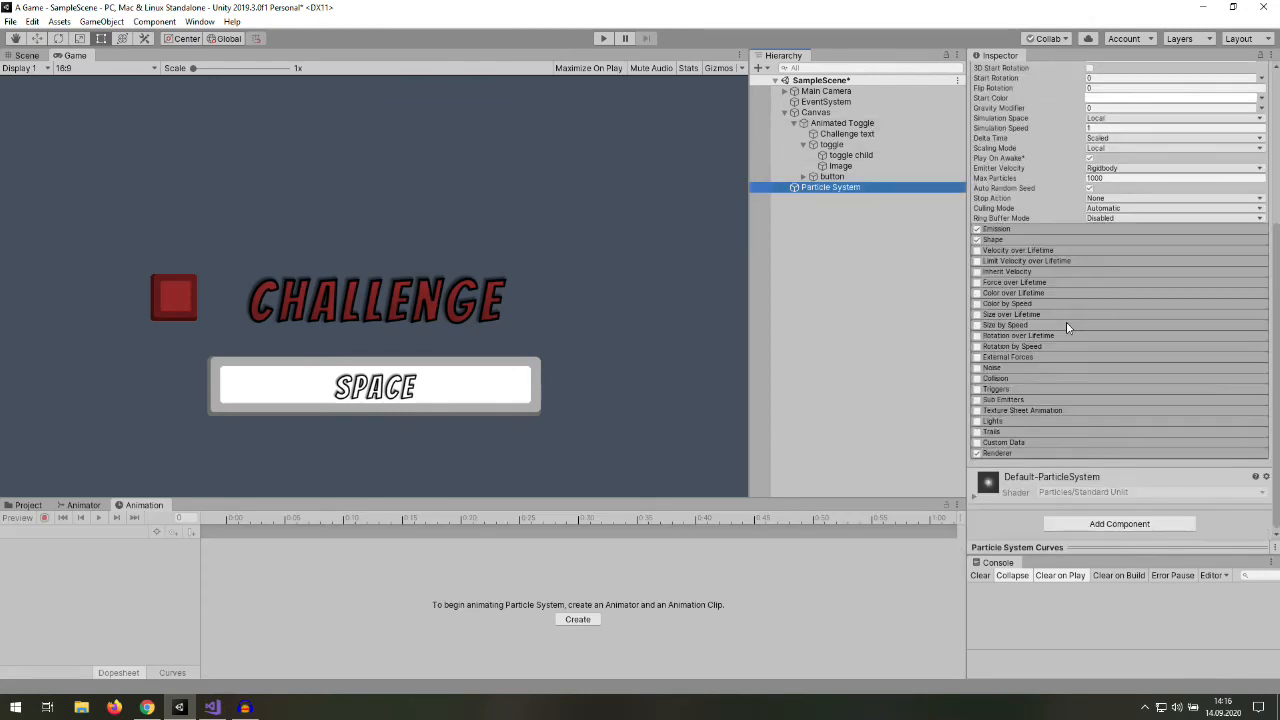
mouse_move(1020, 377)
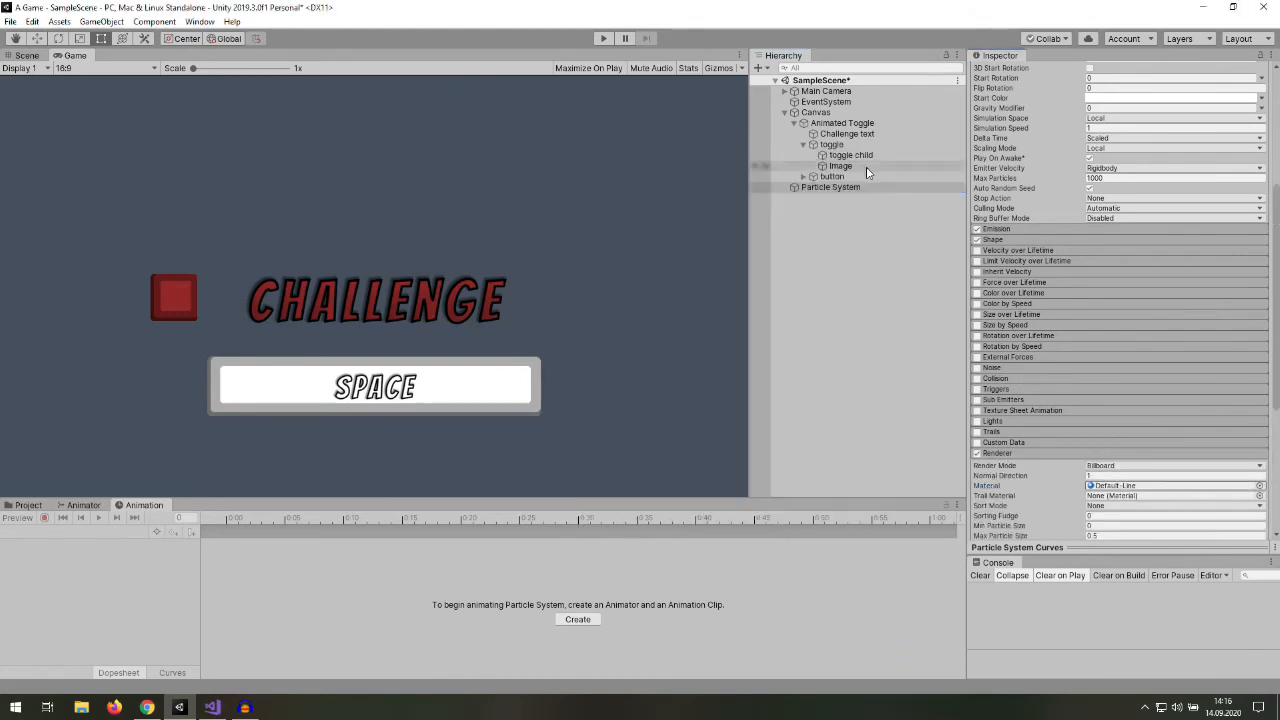
click(831, 187)
text(0.22)
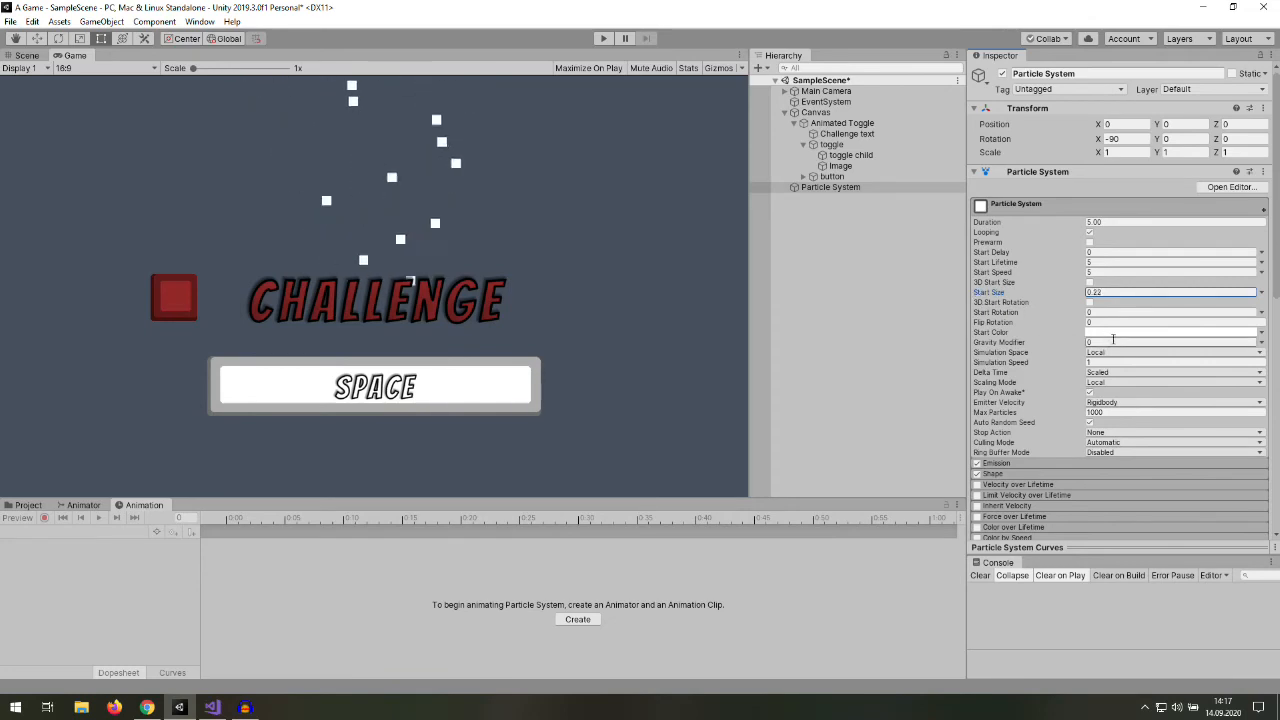
scroll(down, 3)
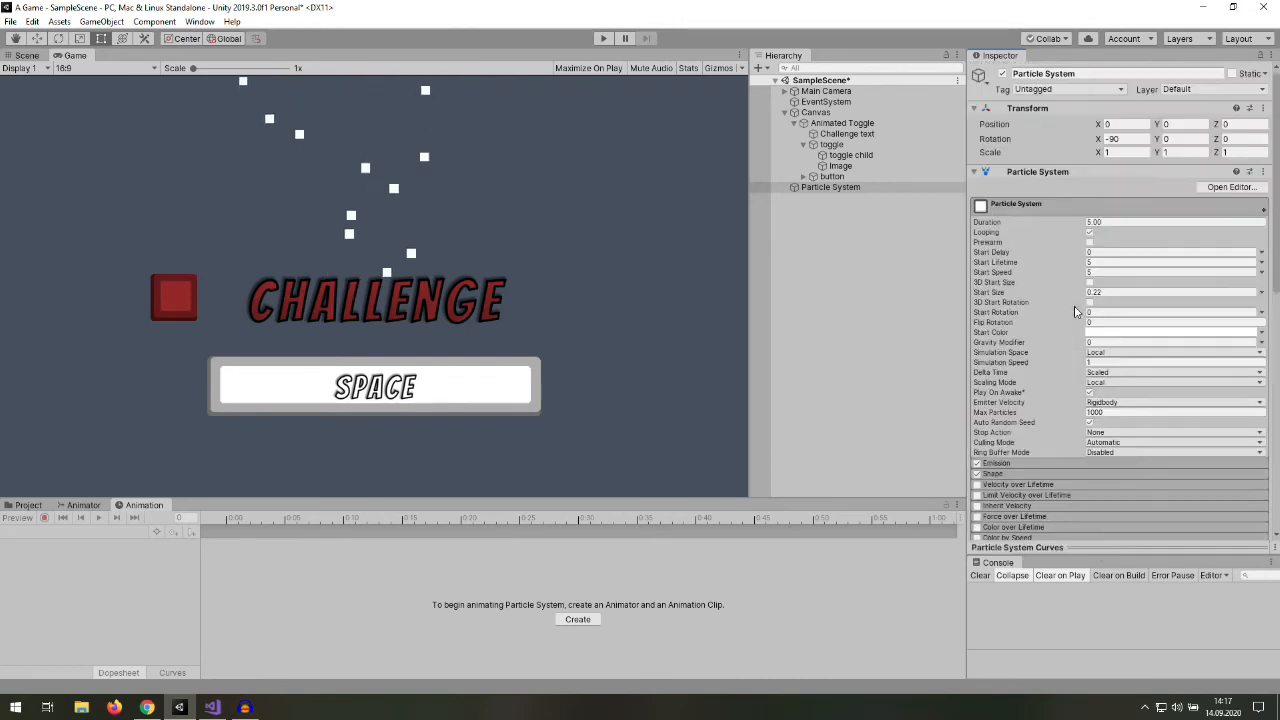
click(1170, 262)
text(1)
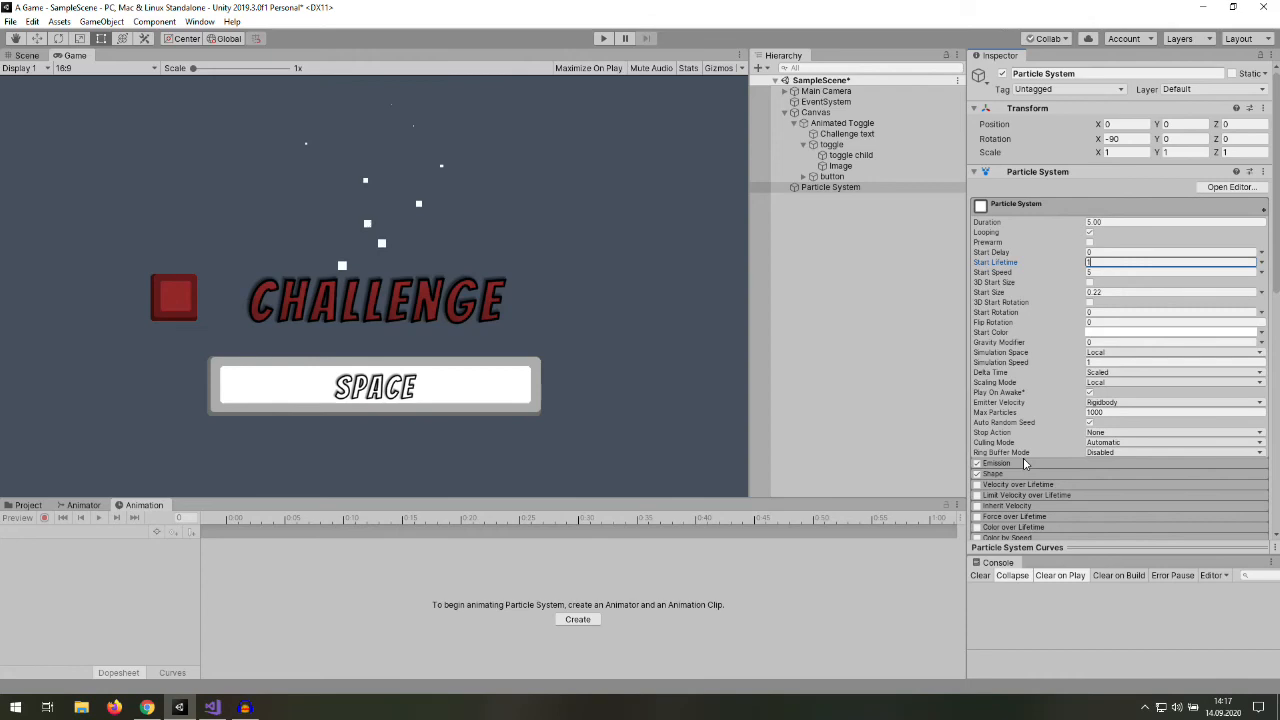
click(996, 463)
text(30)
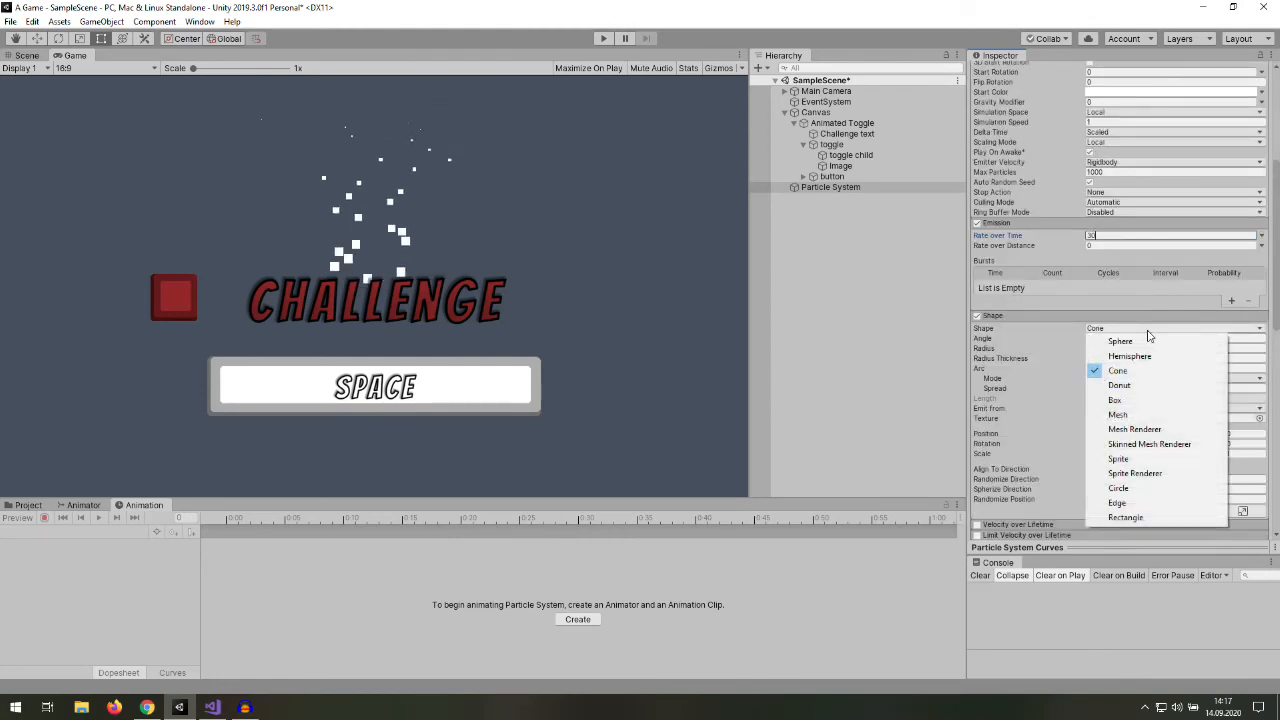
click(1125, 517)
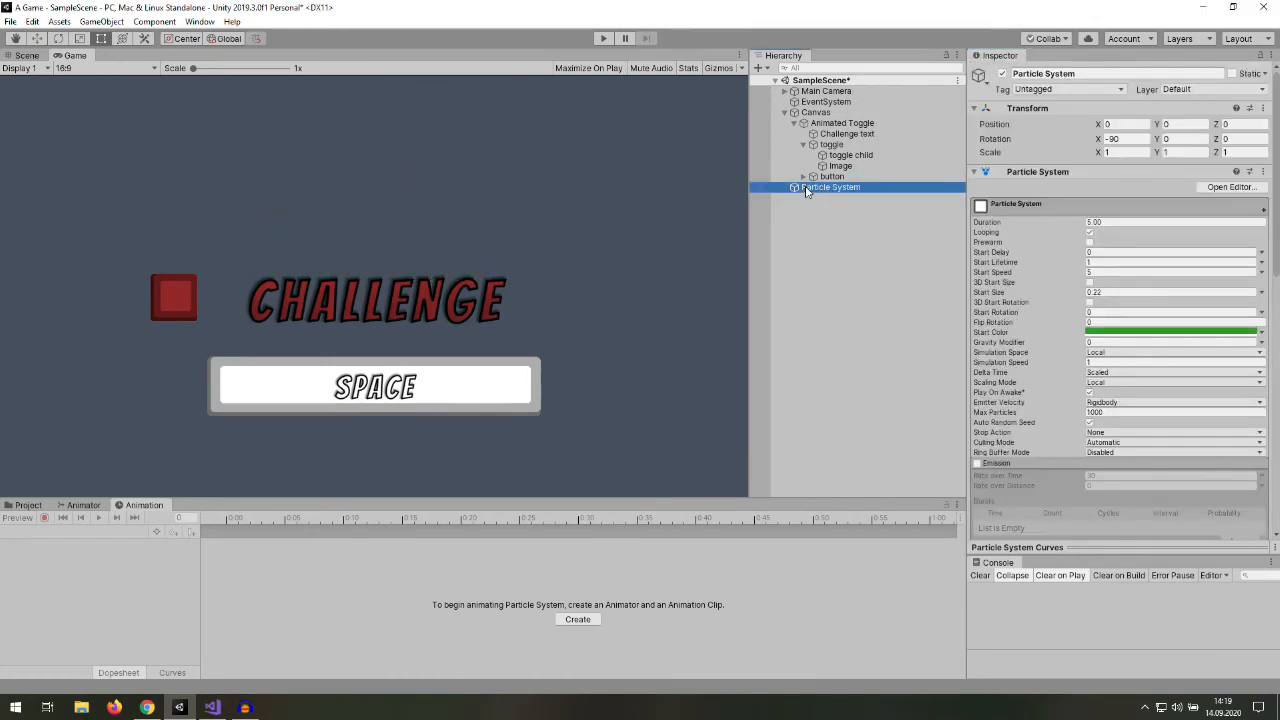
click(831, 187)
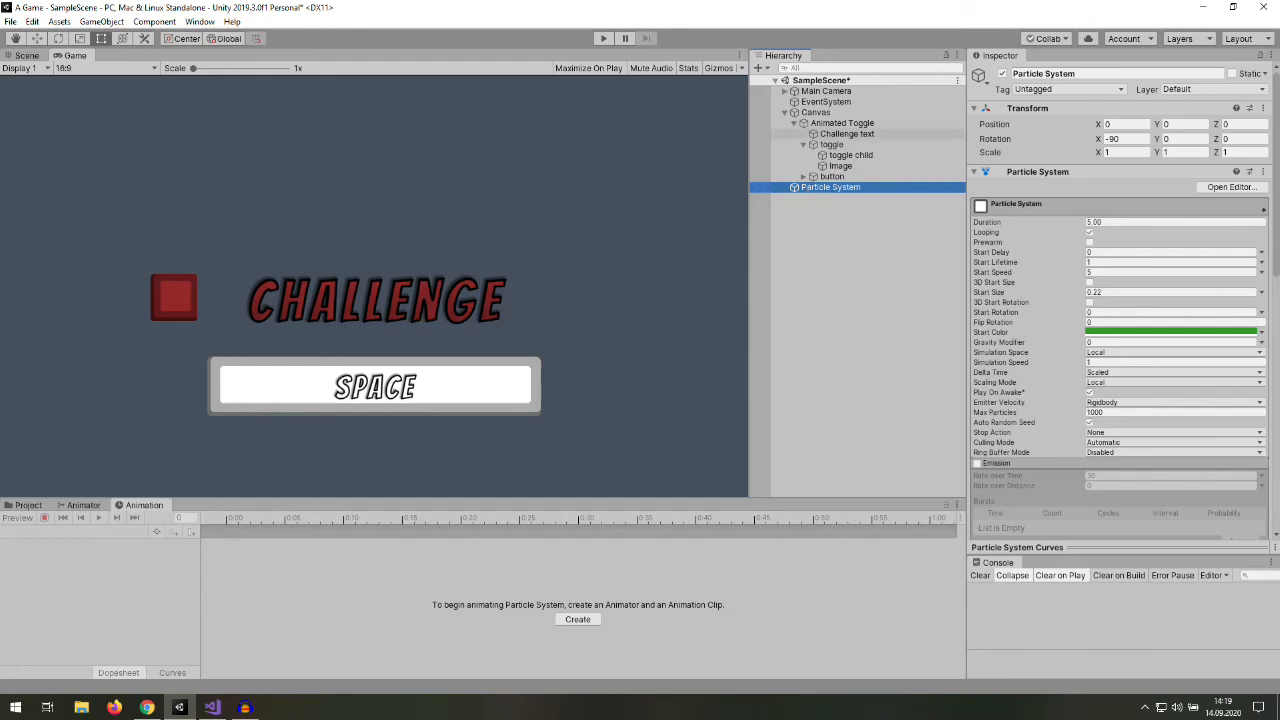
click(842, 122)
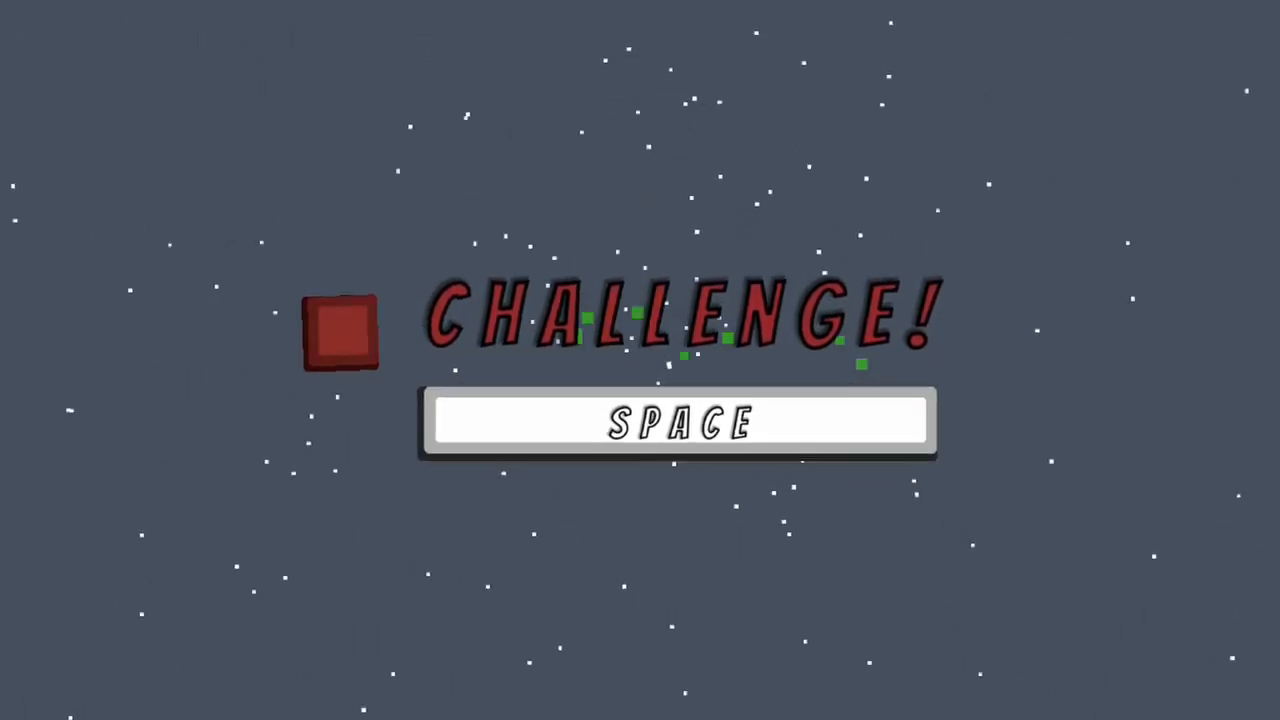
- Trigger the CHALLENGE! toggle with Space, turning it green with a checkmark and particles
key(space)
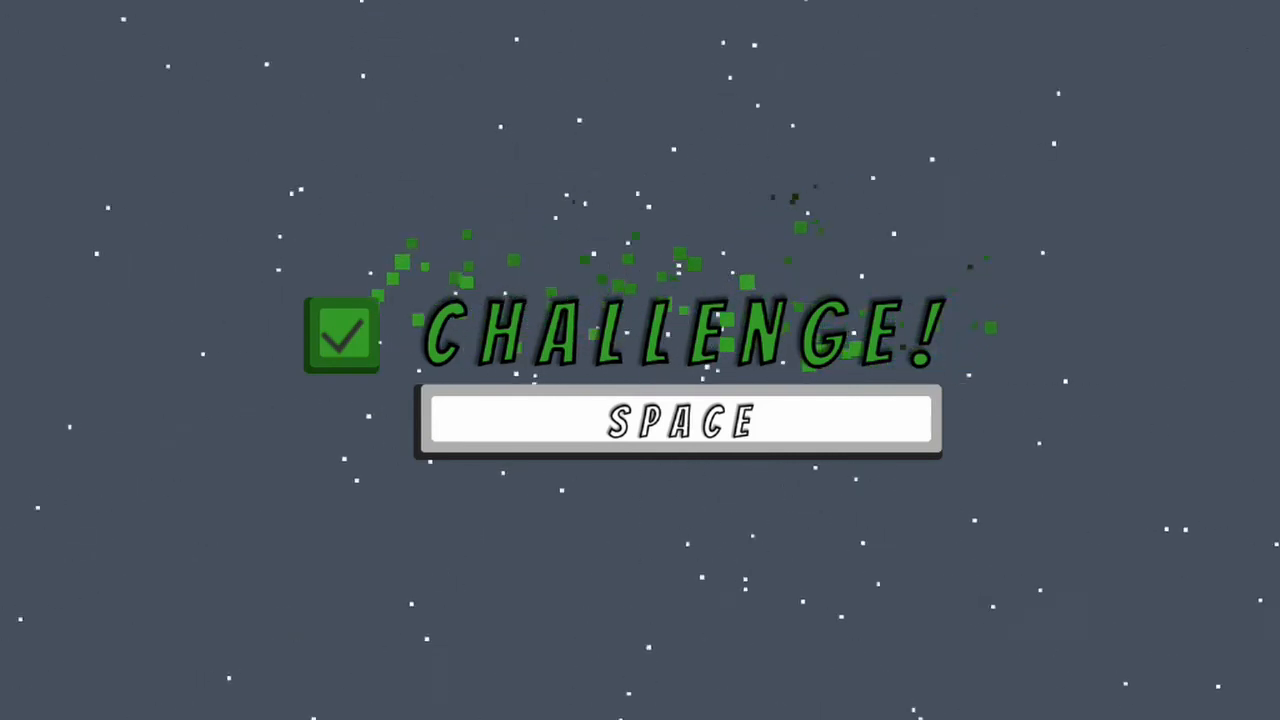